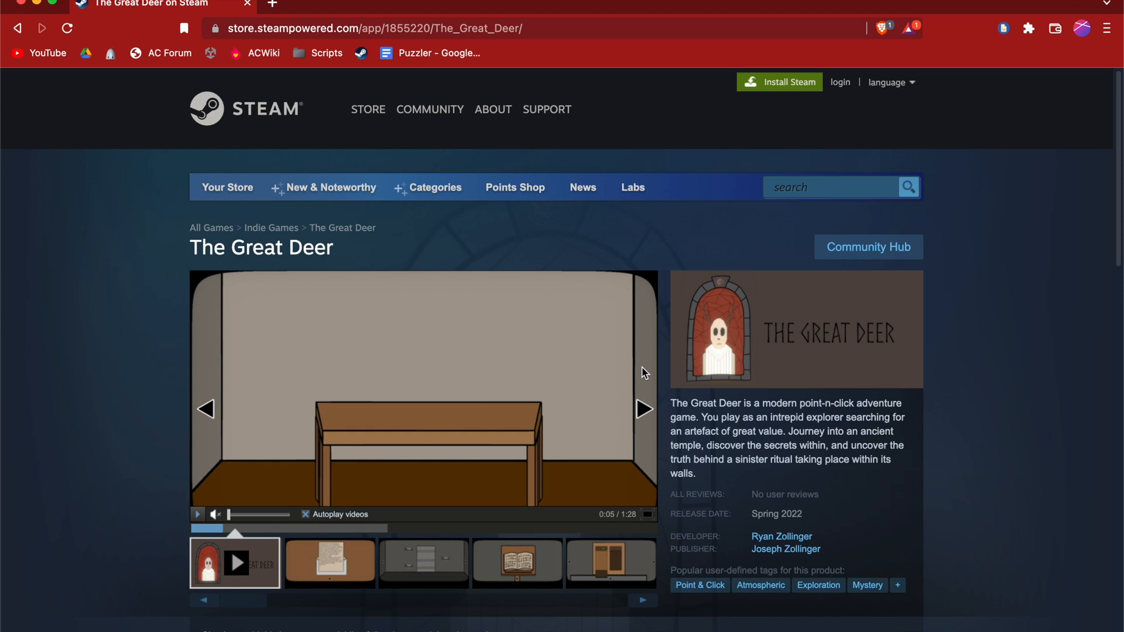
# Browse the game's screenshot gallery and page further down.
pyautogui.scroll(-3)
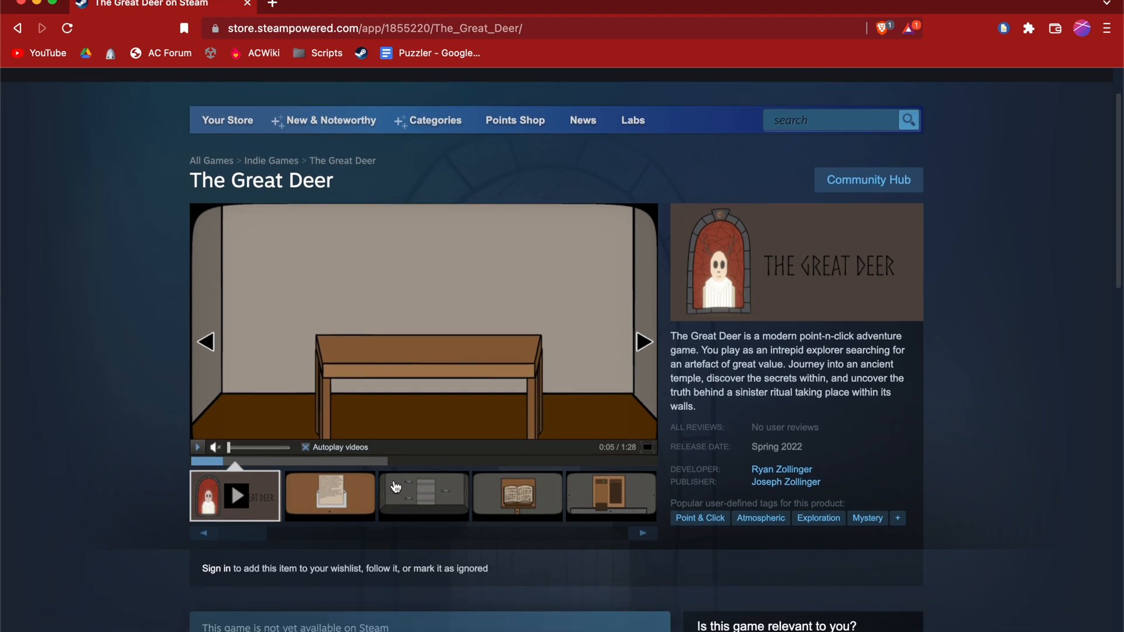
pyautogui.click(328, 495)
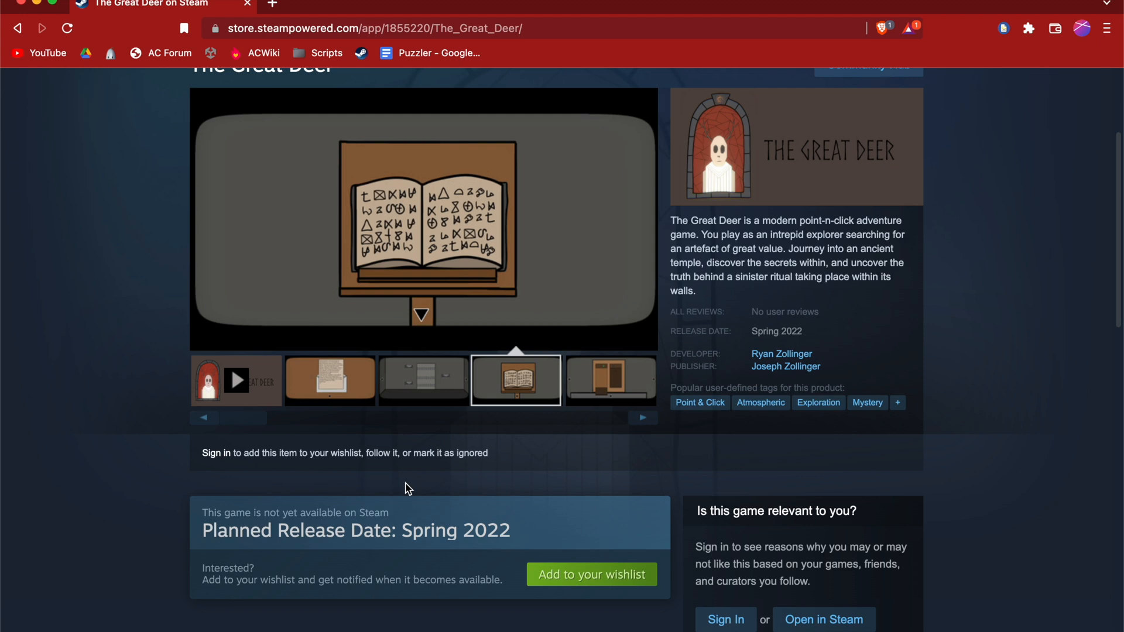
pyautogui.click(609, 379)
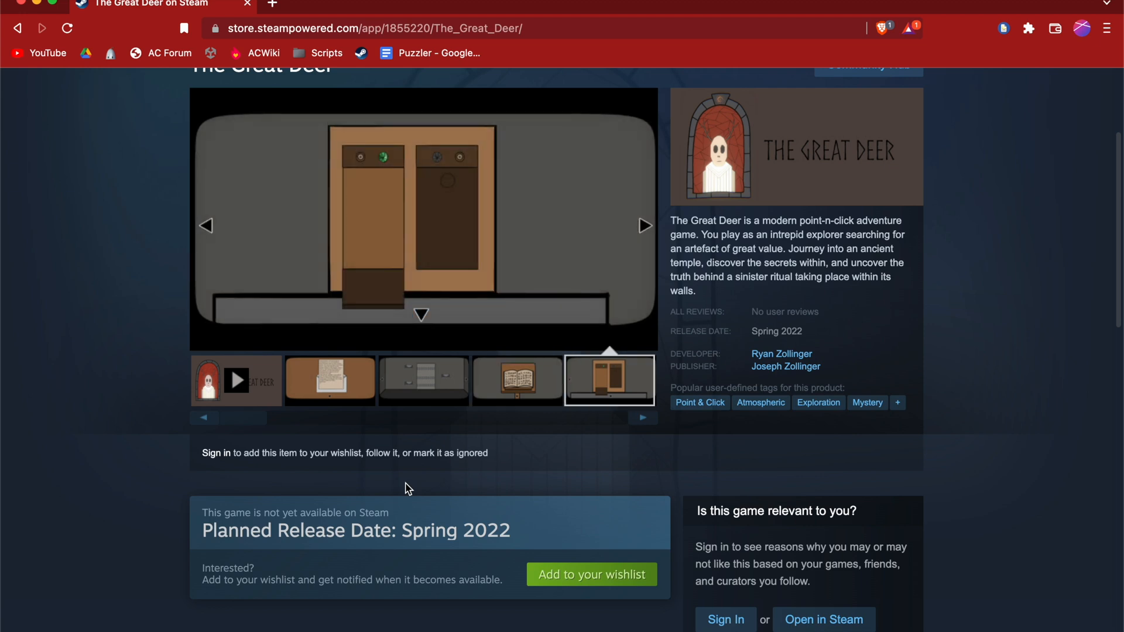
pyautogui.scroll(-3)
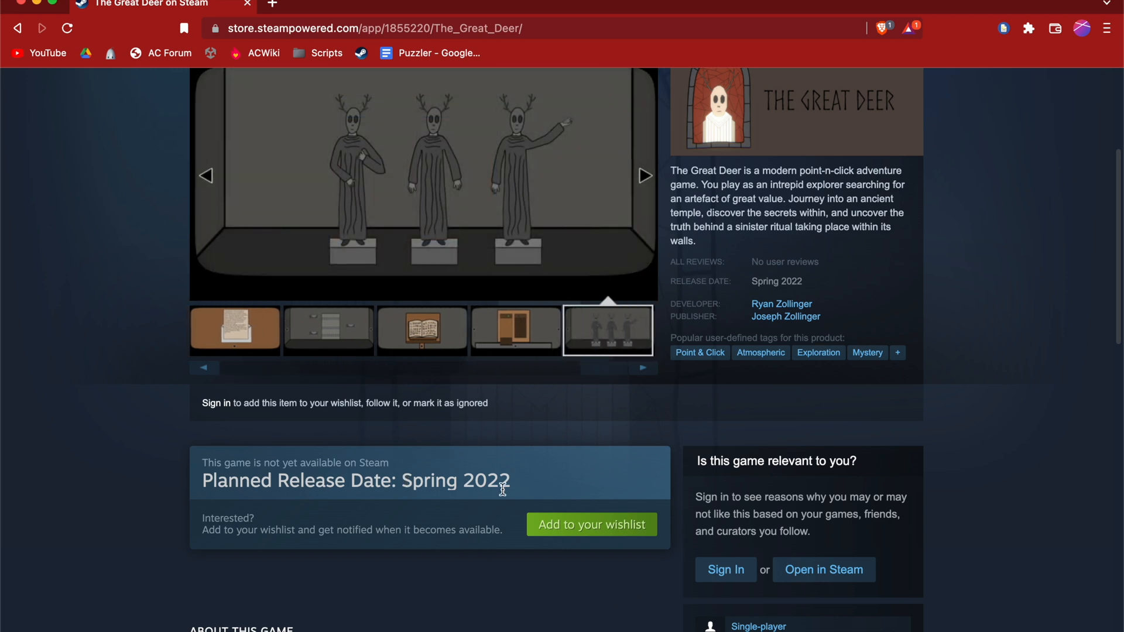
pyautogui.scroll(-3)
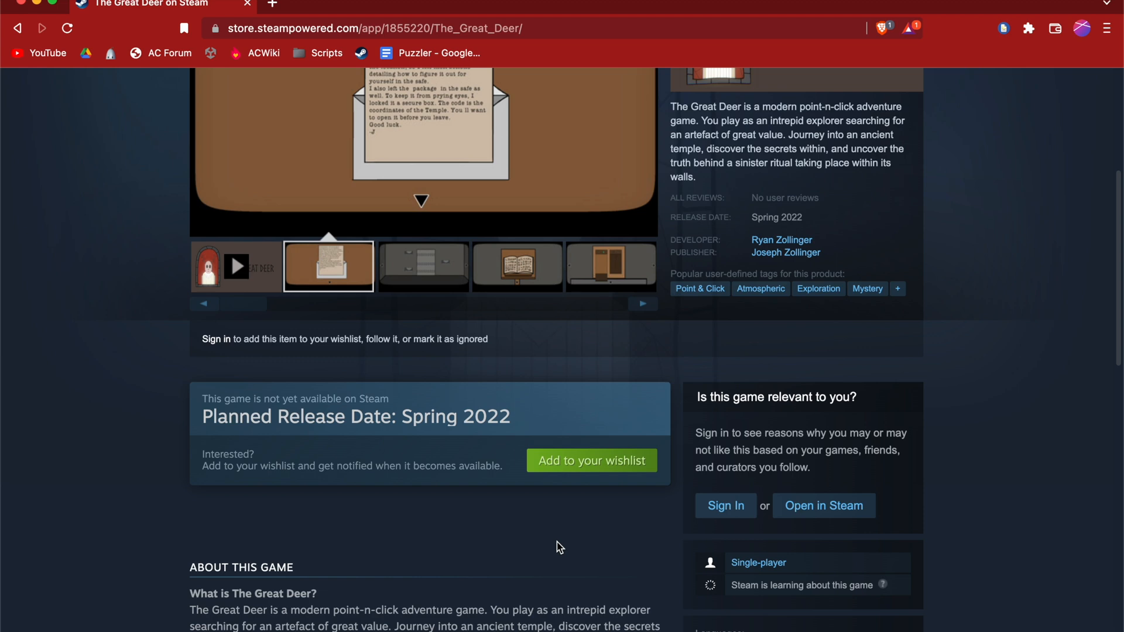
pyautogui.click(422, 266)
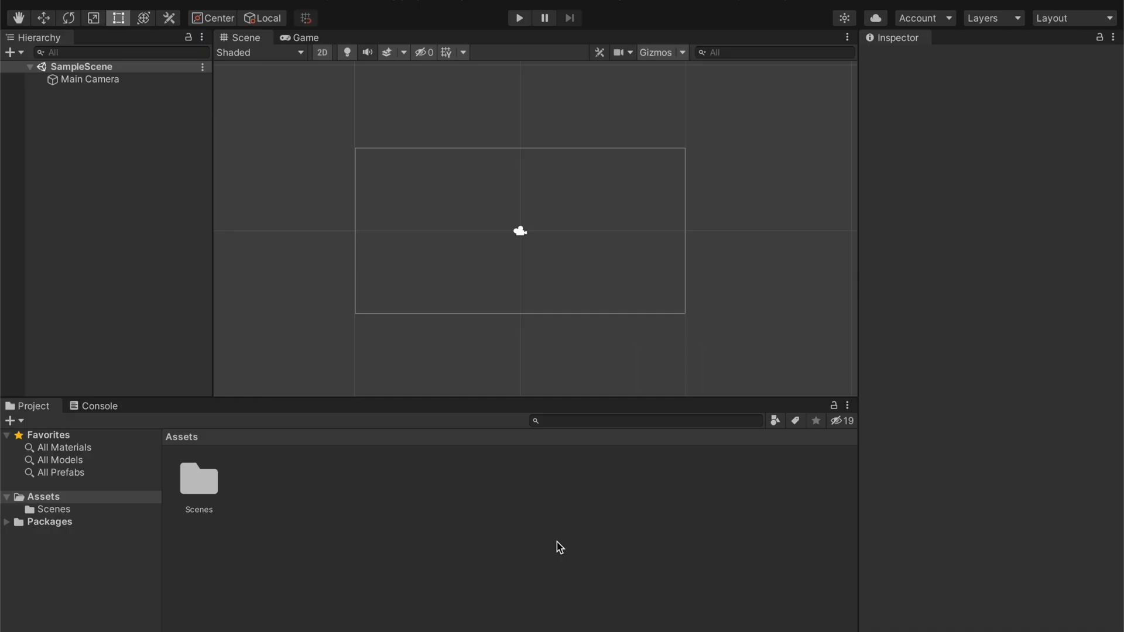
pyautogui.moveTo(598, 236)
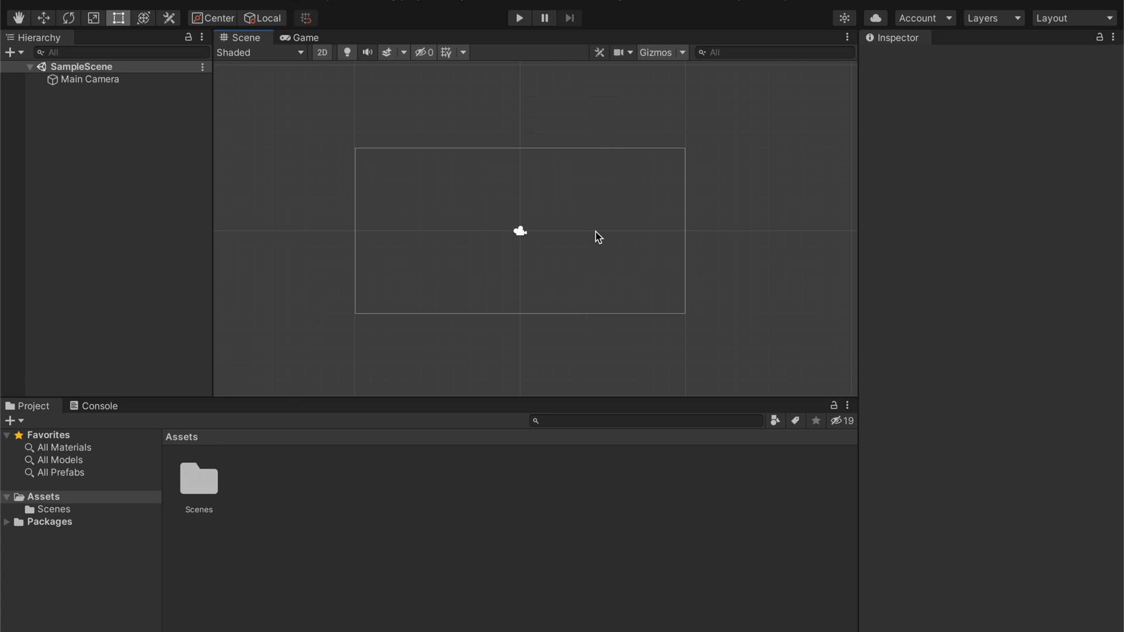
pyautogui.moveTo(639, 209)
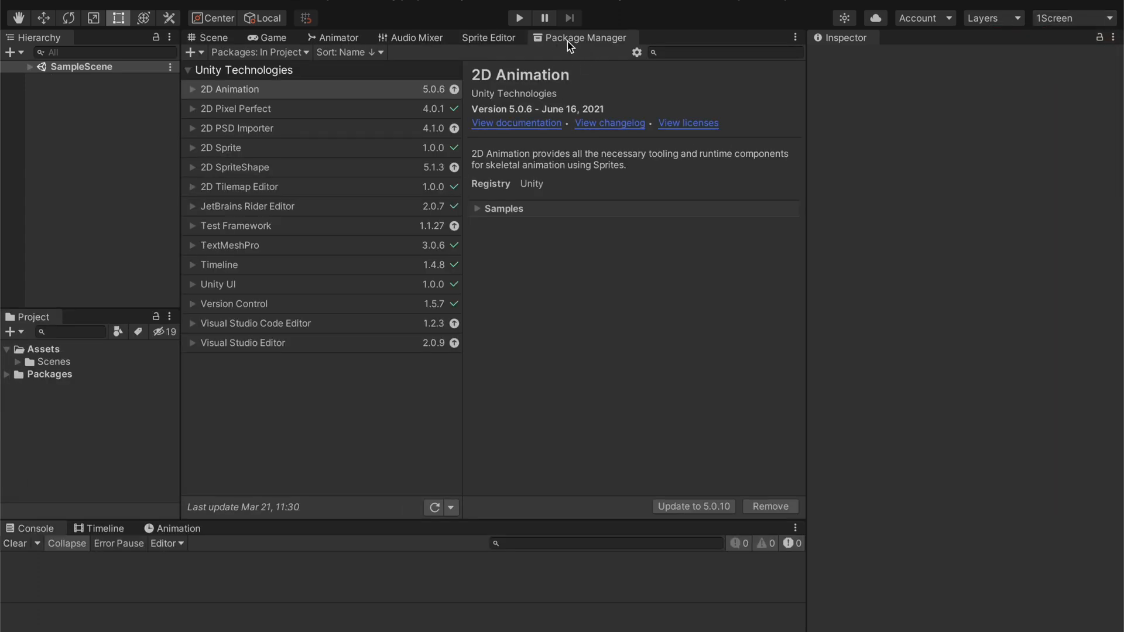
pyautogui.moveTo(551, 39)
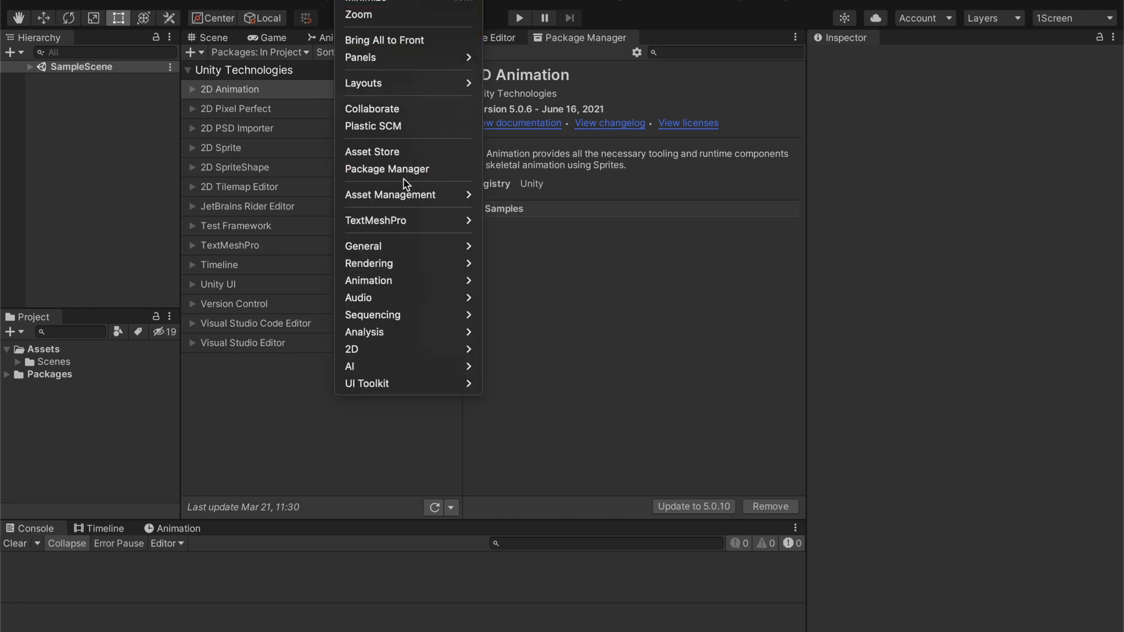
pyautogui.moveTo(387, 168)
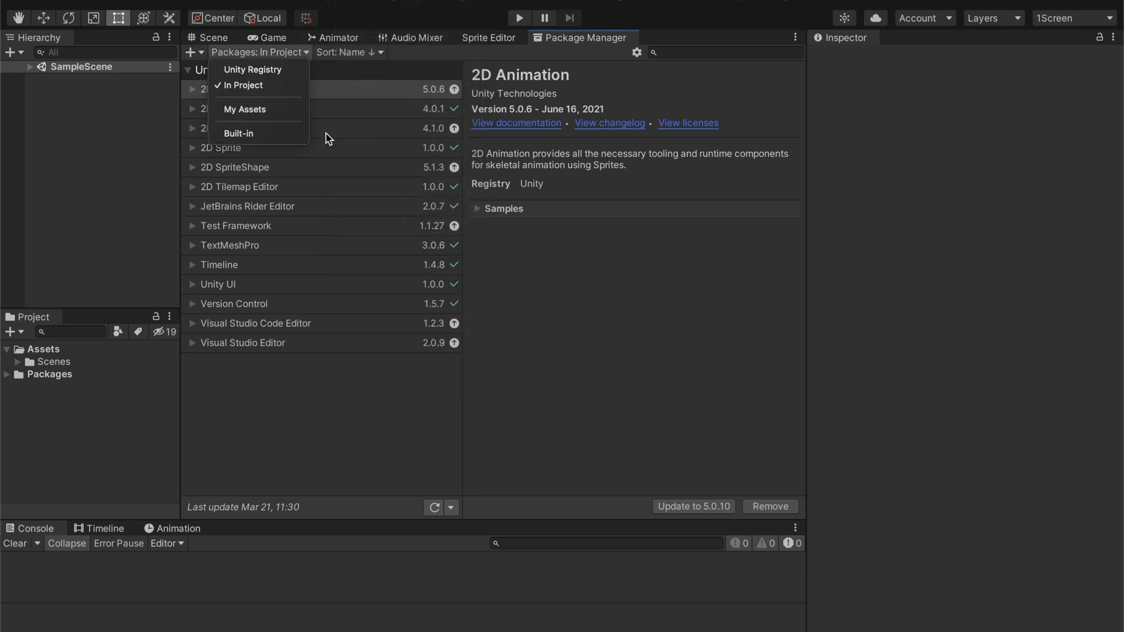
# List all Unity Registry packages and bring up the Package Manager's advanced project settings.
pyautogui.click(252, 69)
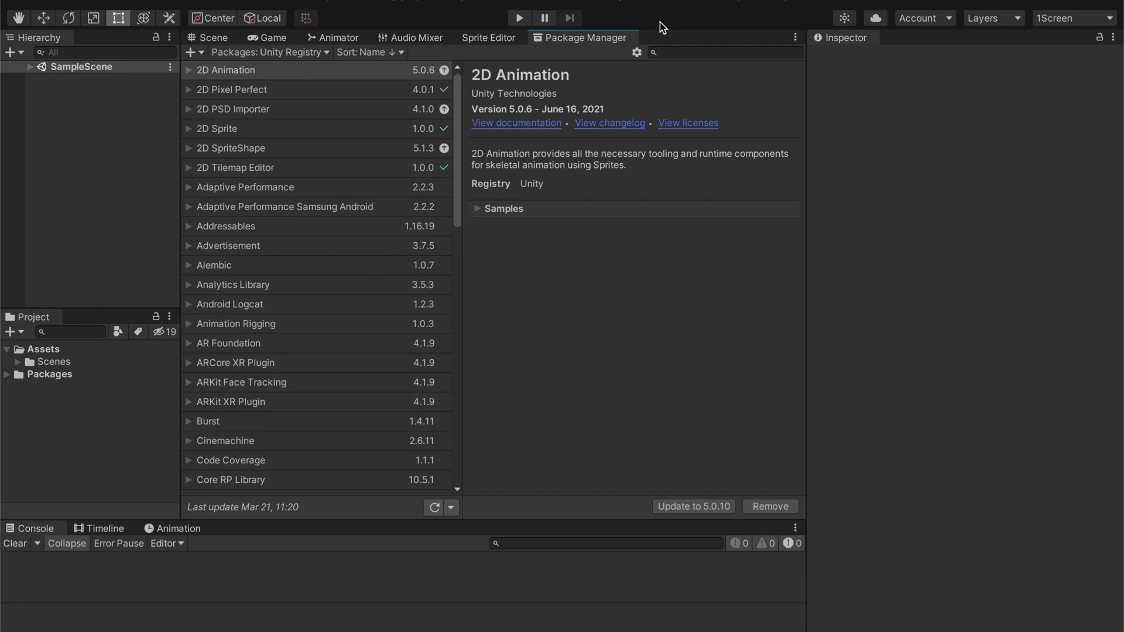
pyautogui.click(635, 51)
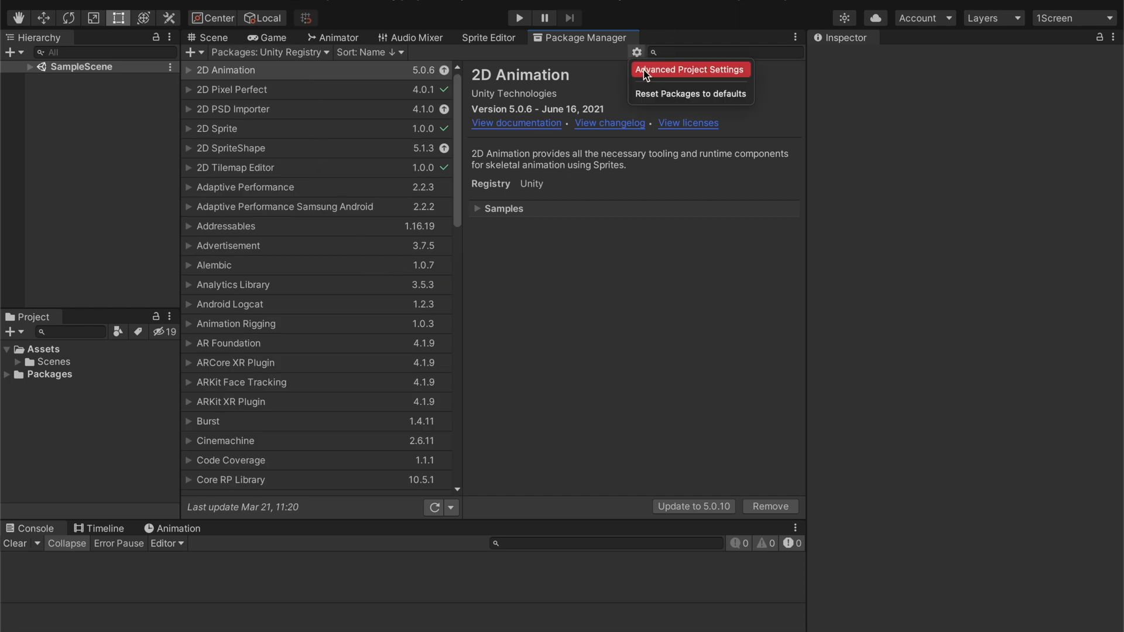
pyautogui.click(688, 69)
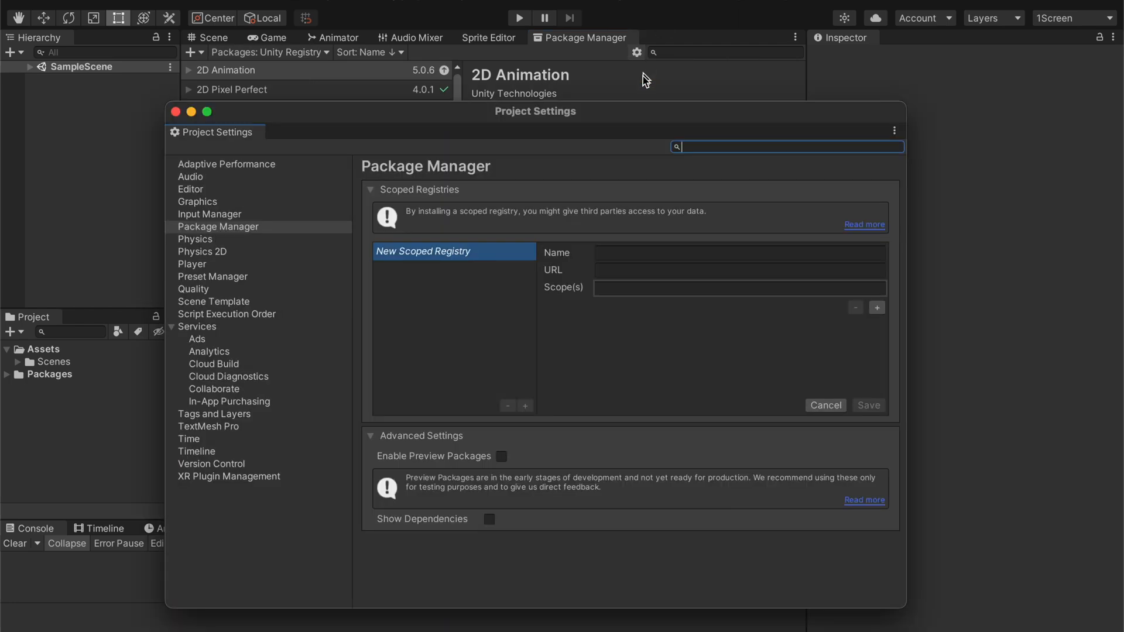
# Enable Preview Packages, acknowledge the warning, and close Project Settings.
pyautogui.click(502, 457)
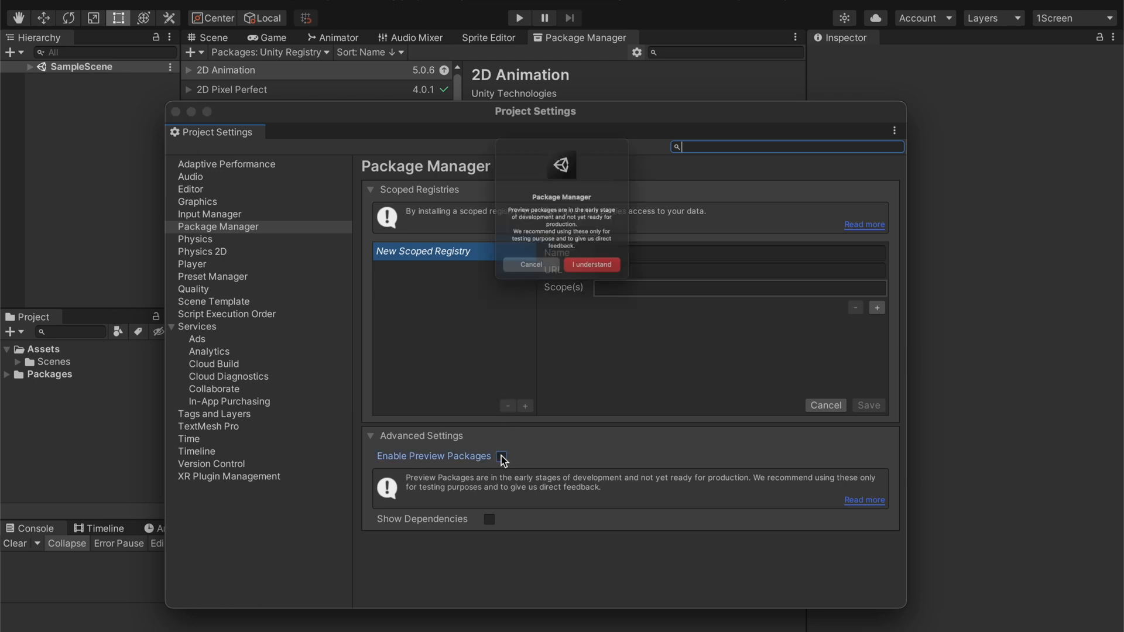
pyautogui.click(502, 455)
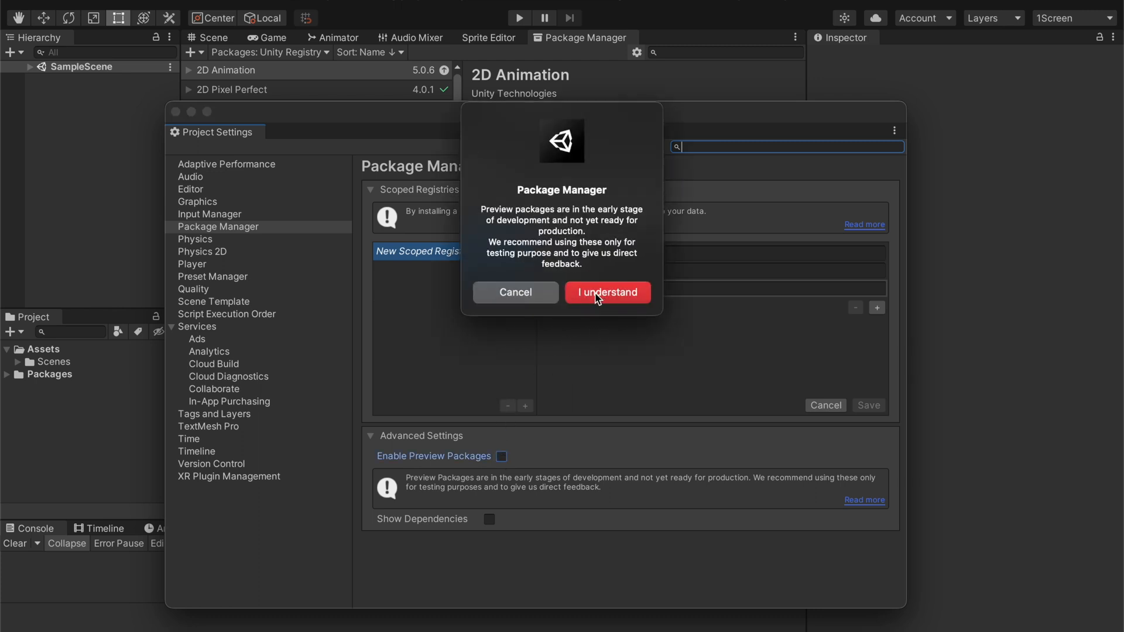
pyautogui.click(606, 292)
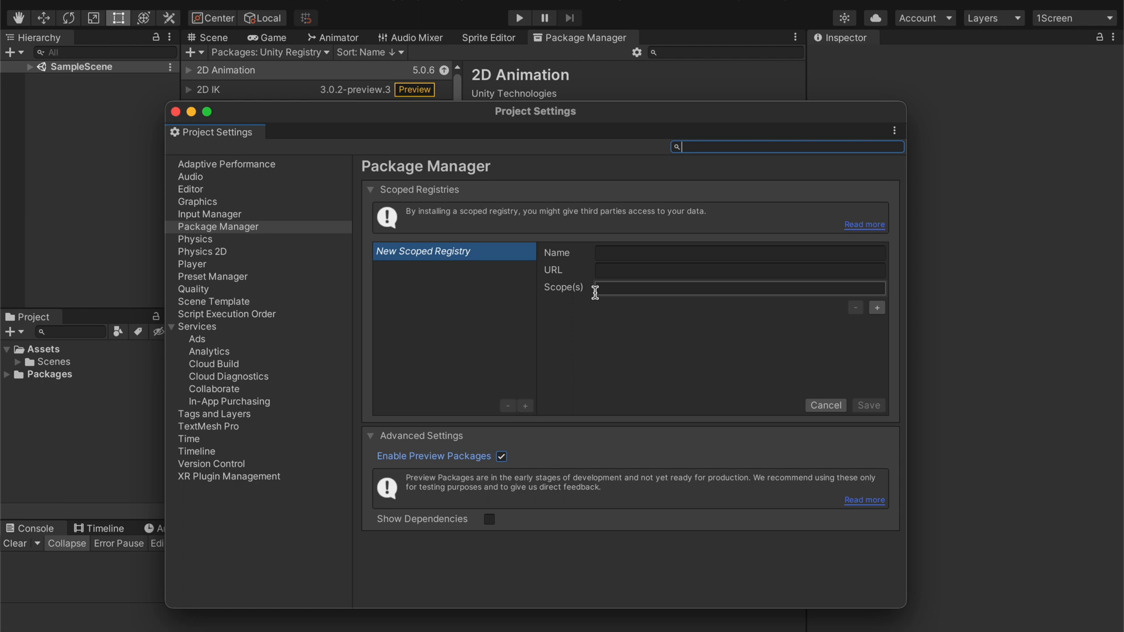
pyautogui.moveTo(393, 237)
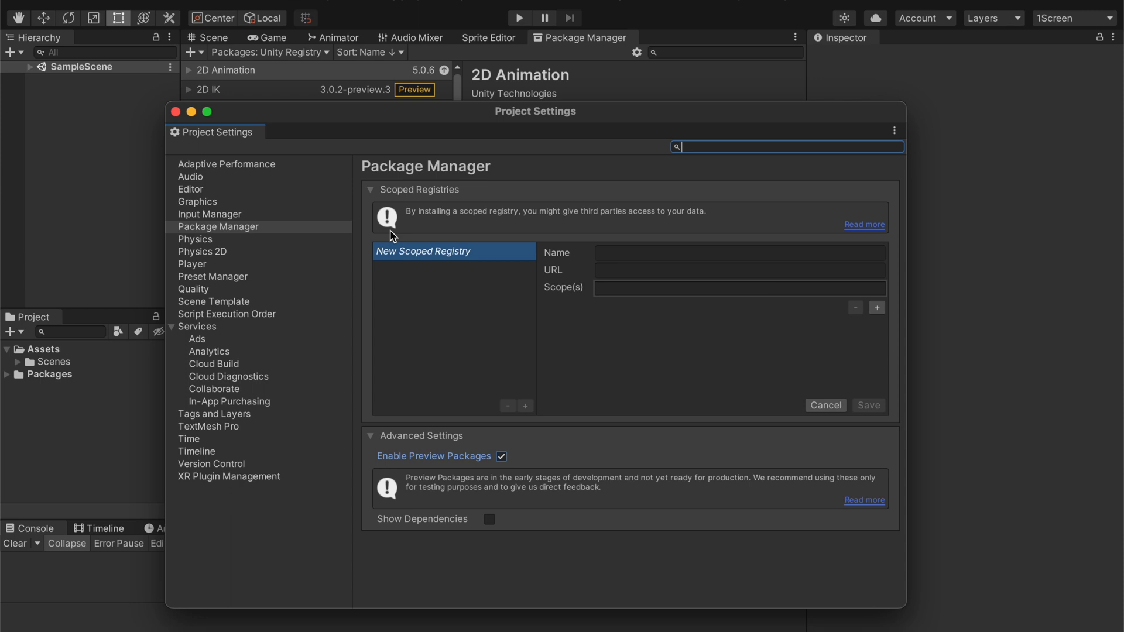
pyautogui.moveTo(184, 112)
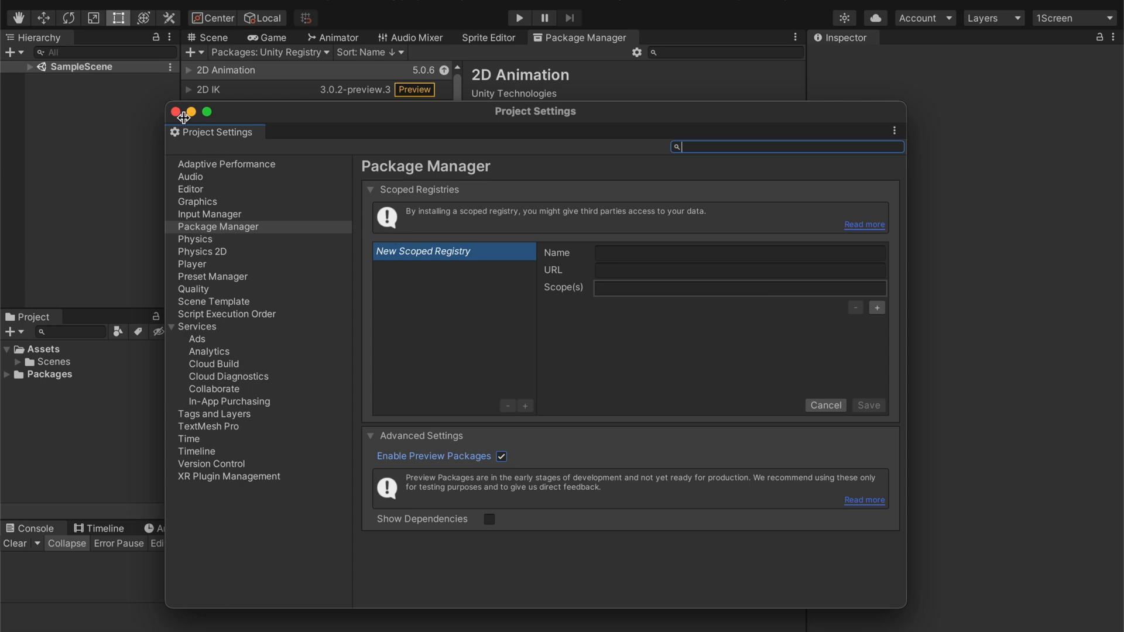
pyautogui.click(176, 113)
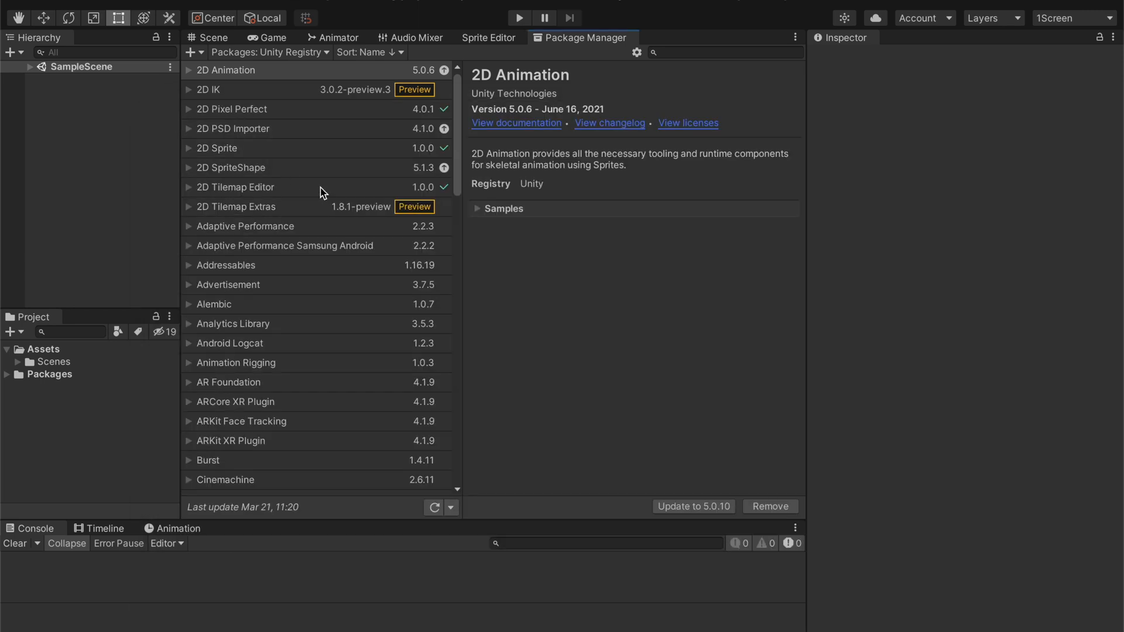
# Browse the registry list, viewing Device Simulator and the preview Havok Physics for Unity details.
pyautogui.scroll(-3)
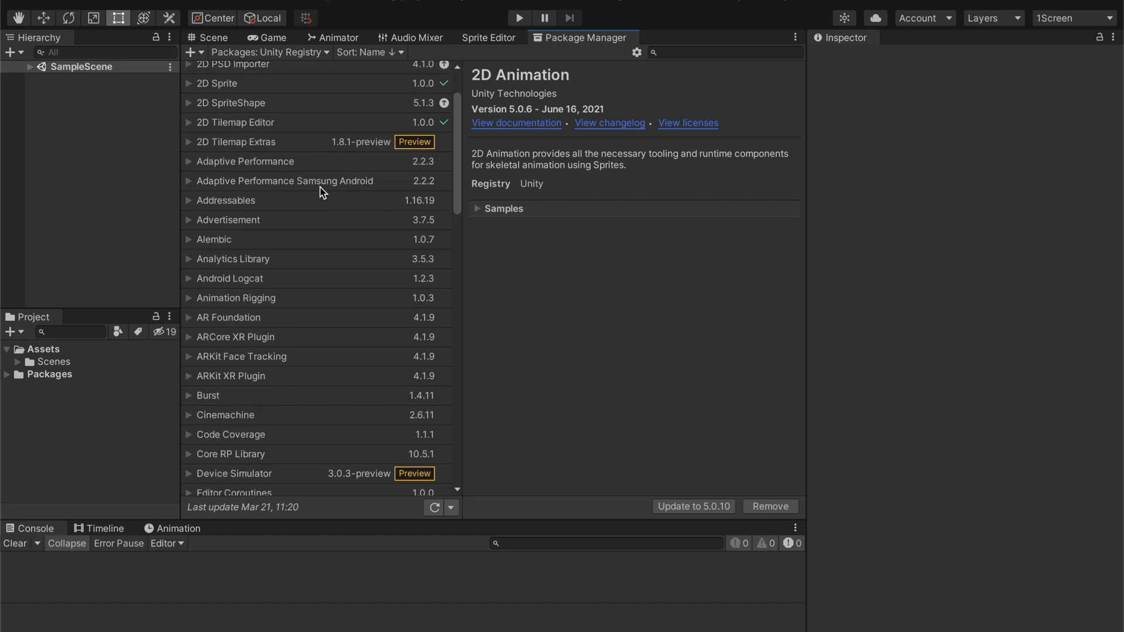
pyautogui.click(234, 473)
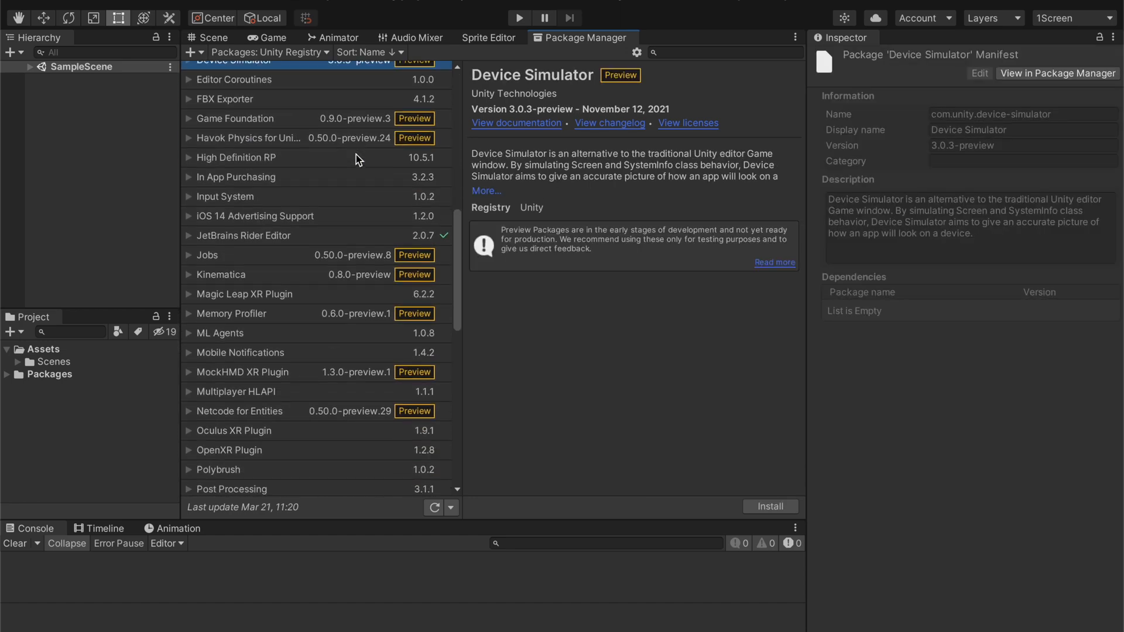
pyautogui.scroll(-3)
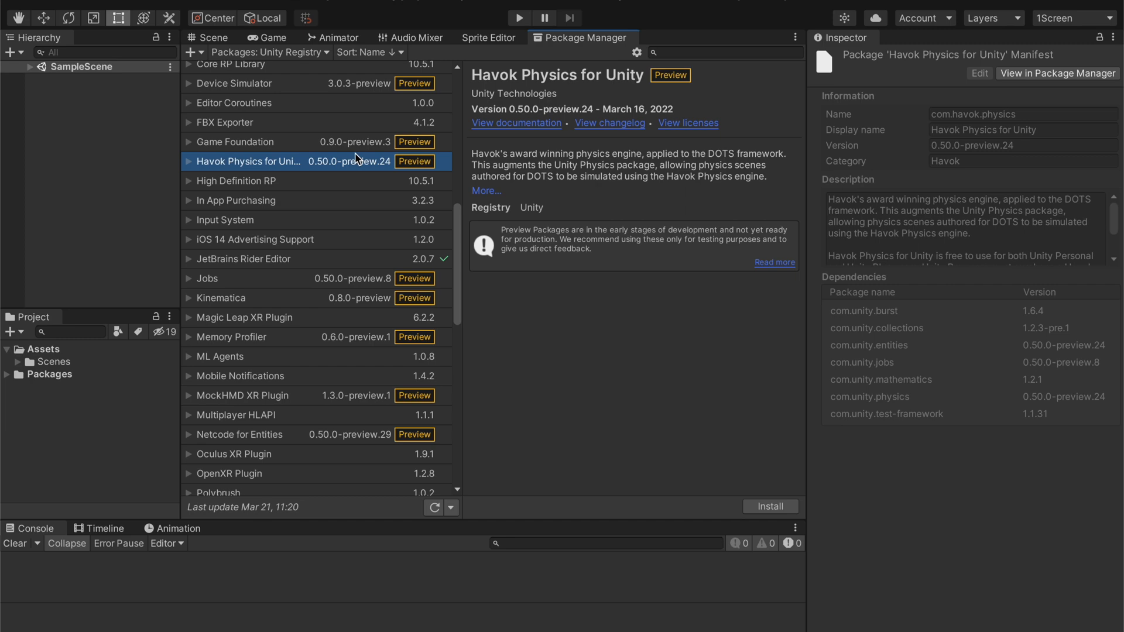
pyautogui.scroll(3)
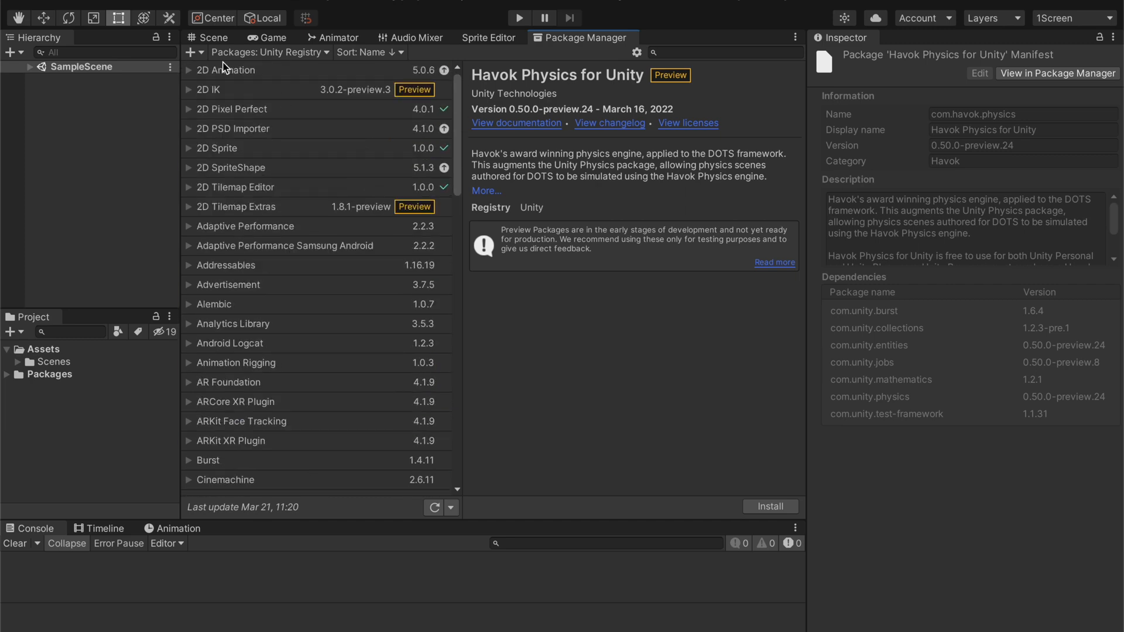
pyautogui.moveTo(594, 3)
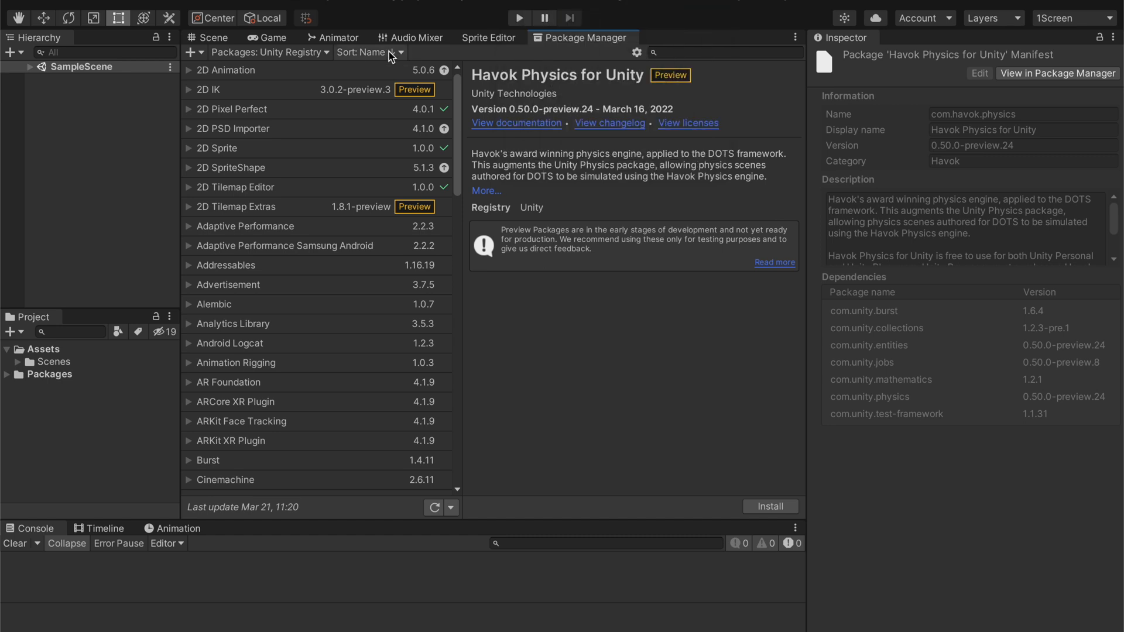
# Add the com.unity.vectorgraphics package to the project via git URL.
pyautogui.click(190, 52)
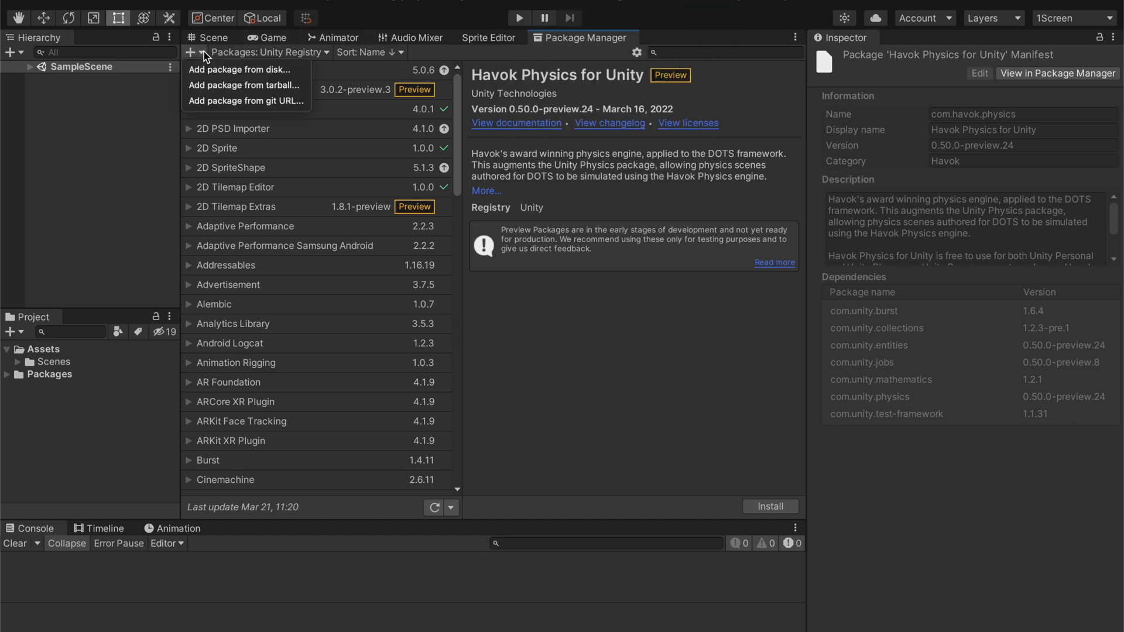
pyautogui.moveTo(245, 100)
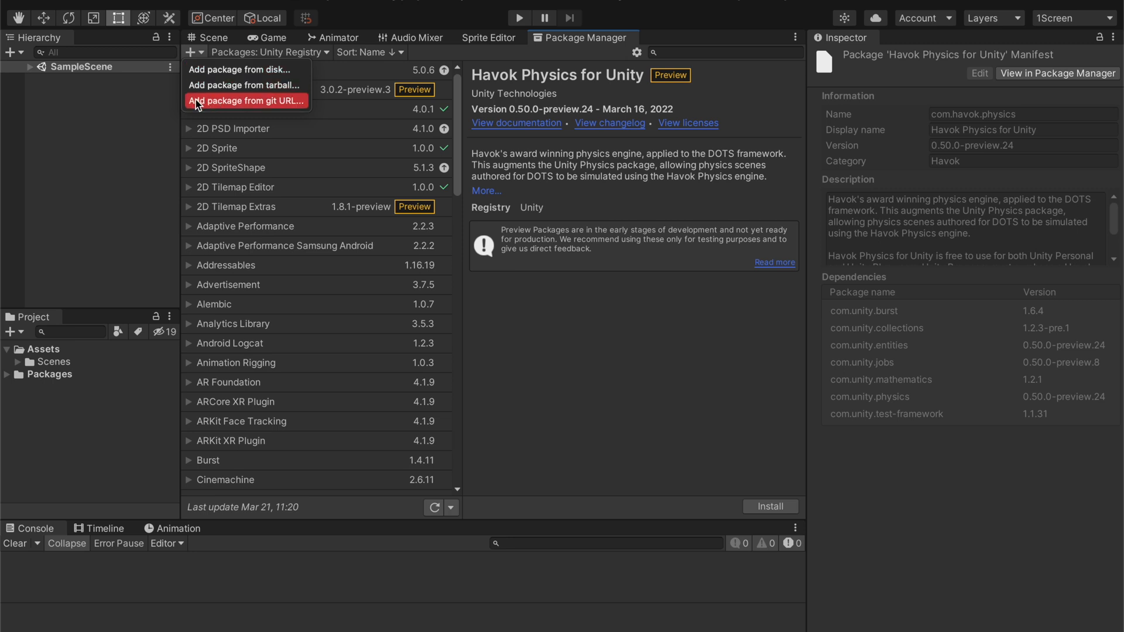
pyautogui.click(244, 100)
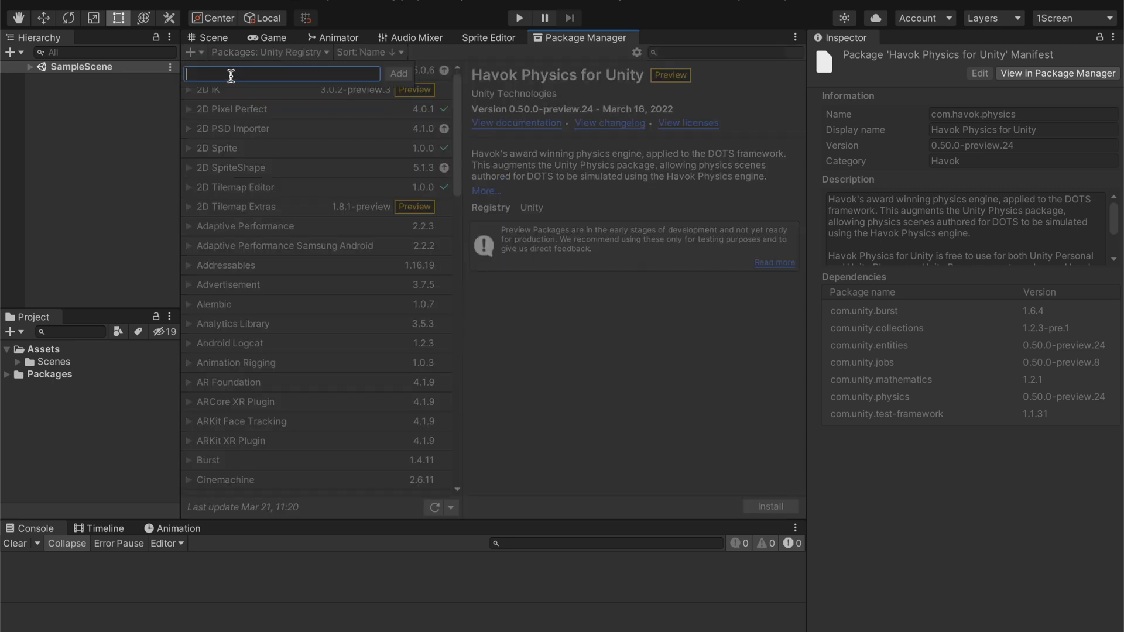
pyautogui.write('com.unity.vectorgraphics')
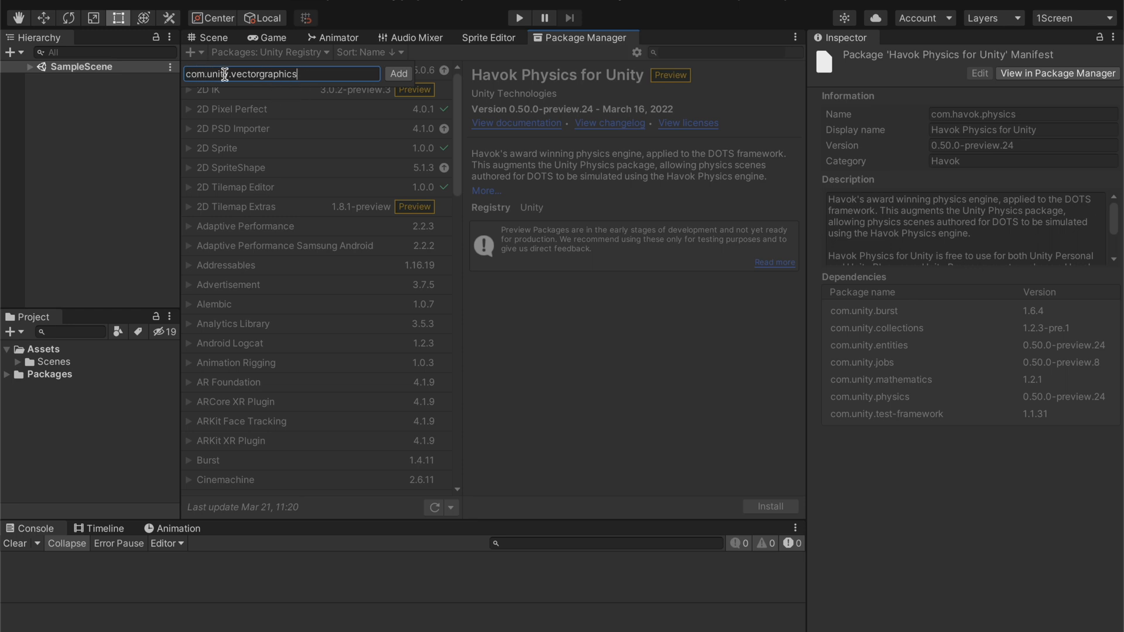
pyautogui.moveTo(367, 76)
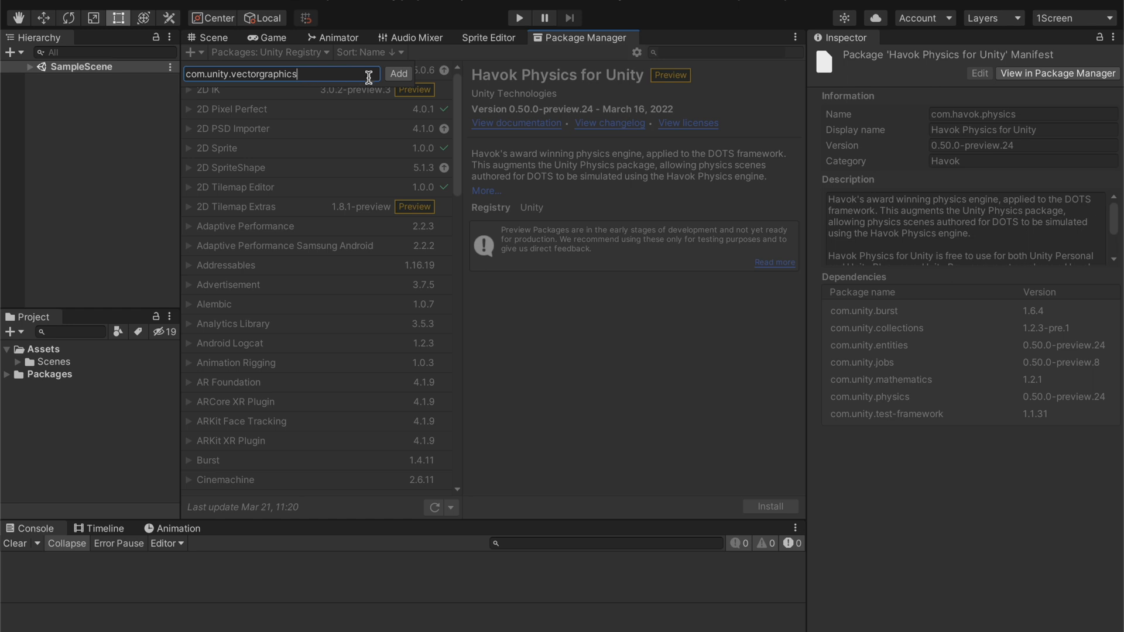
pyautogui.click(398, 73)
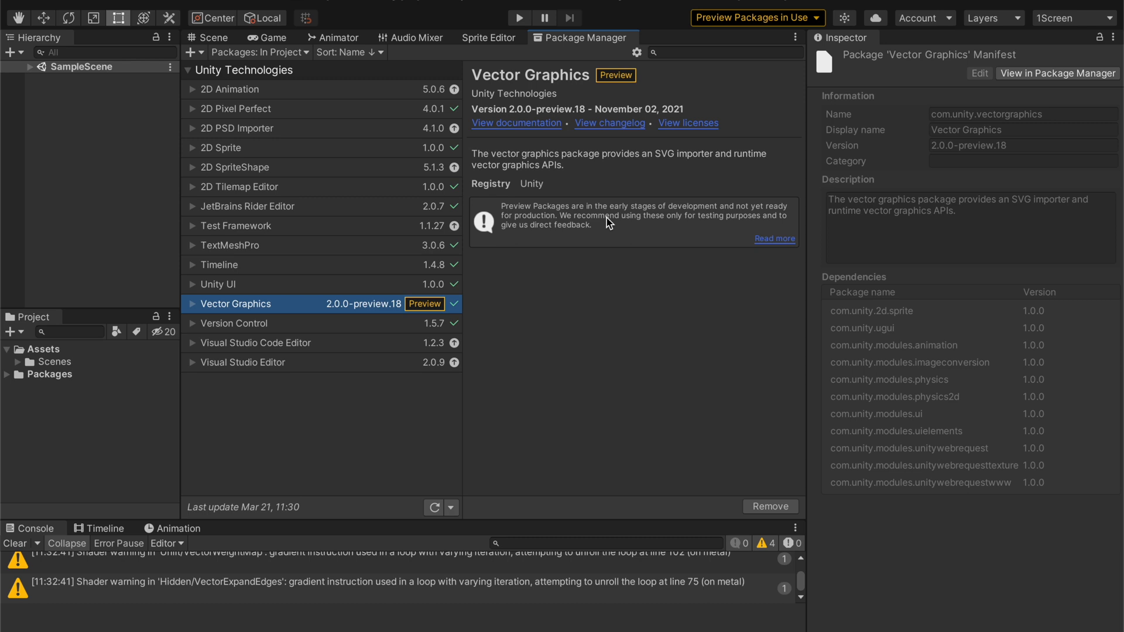
pyautogui.moveTo(212, 44)
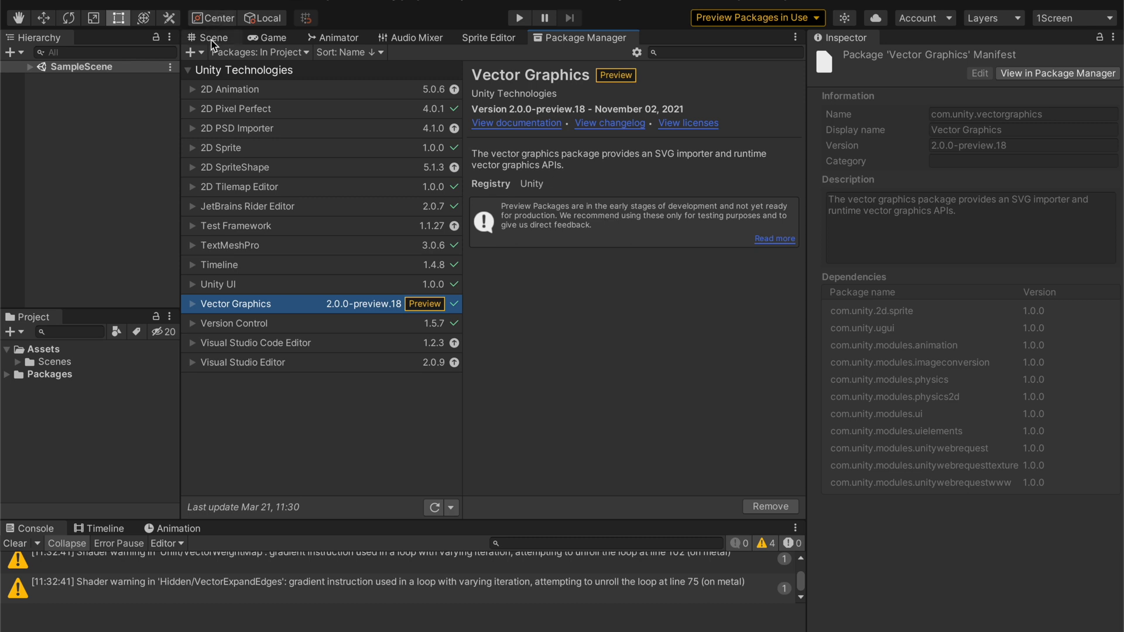
# Return to the Scene view now that Vector Graphics 2.0.0-preview.18 is installed.
pyautogui.click(212, 37)
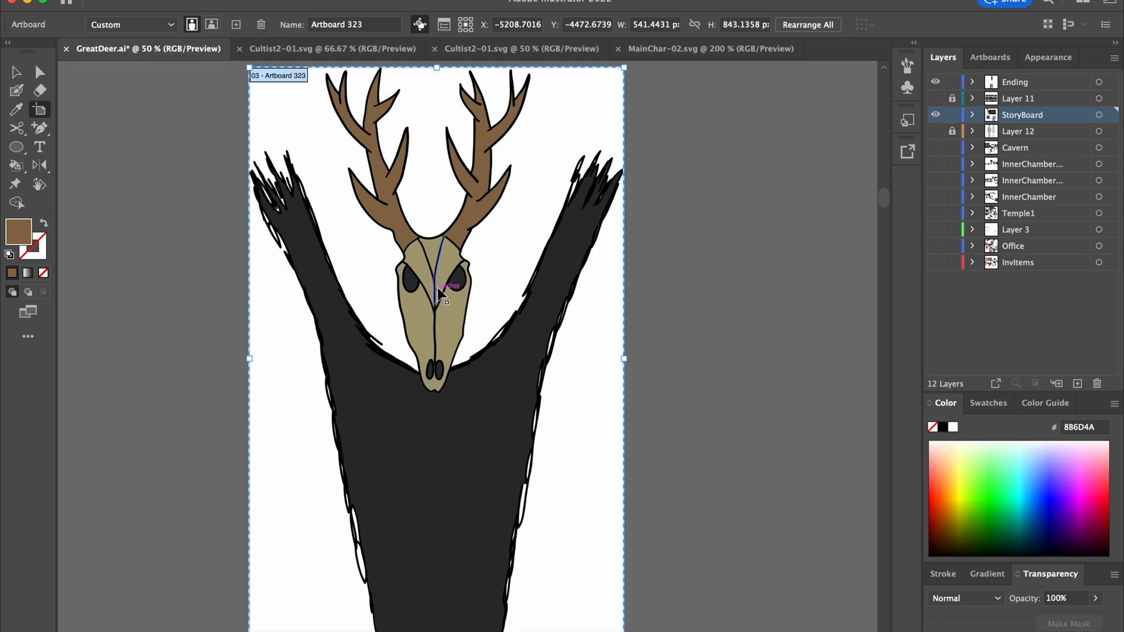
pyautogui.moveTo(439, 296)
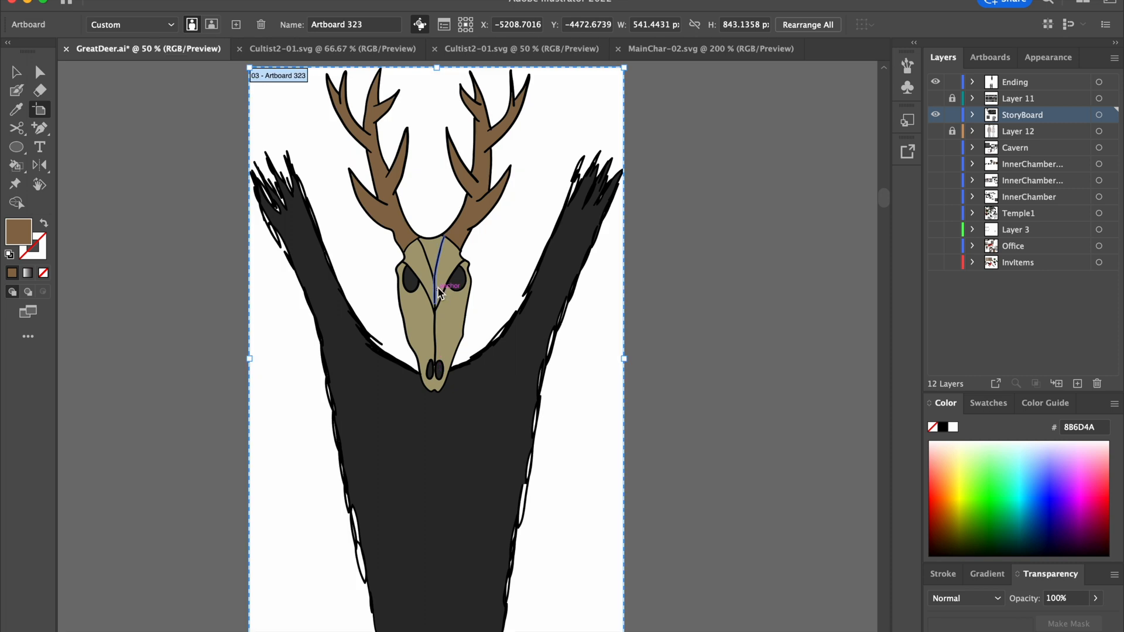
# Finish the skull's dividing lines and start a Save As of GreatDeer.ai.
pyautogui.press('cmd+shift+s')
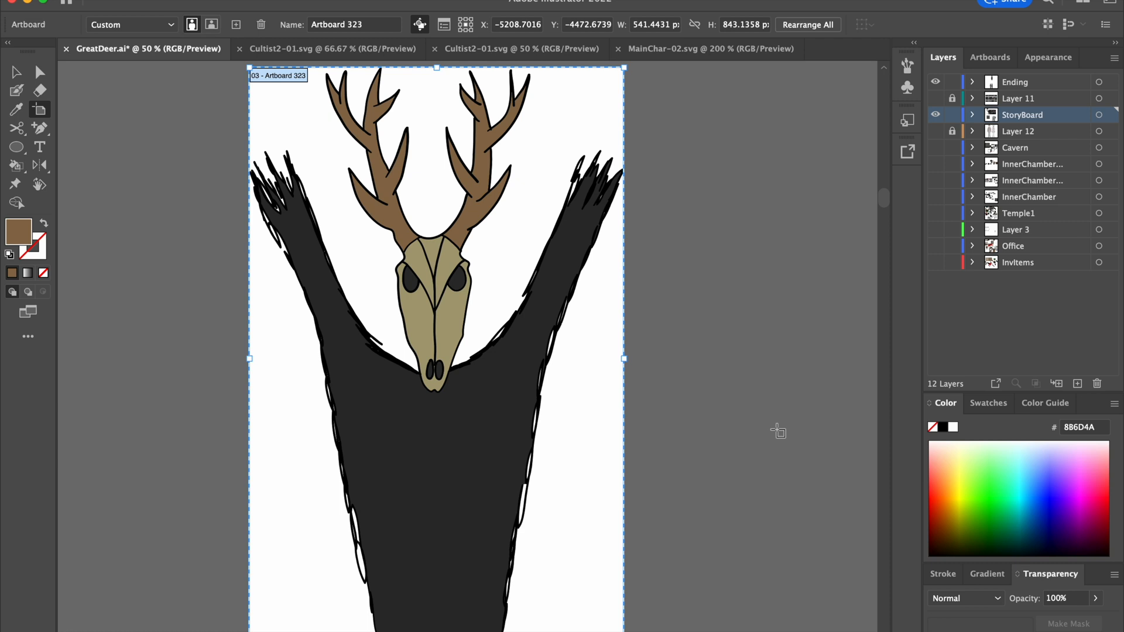
pyautogui.moveTo(779, 435)
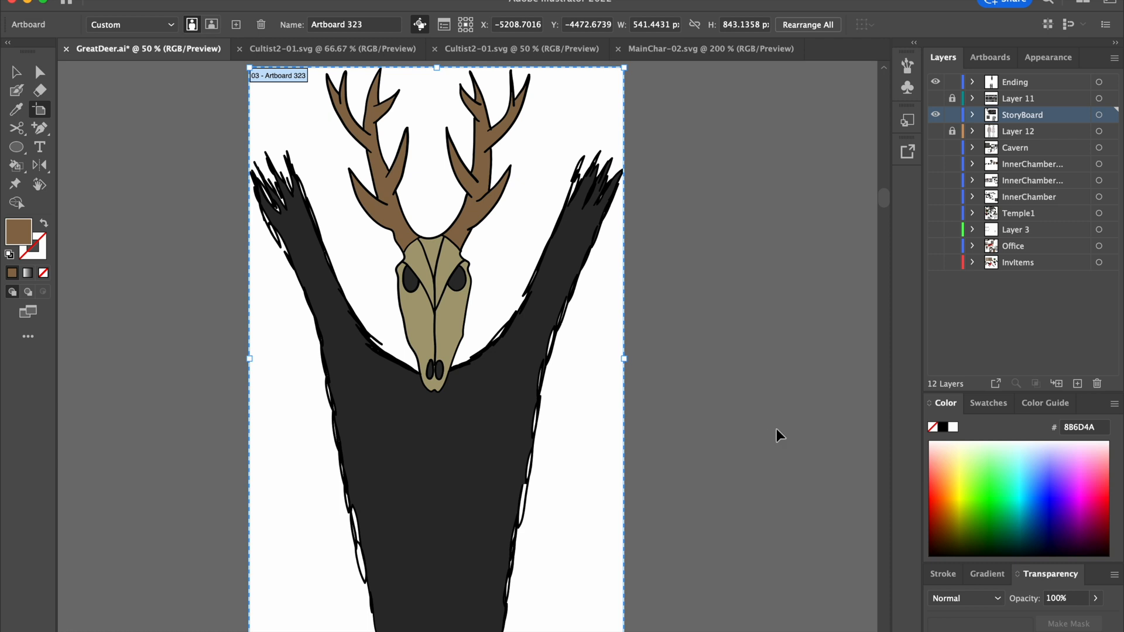
pyautogui.press('cmd+shift+s')
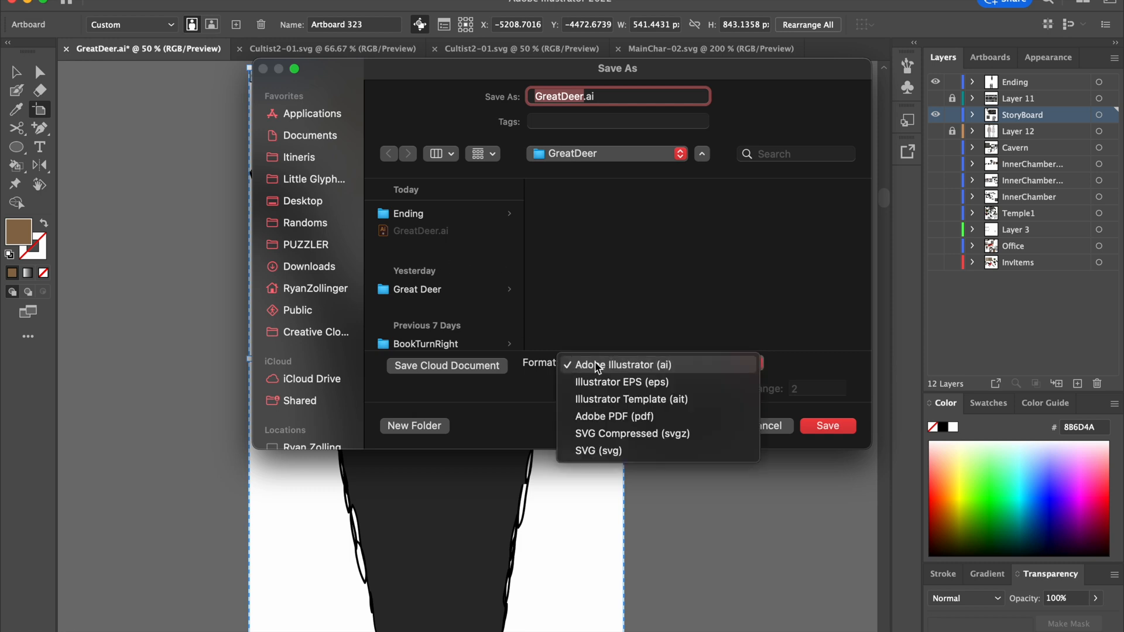
# Choose SVG format using artboards, with the range limited to artboard 3.
pyautogui.click(599, 449)
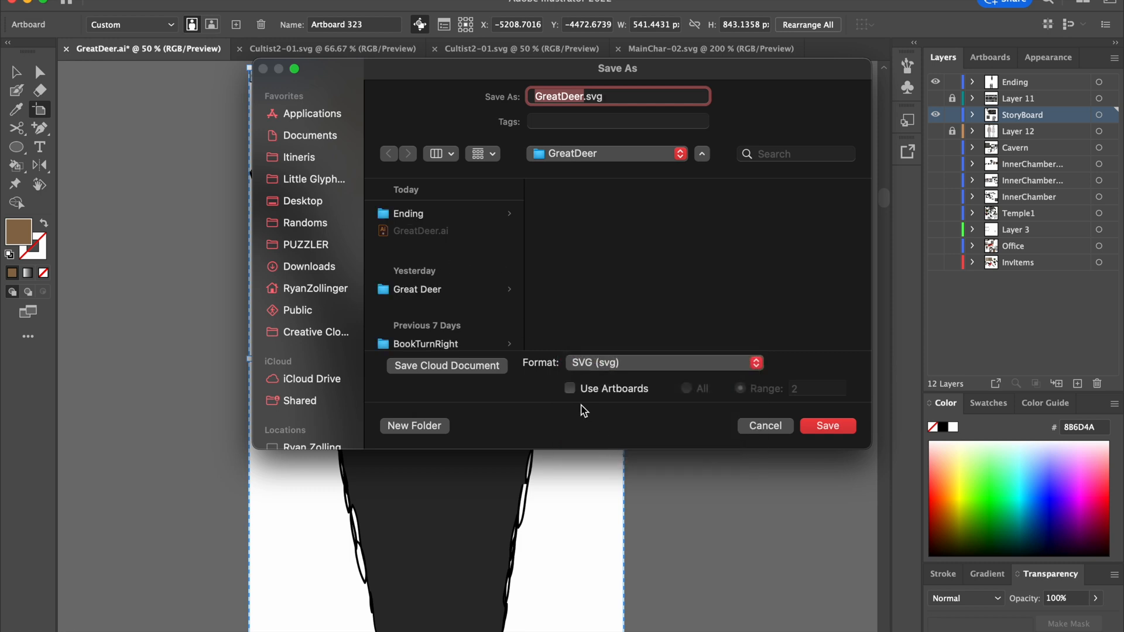
pyautogui.click(569, 387)
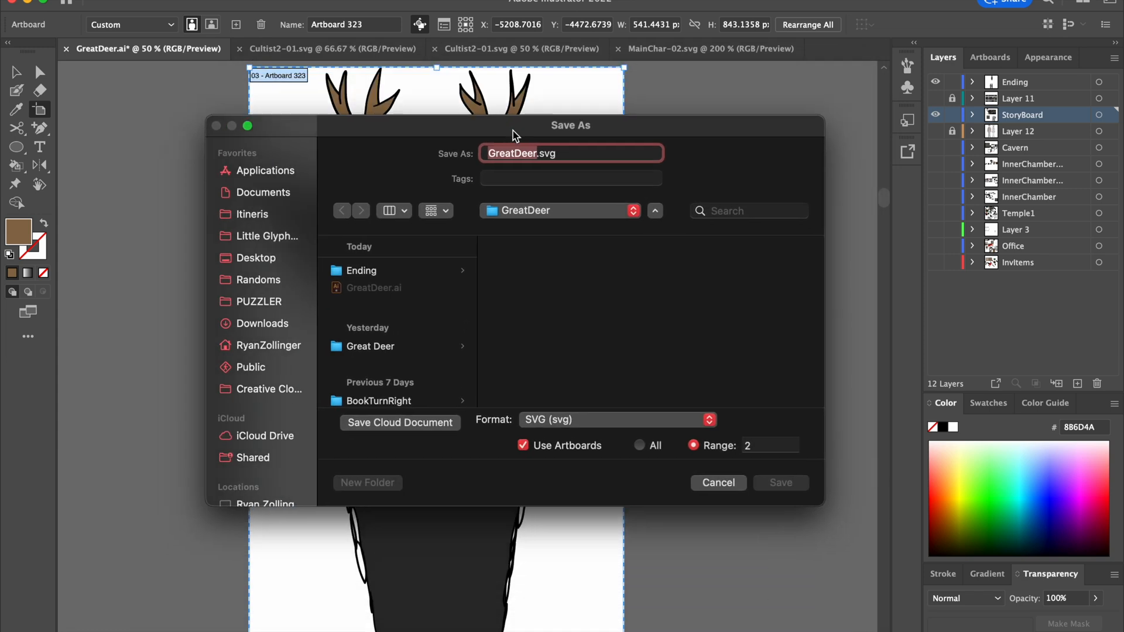
pyautogui.click(766, 445)
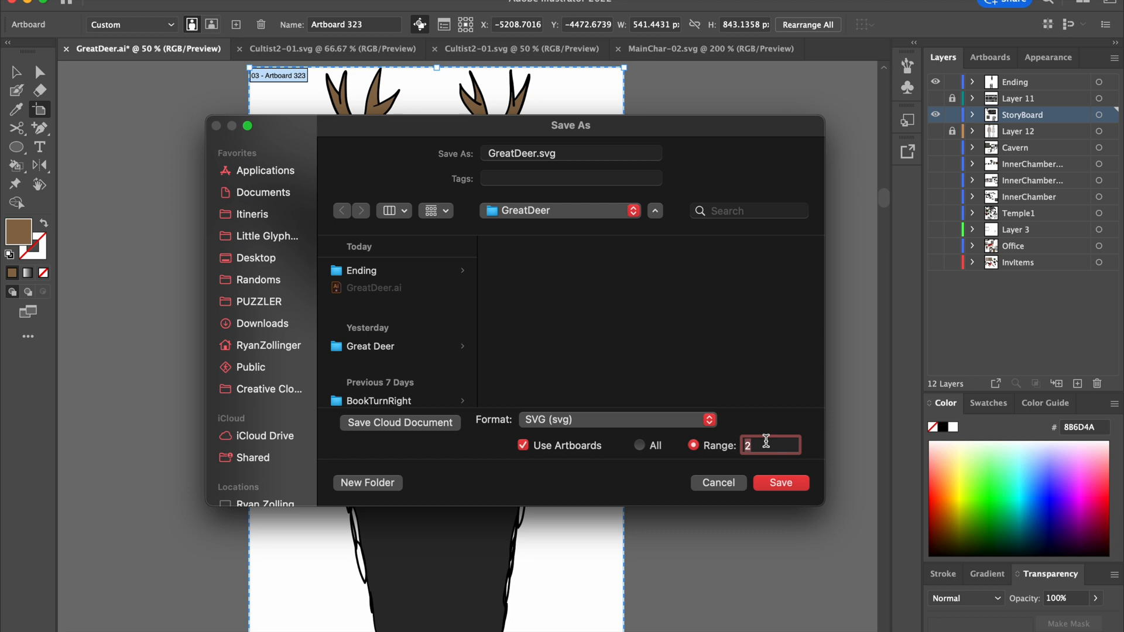
pyautogui.write('3-1')
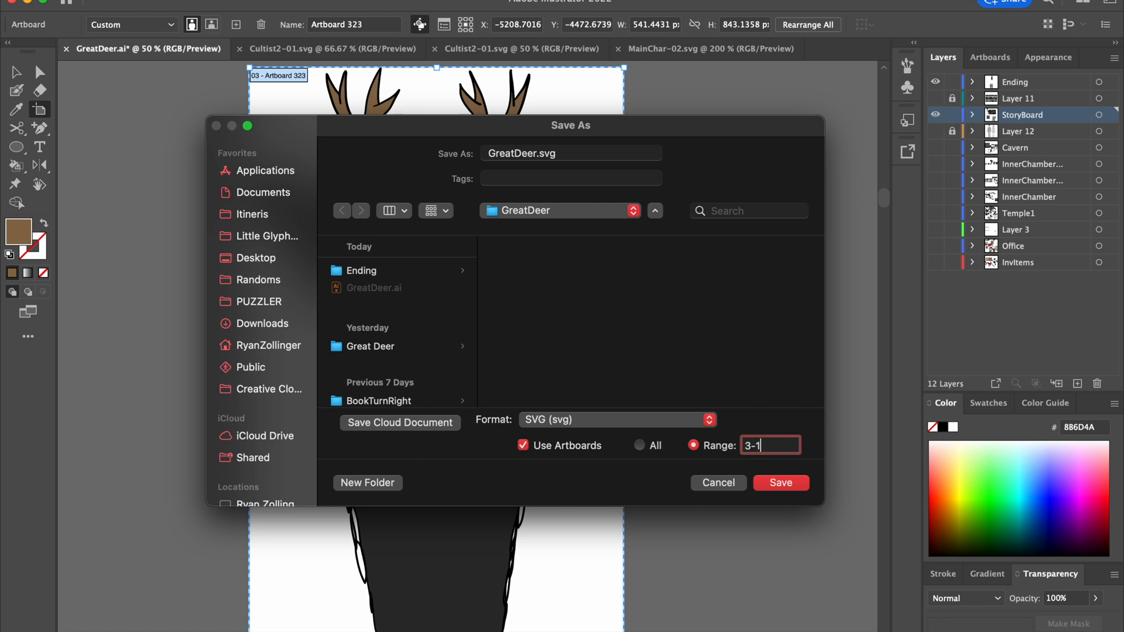
pyautogui.press('Backspace')
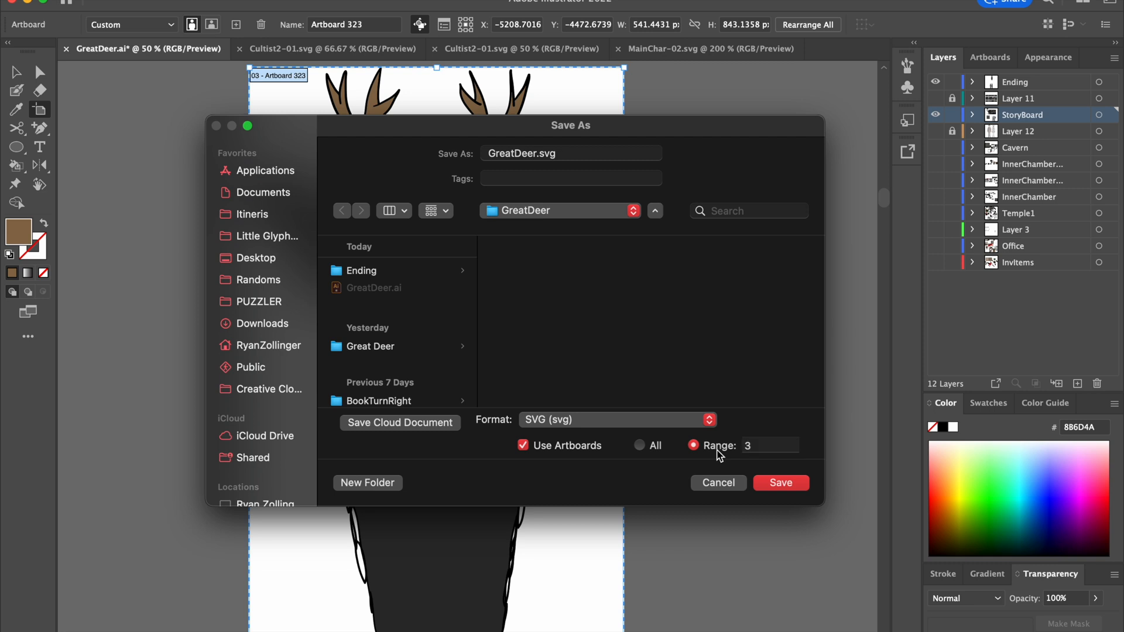
# Save to the Desktop as TutorialVector, producing TutorialVector-03.svg with default SVG options.
pyautogui.click(257, 257)
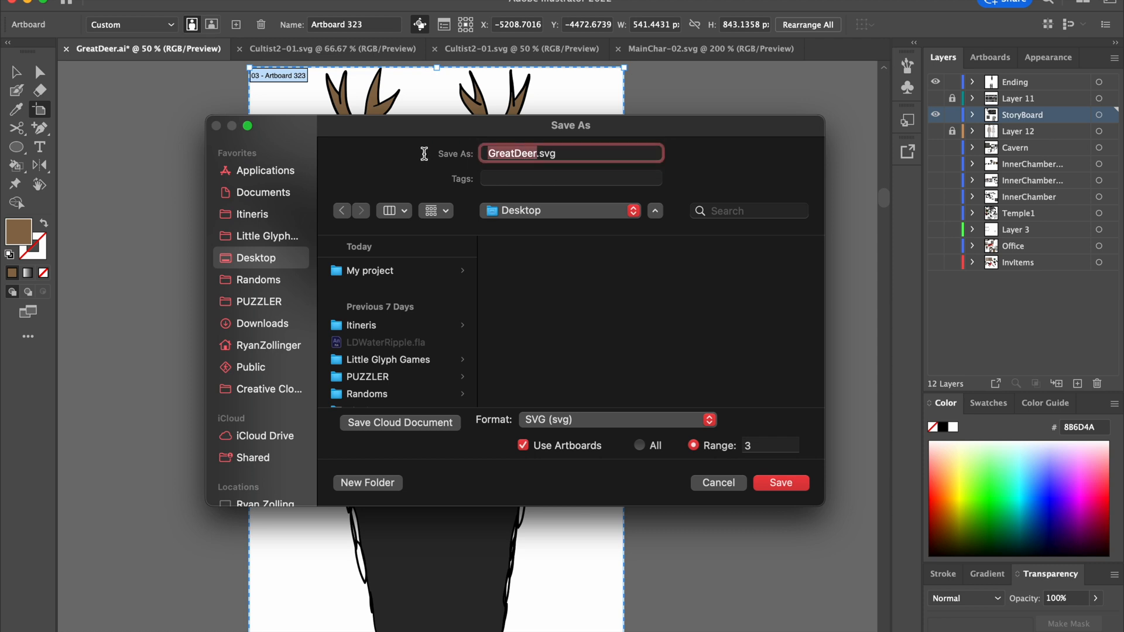
pyautogui.write('TutorialVe.svg')
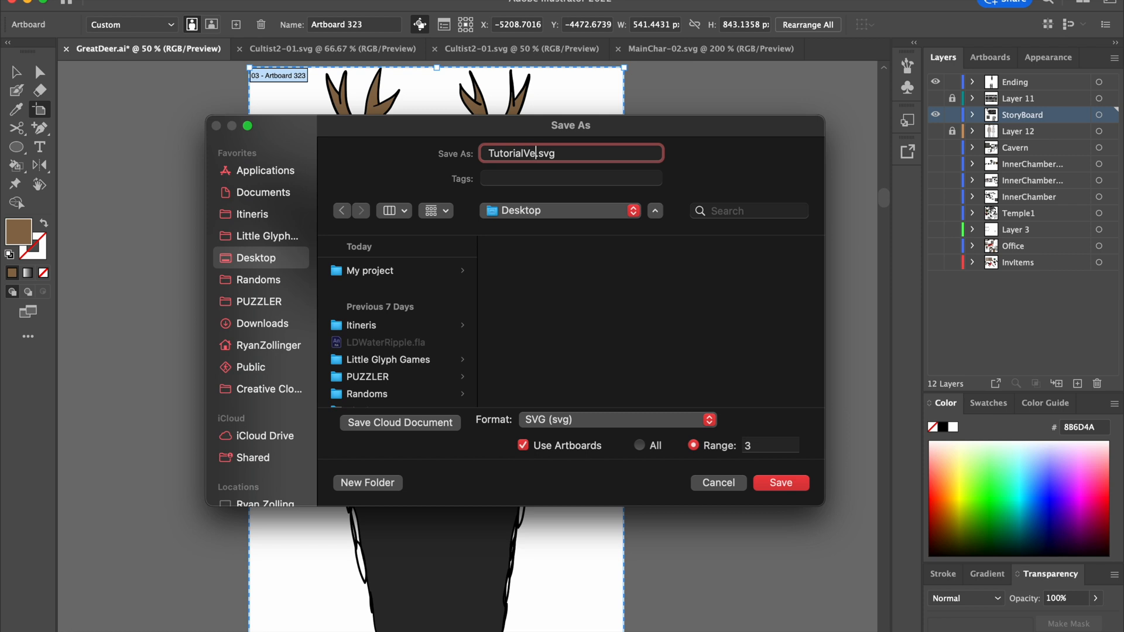
pyautogui.click(779, 482)
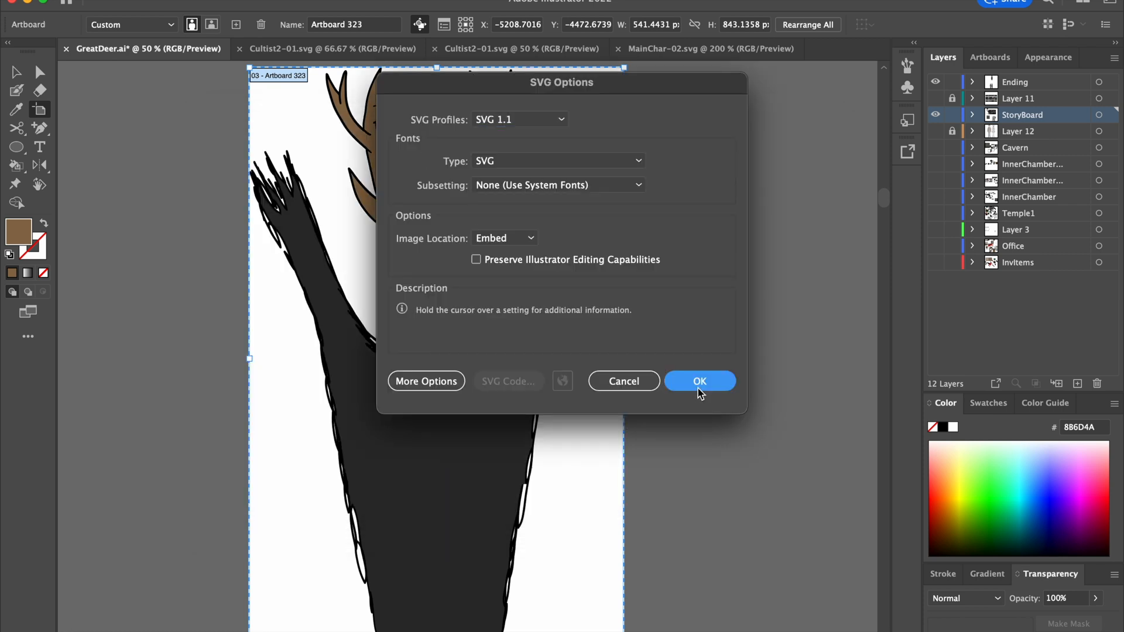
pyautogui.click(699, 380)
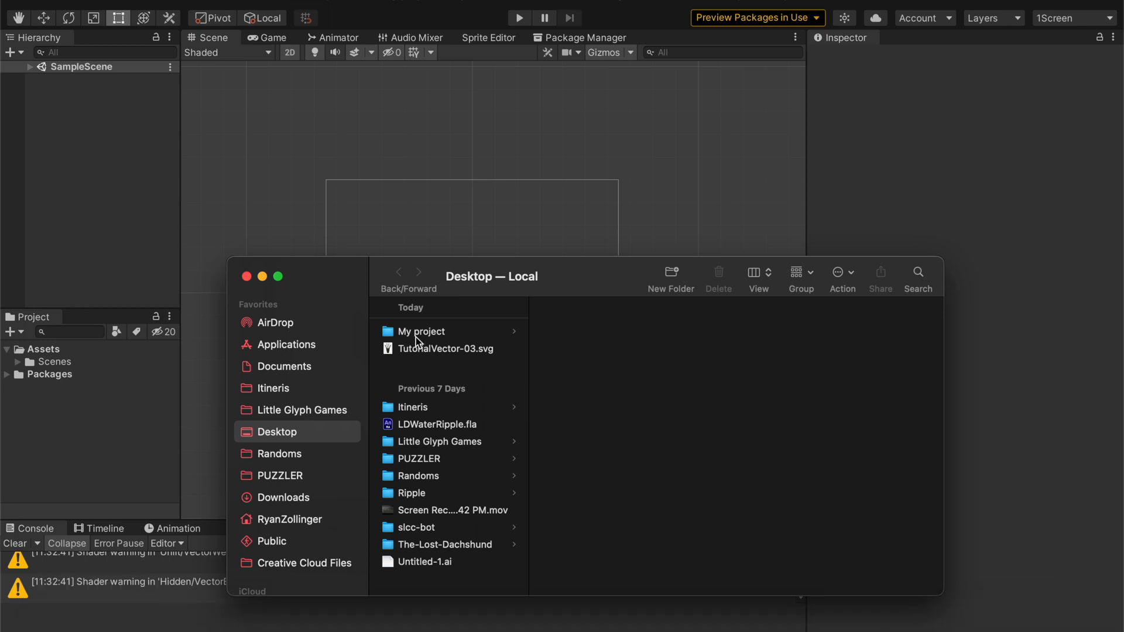
# Import TutorialVector-03.svg into Assets and place the deer sprite in the scene.
pyautogui.click(445, 349)
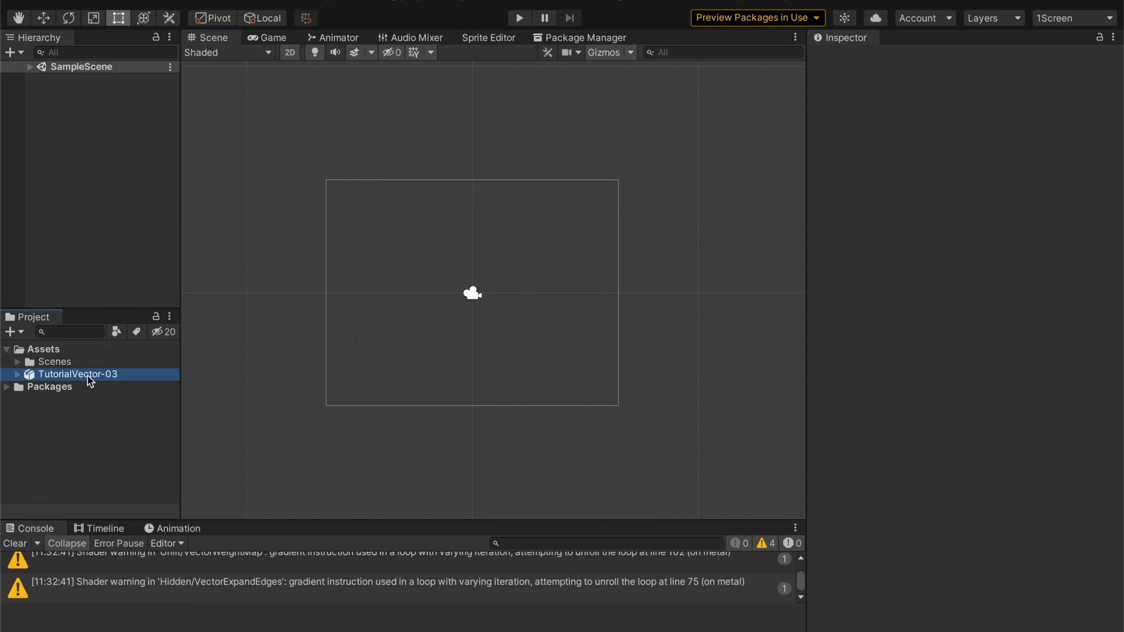
pyautogui.click(77, 374)
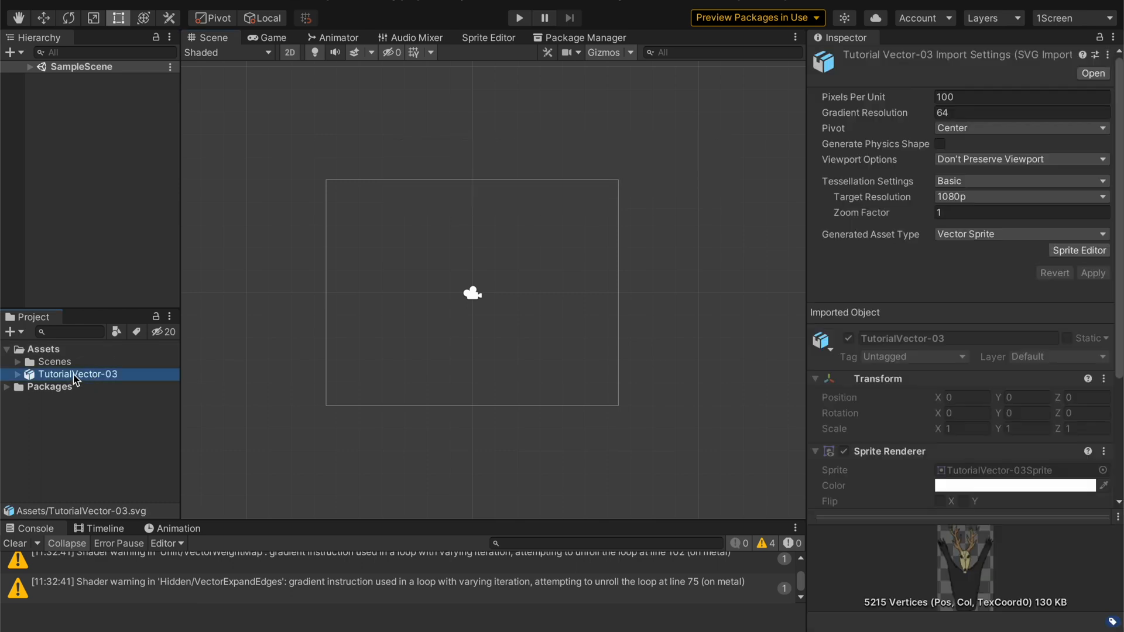
pyautogui.moveTo(908, 231)
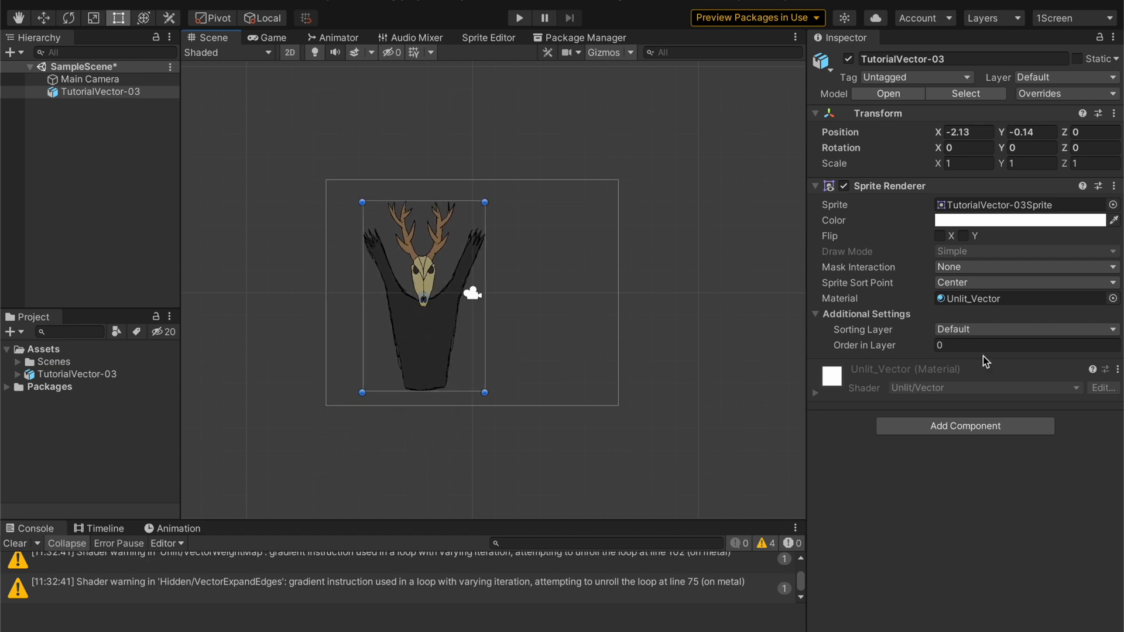
pyautogui.moveTo(988, 301)
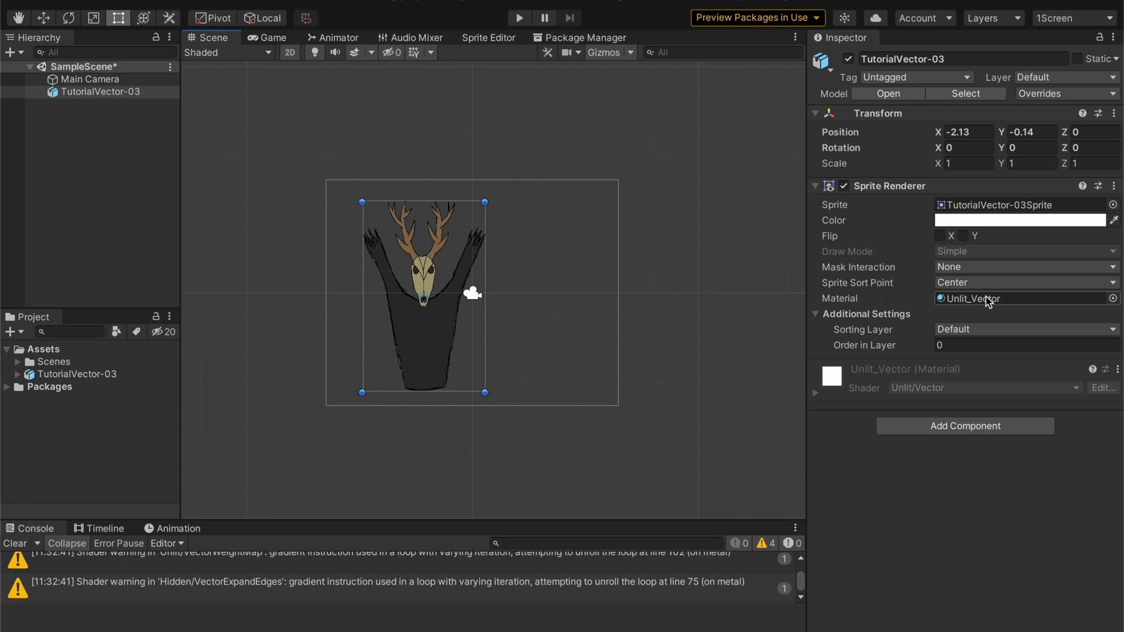
pyautogui.moveTo(464, 276)
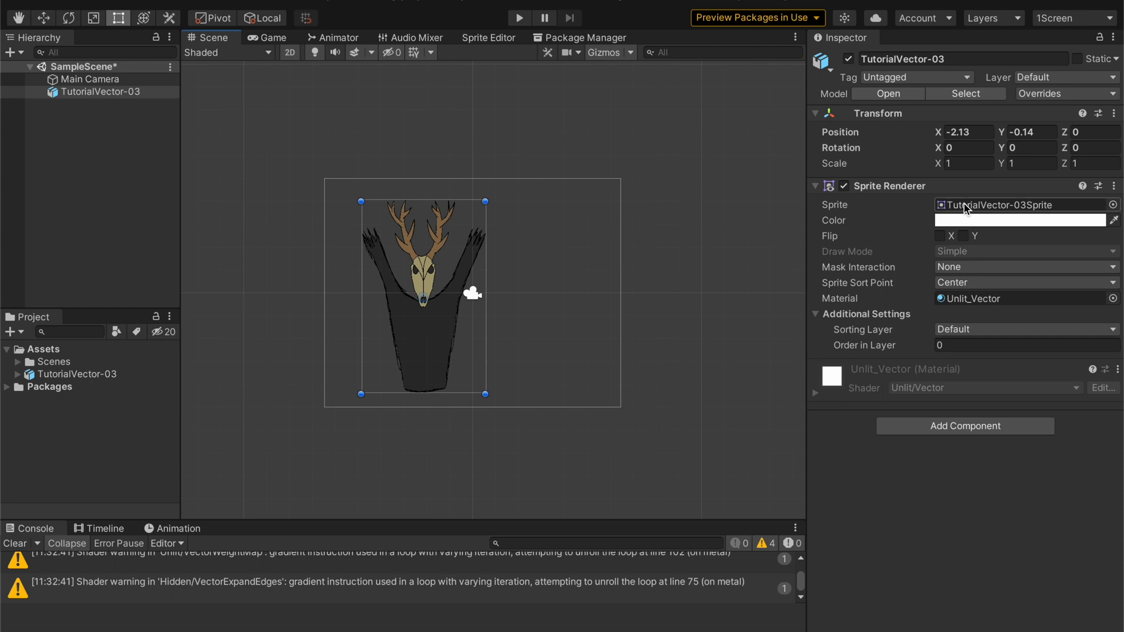
pyautogui.click(1017, 220)
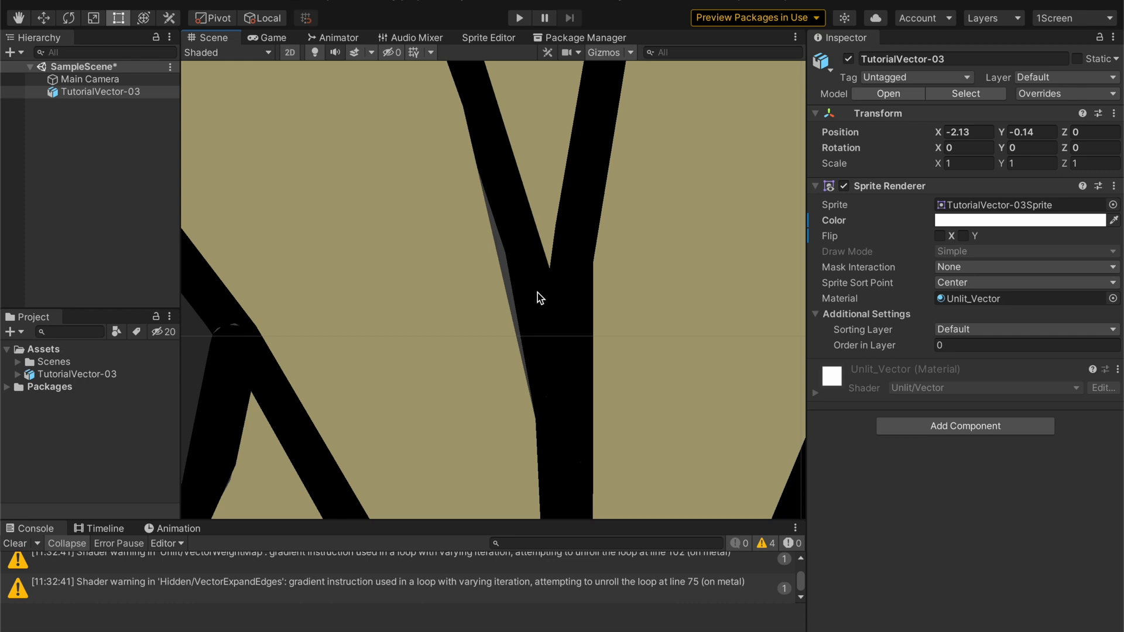
pyautogui.moveTo(608, 364)
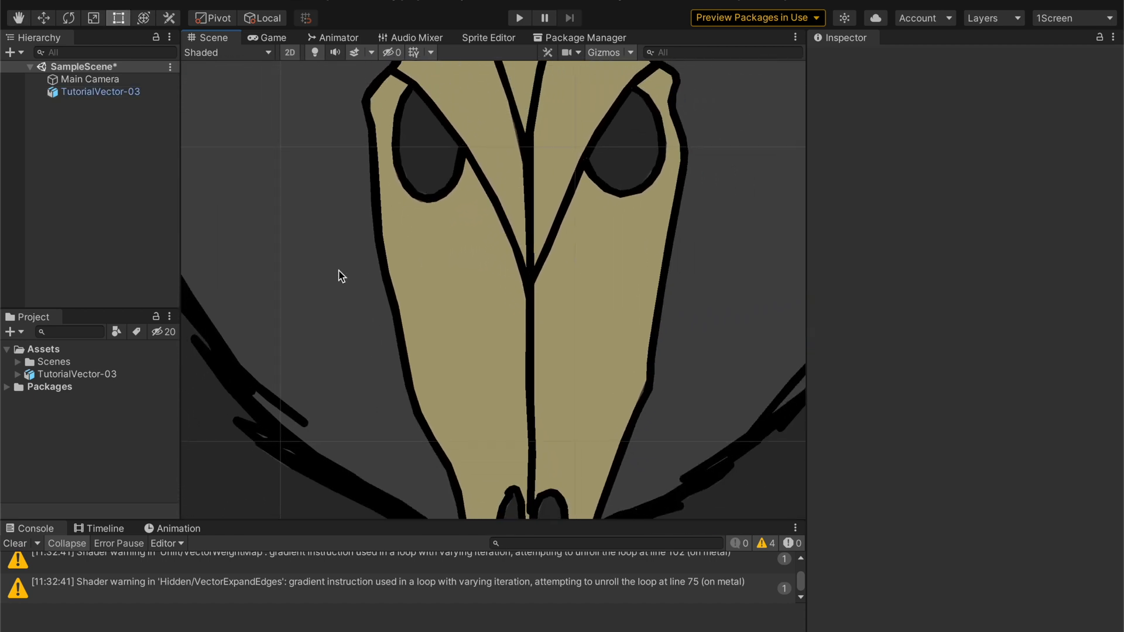
# Show TutorialVector-03's SVG import settings: vector sprite, basic tessellation at 1080p, 5215 vertices.
pyautogui.click(75, 373)
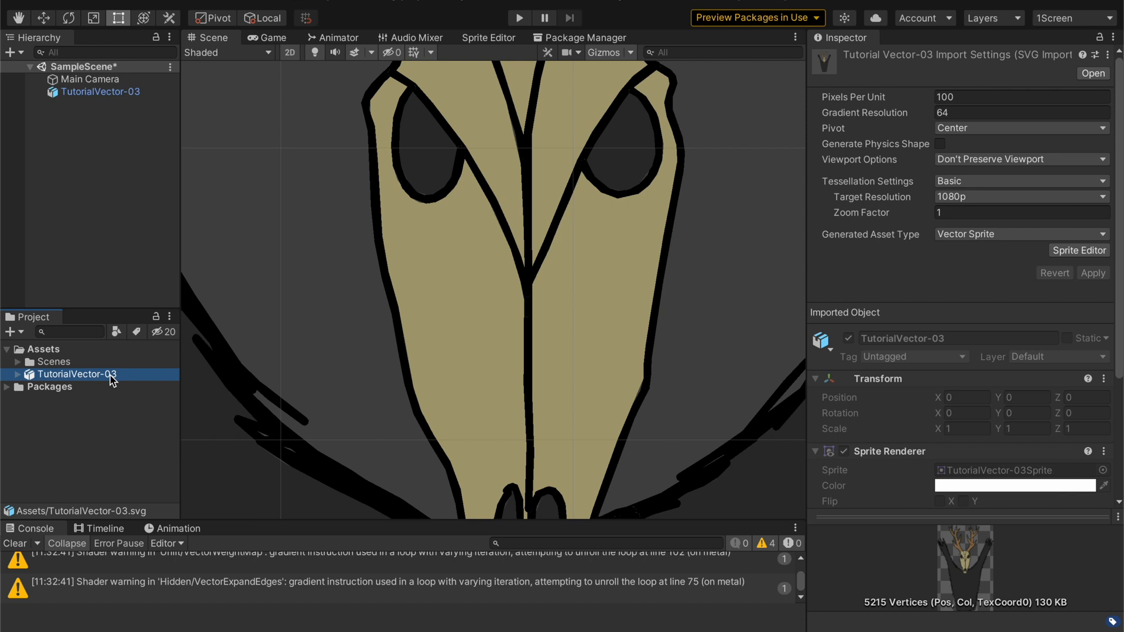
pyautogui.moveTo(280, 266)
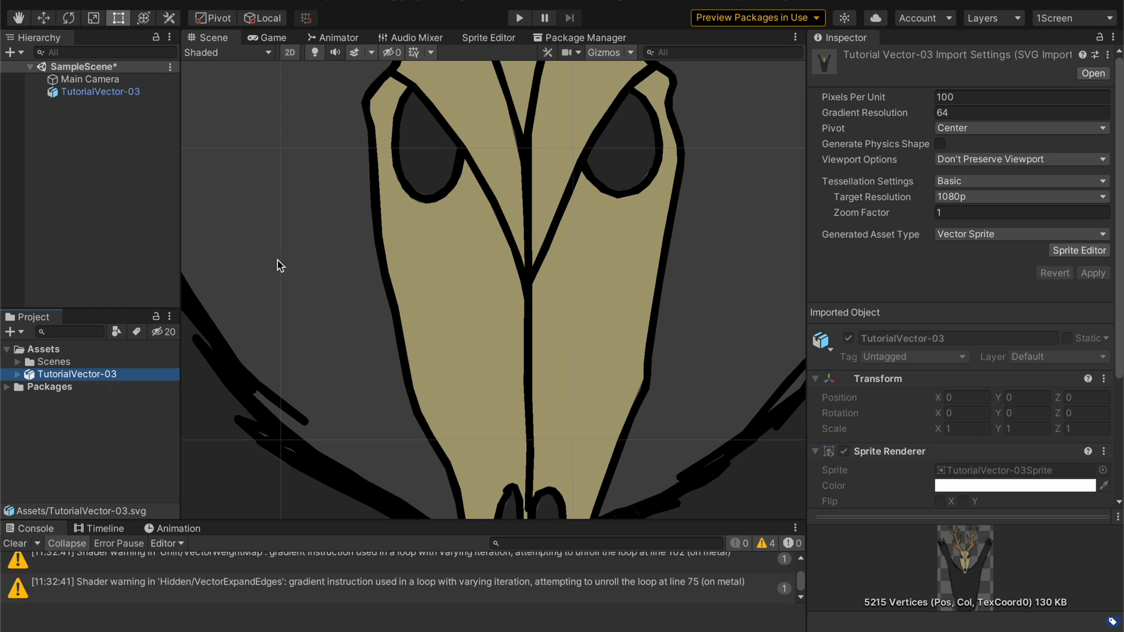
pyautogui.scroll(-3)
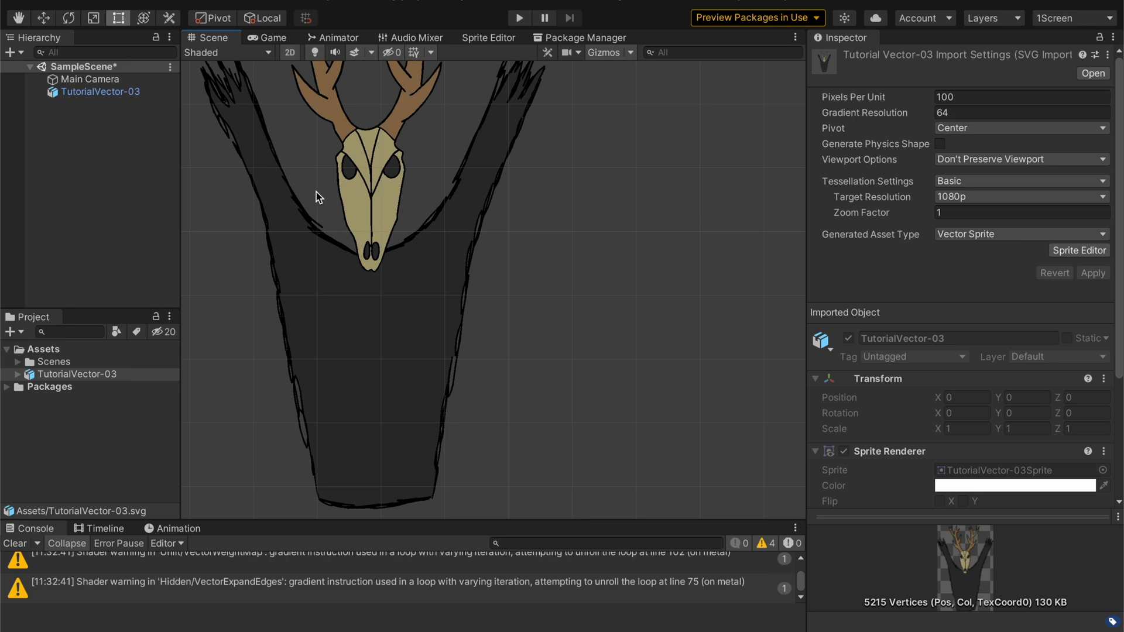
pyautogui.scroll(3)
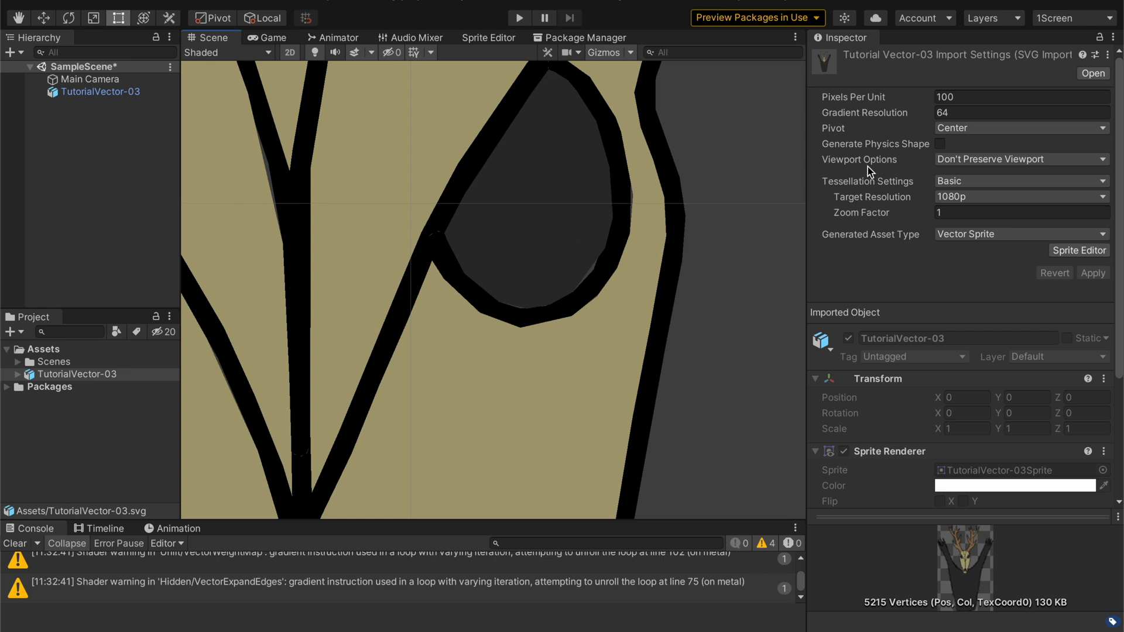
pyautogui.moveTo(985, 238)
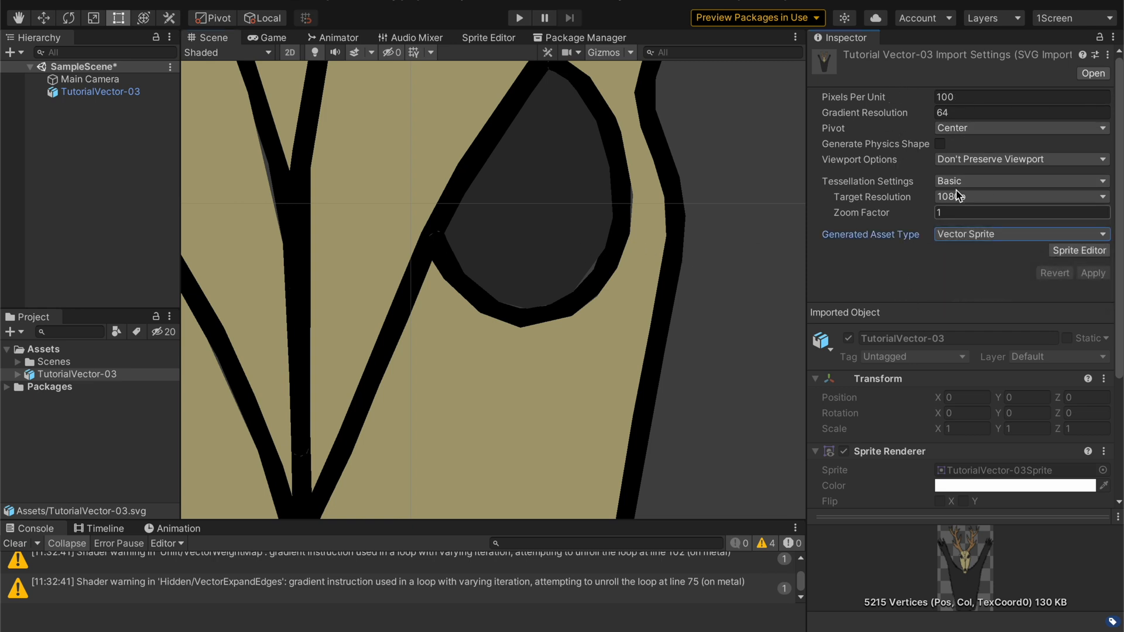
# Apply tessellation zoom factors of 2 and 10, then restore it to 1.
pyautogui.click(1017, 197)
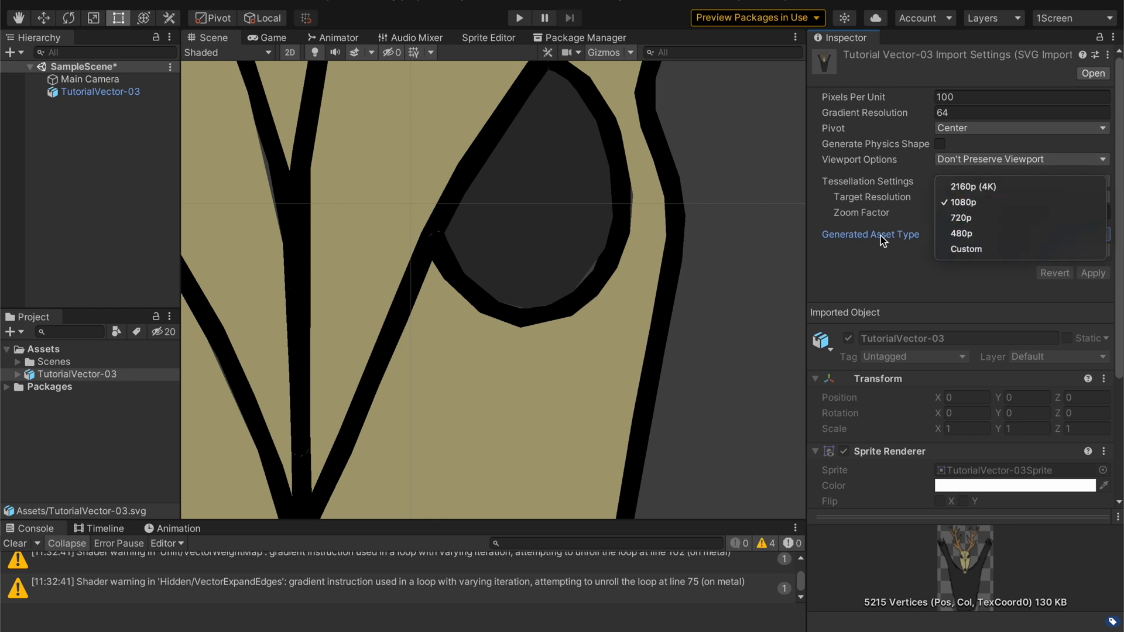
pyautogui.click(954, 203)
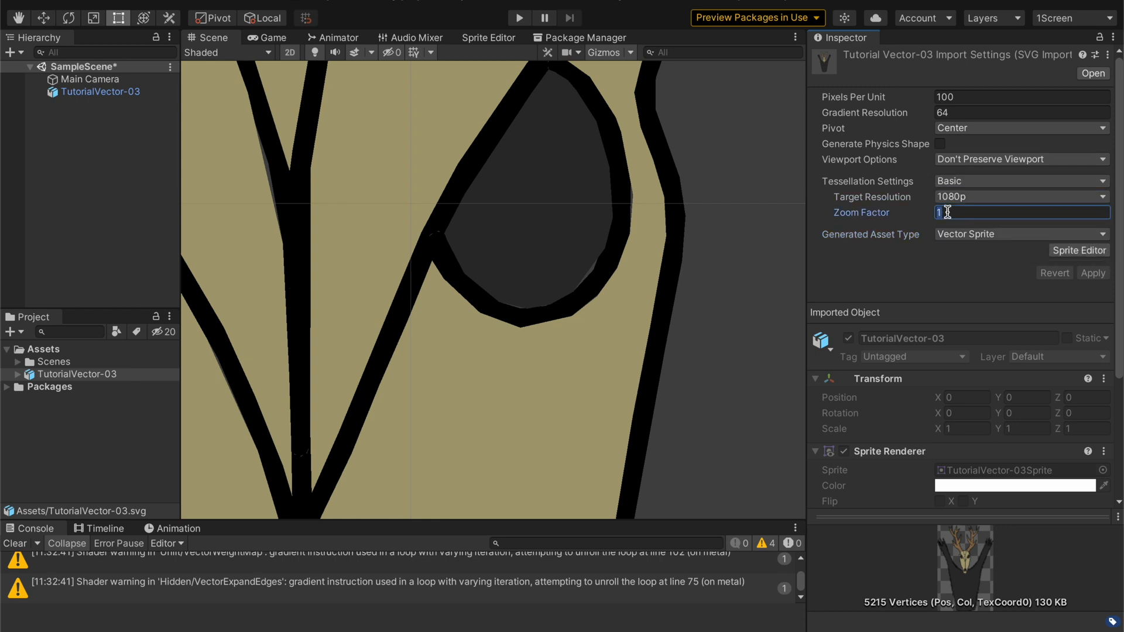
pyautogui.write('2')
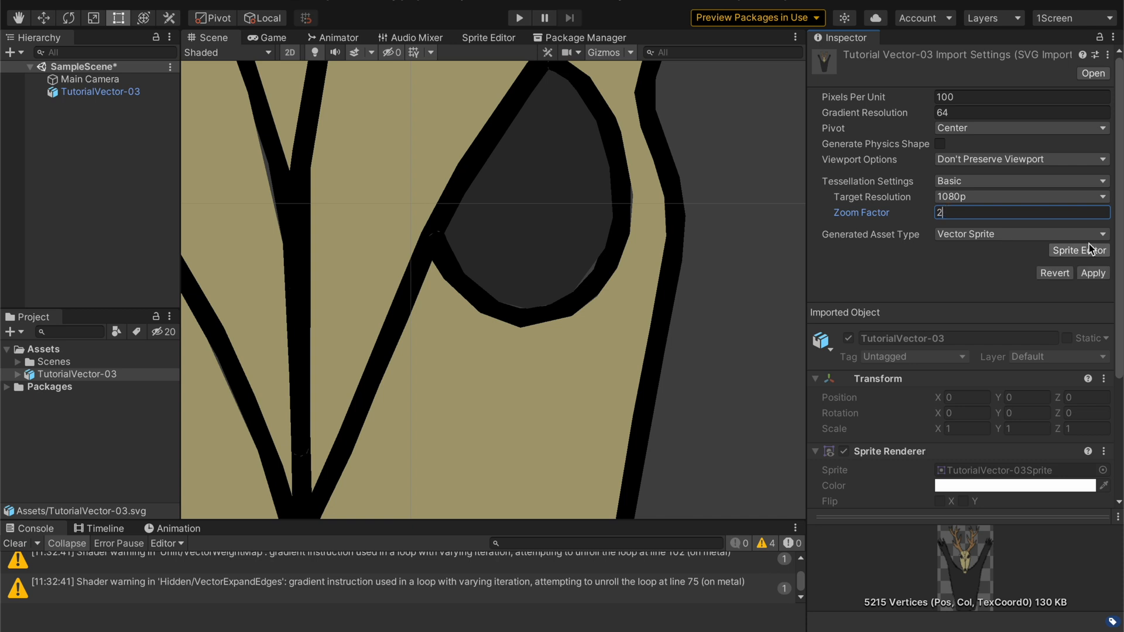
pyautogui.click(1093, 273)
pyautogui.write('10')
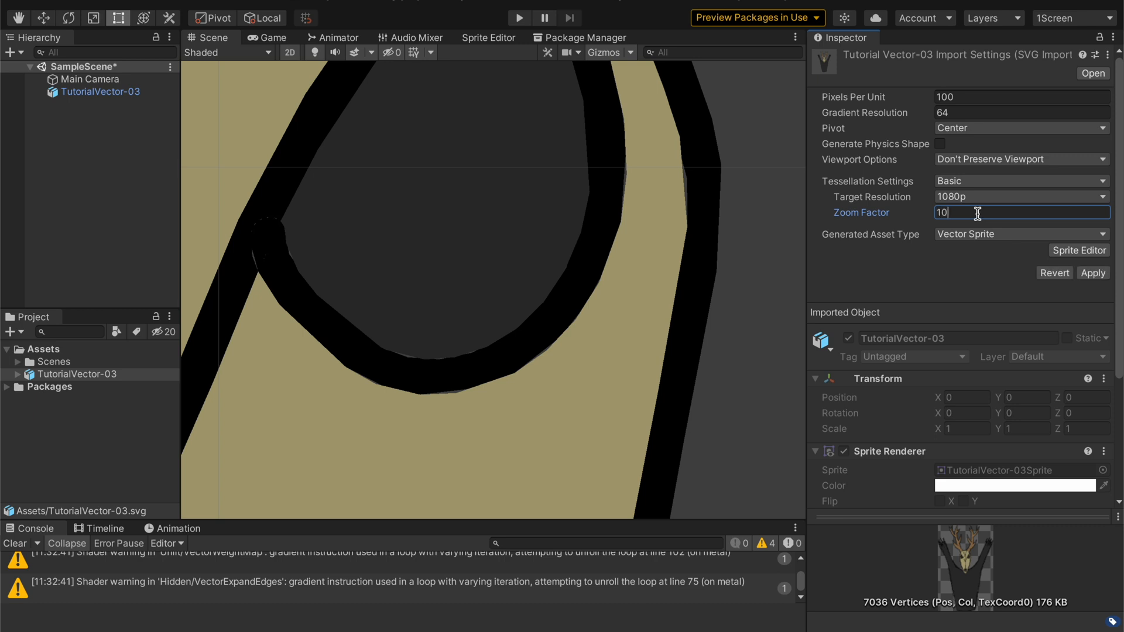
pyautogui.click(1092, 273)
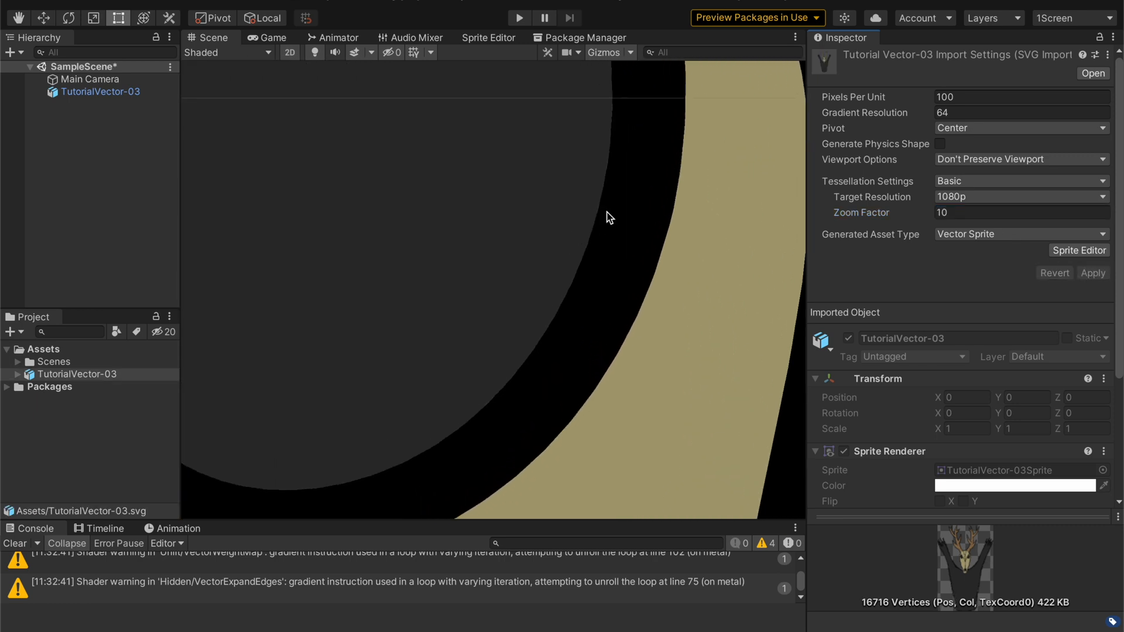
pyautogui.scroll(-3)
pyautogui.write('1')
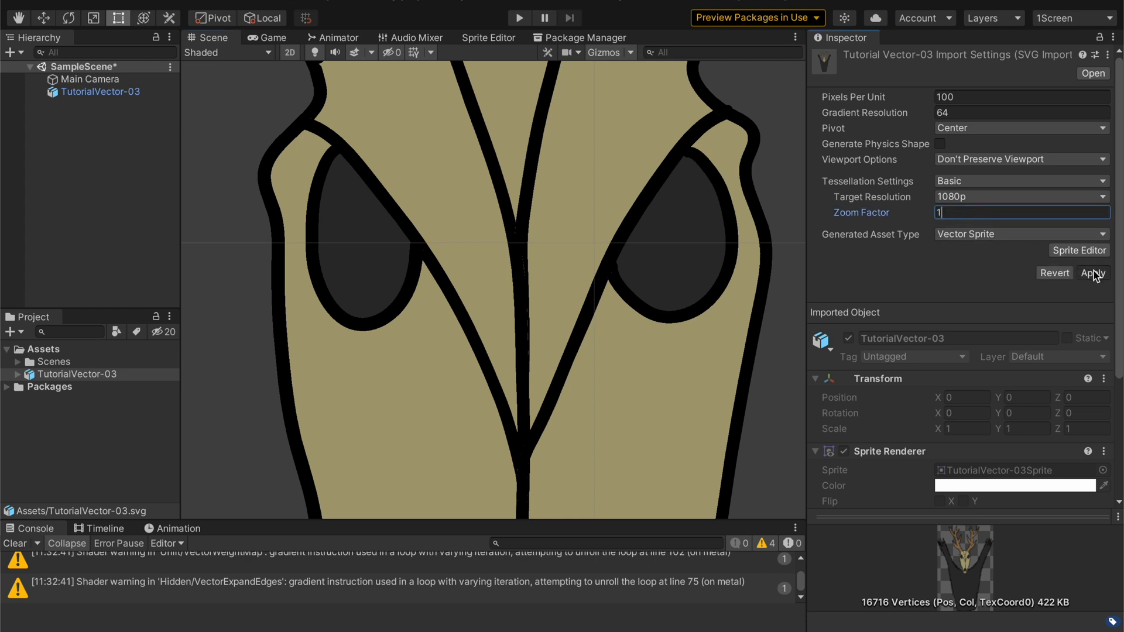
pyautogui.click(1092, 272)
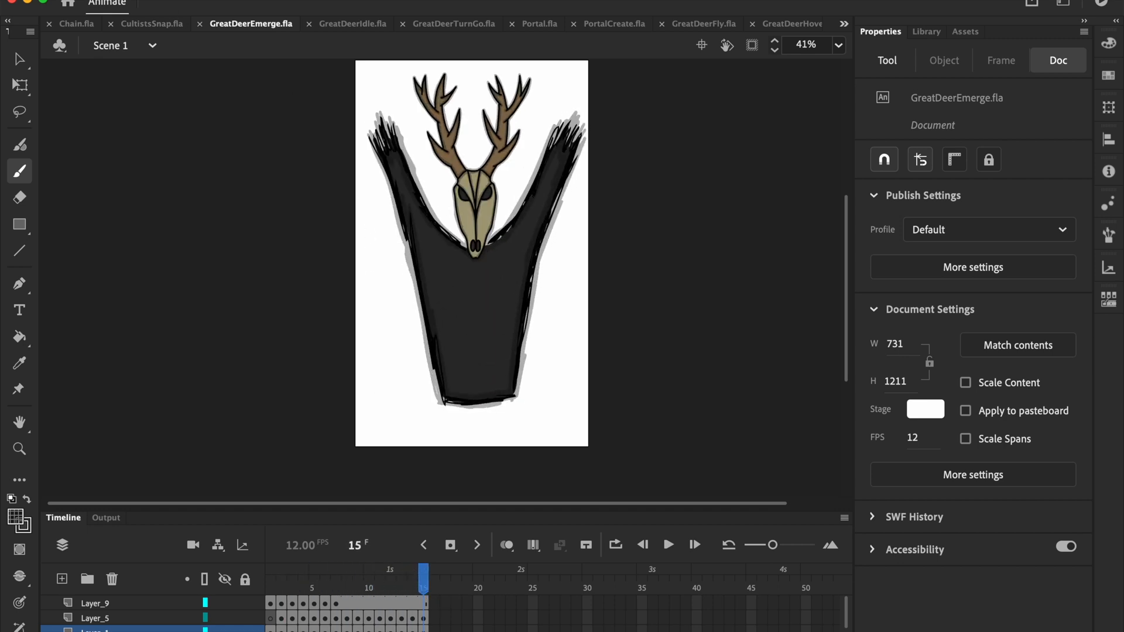
# Export the movie as an SVG Sequence into a new Desktop folder named TutorialVectorAnimation.
pyautogui.click(108, 2)
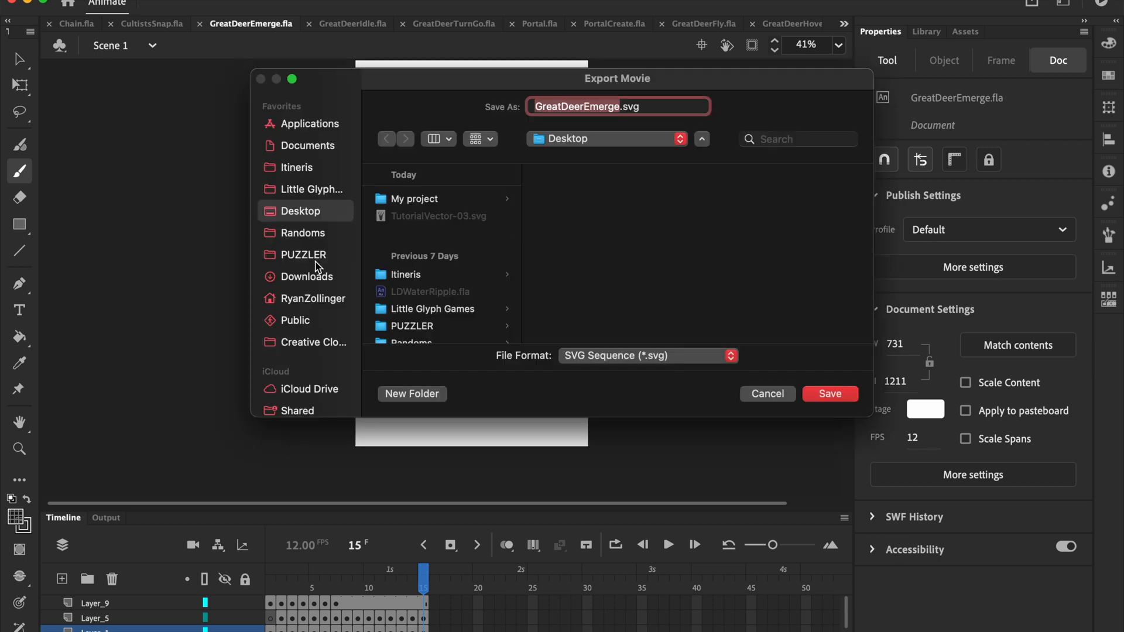
pyautogui.moveTo(426, 397)
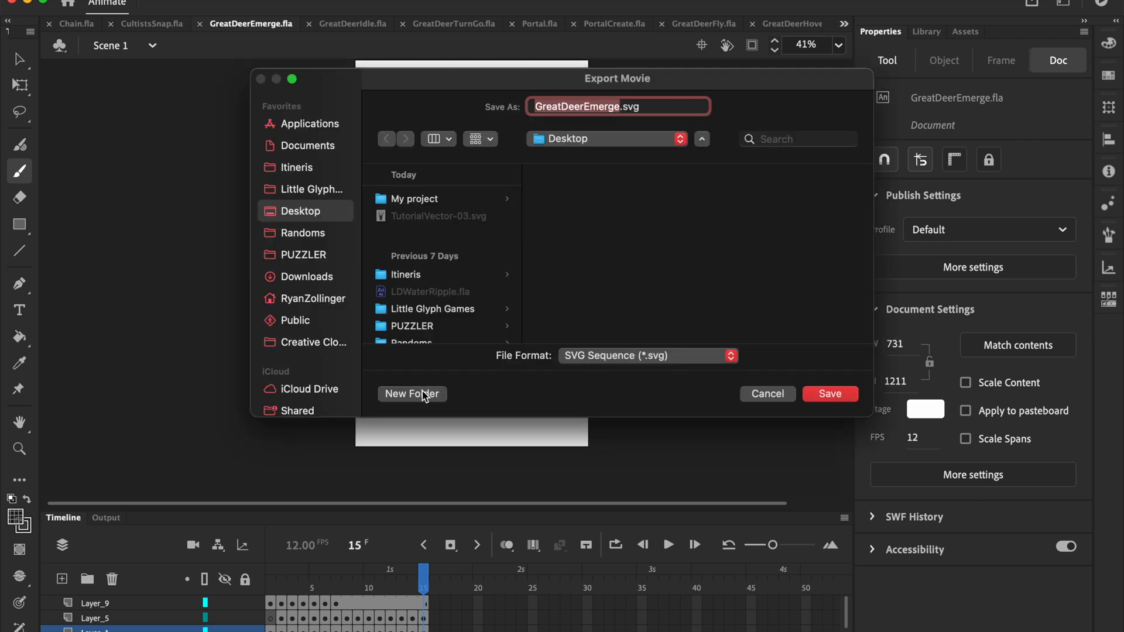
pyautogui.click(411, 393)
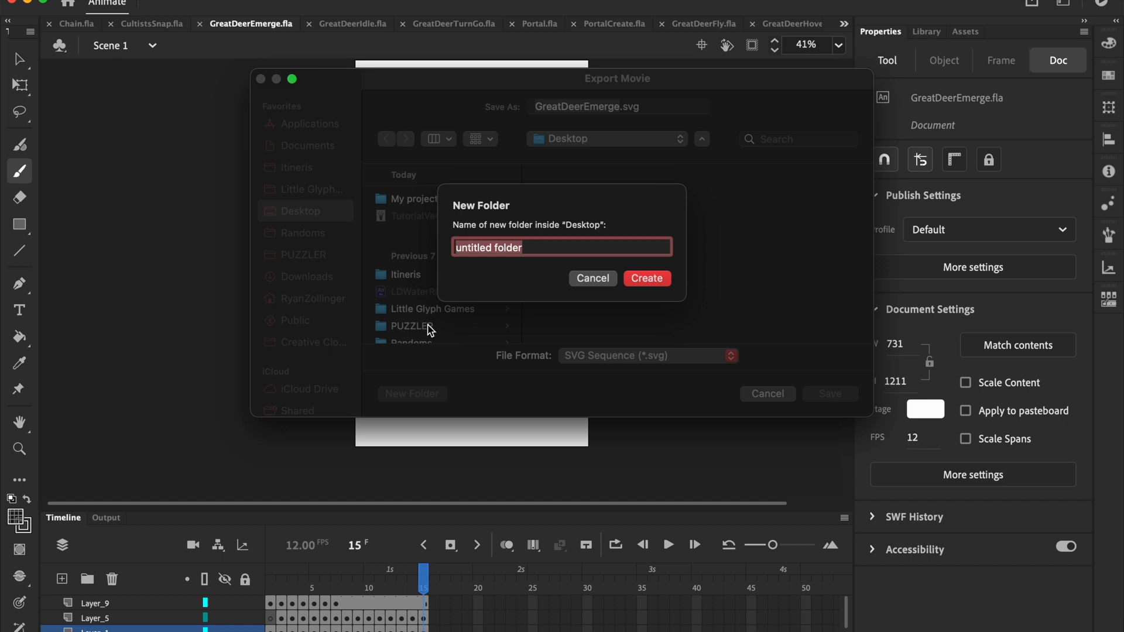
pyautogui.write('Tutor')
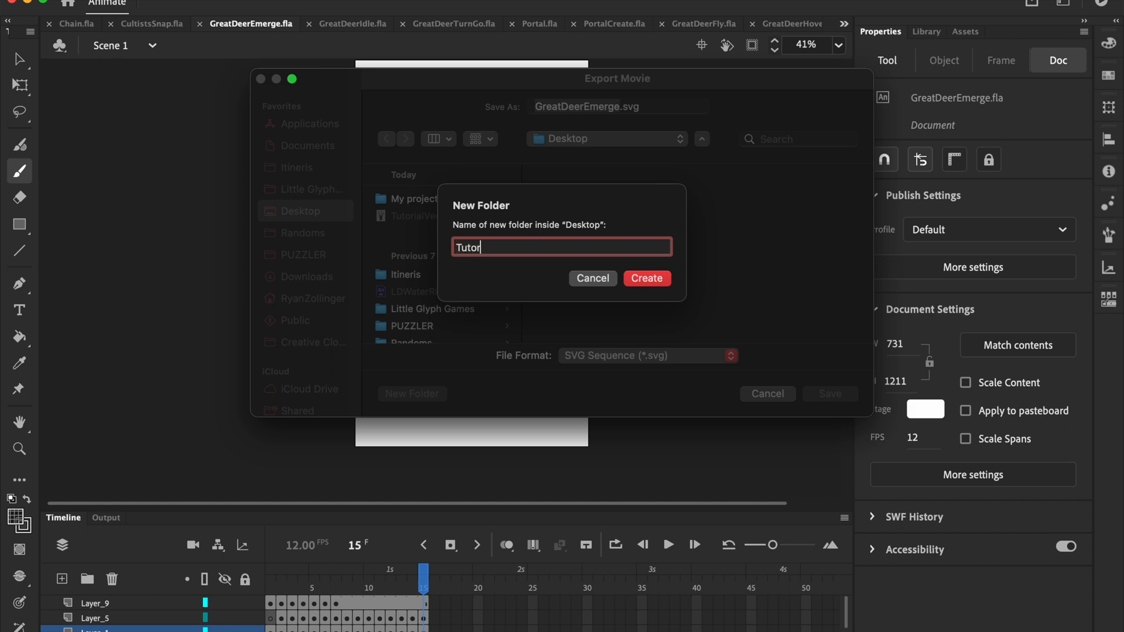
pyautogui.write('ialVectorAn')
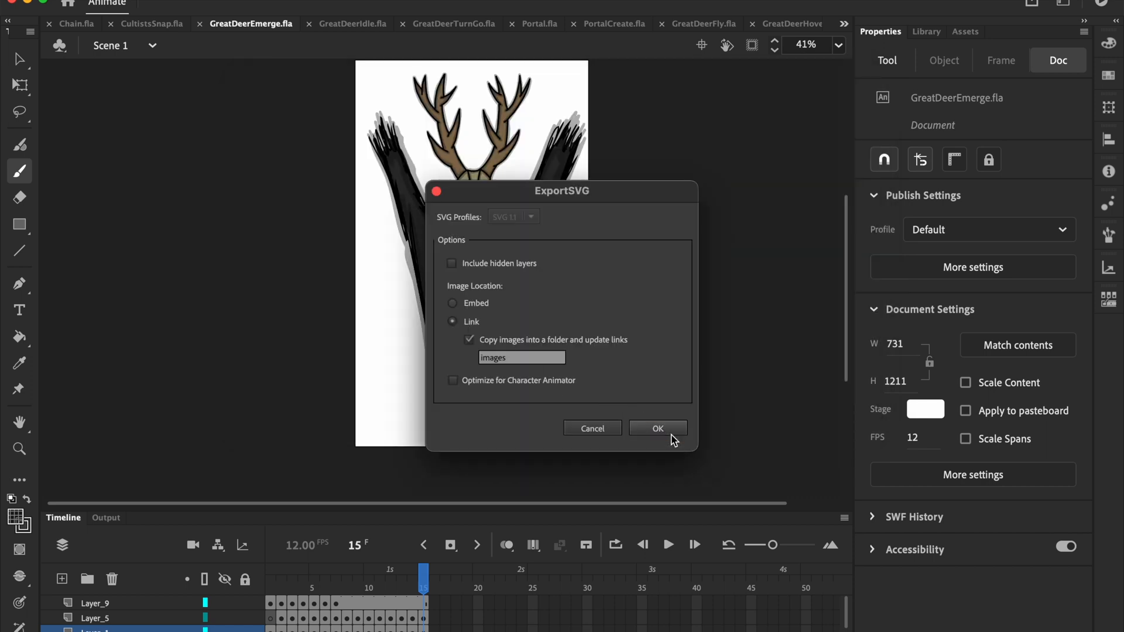
# Confirm the ExportSVG options so all 15 GreatDeerEmerge frames are written out.
pyautogui.click(656, 428)
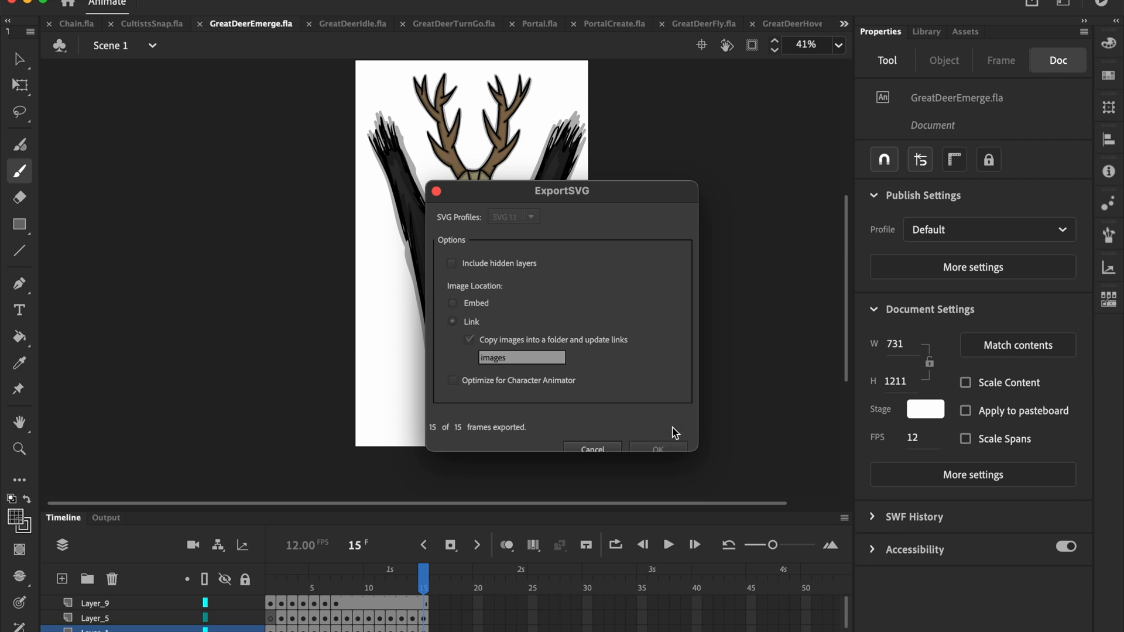
pyautogui.click(656, 449)
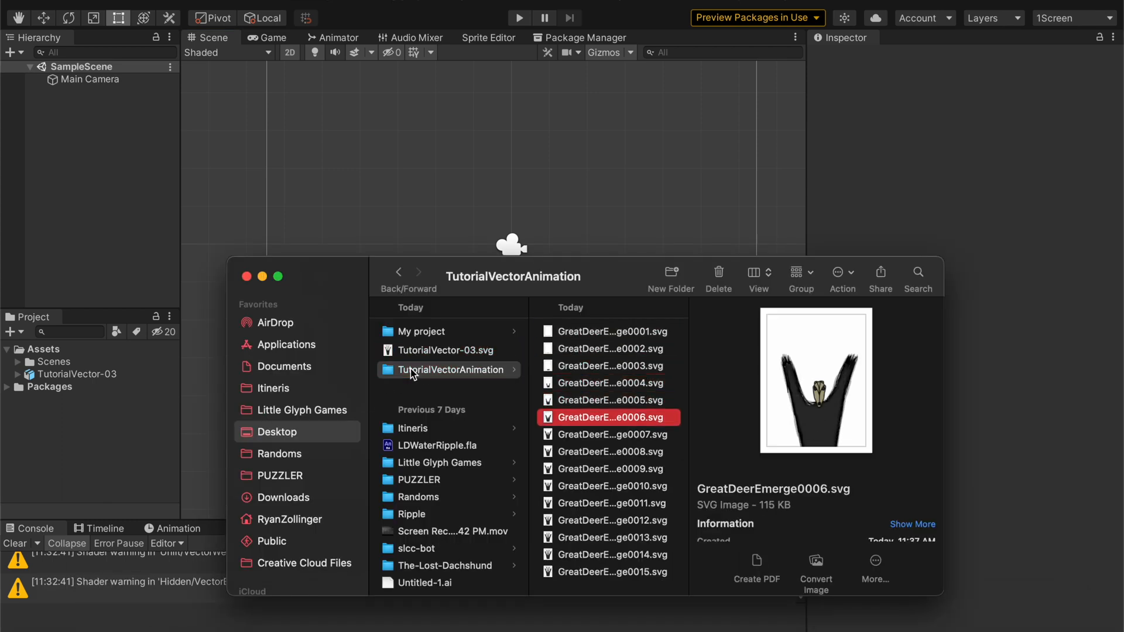
# Bring the TutorialVectorAnimation folder of 15 GreatDeerEmerge SVG frames into the project's Assets and expand it.
pyautogui.click(608, 554)
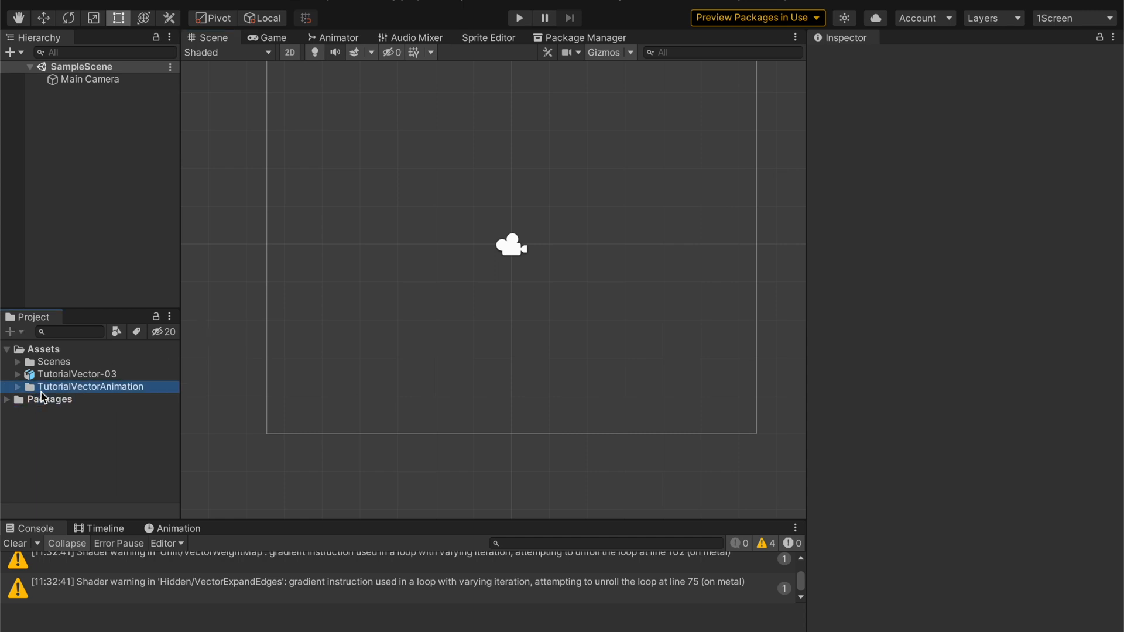
pyautogui.click(15, 386)
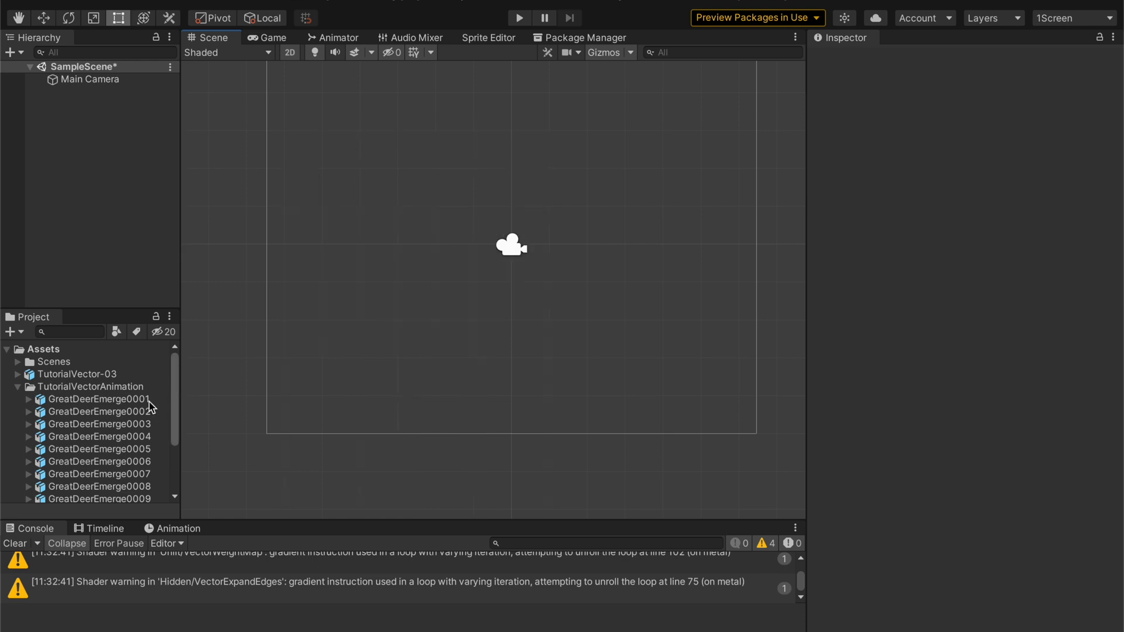
# Place the GreatDeerEmerge0001 sprite into the scene and then remove it again.
pyautogui.click(100, 399)
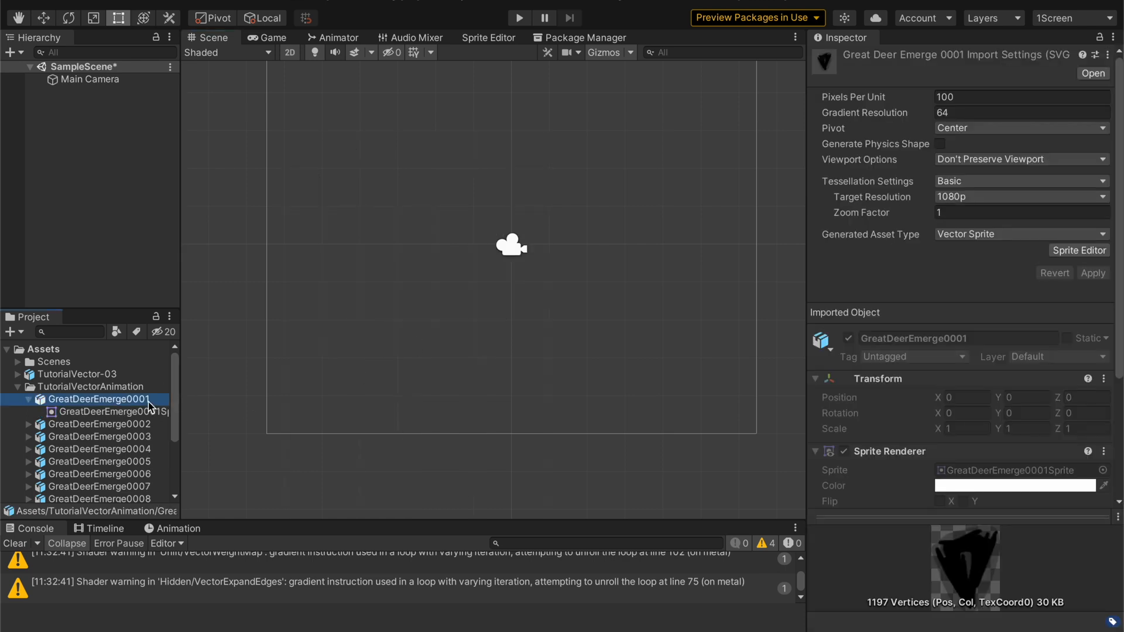
pyautogui.click(111, 411)
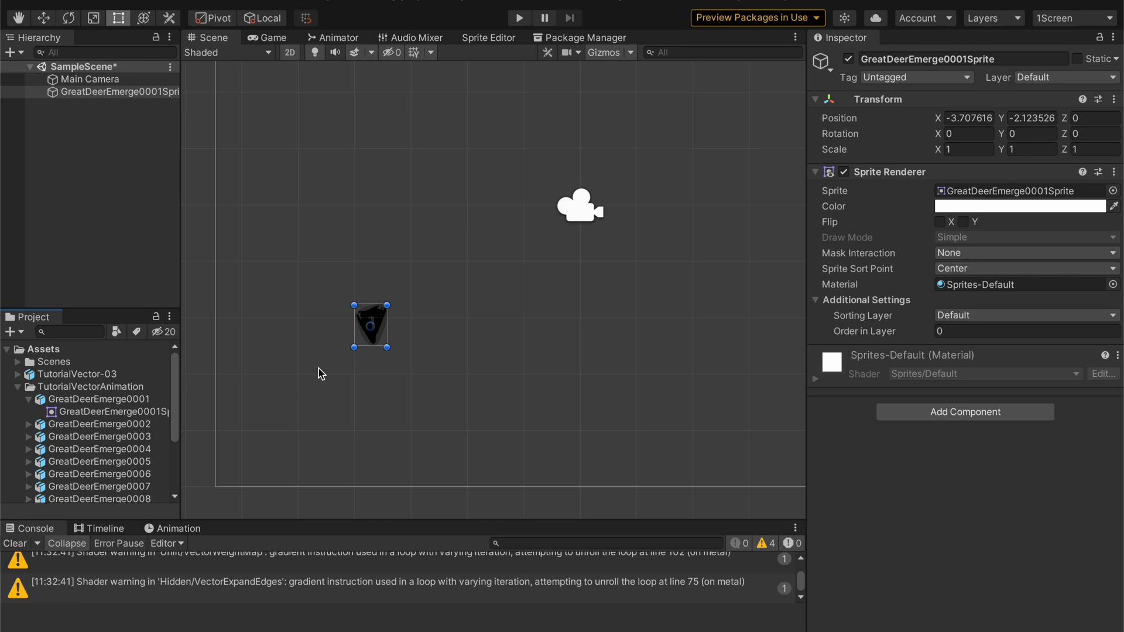
pyautogui.moveTo(378, 337)
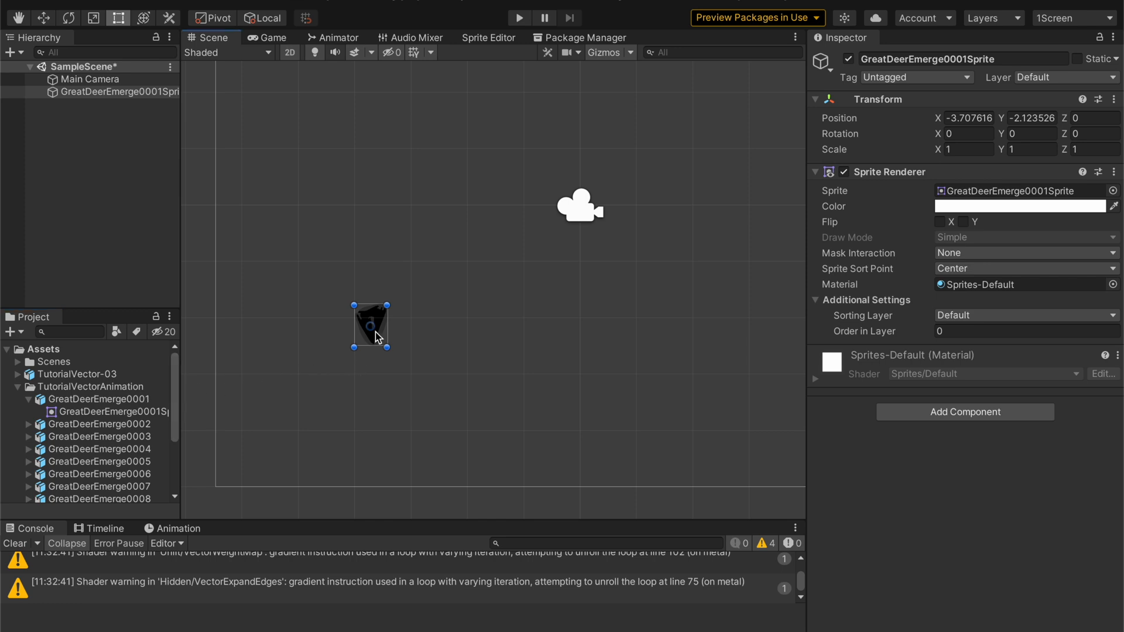
pyautogui.click(97, 399)
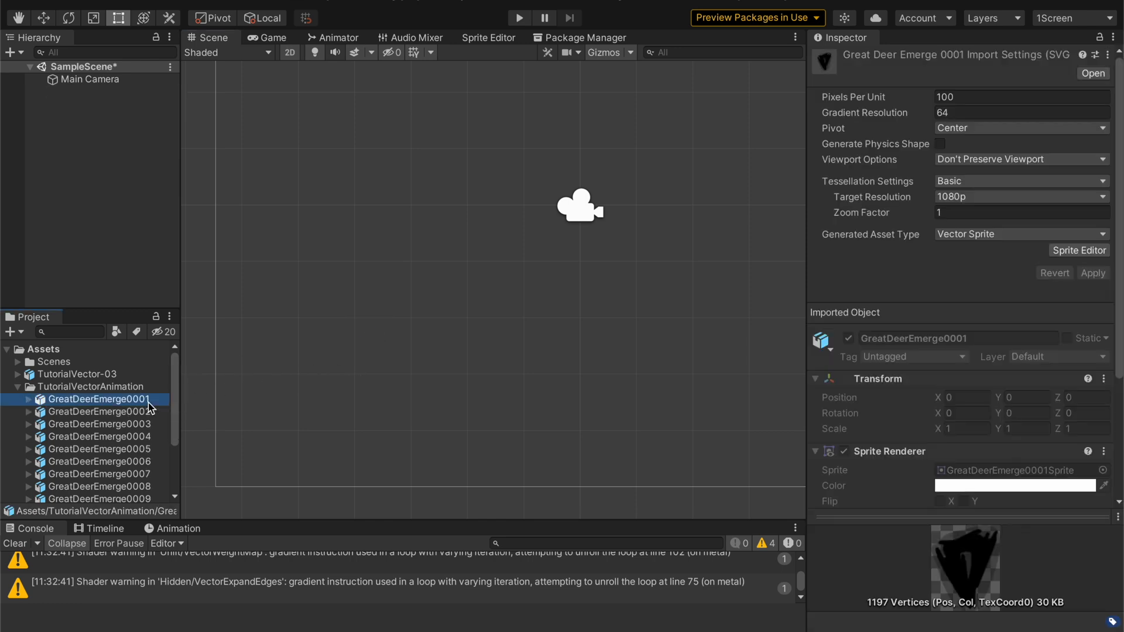
# Show the SVG import settings of the GreatDeerEmerge0003 frame.
pyautogui.click(86, 386)
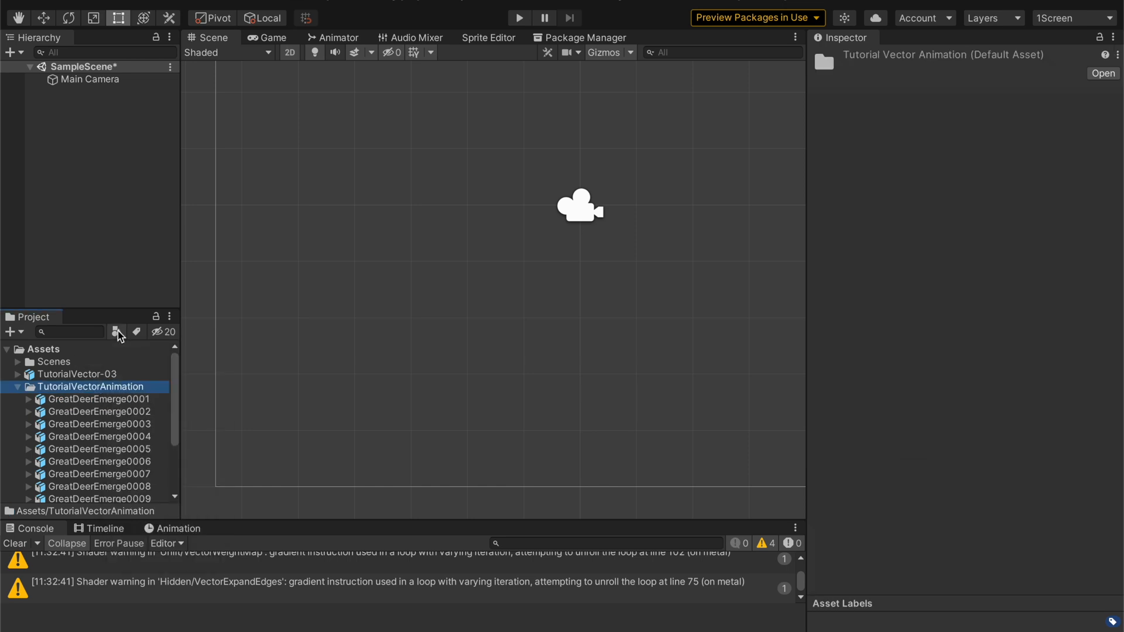
pyautogui.click(99, 436)
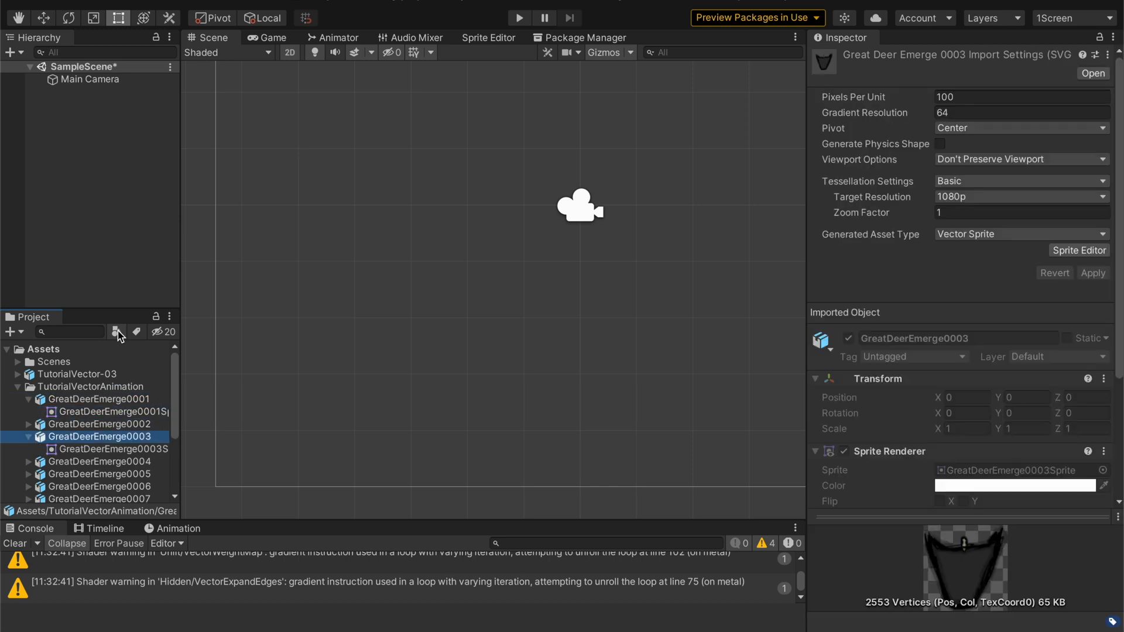
# Filter the Project assets to show only Sprite assets.
pyautogui.click(101, 400)
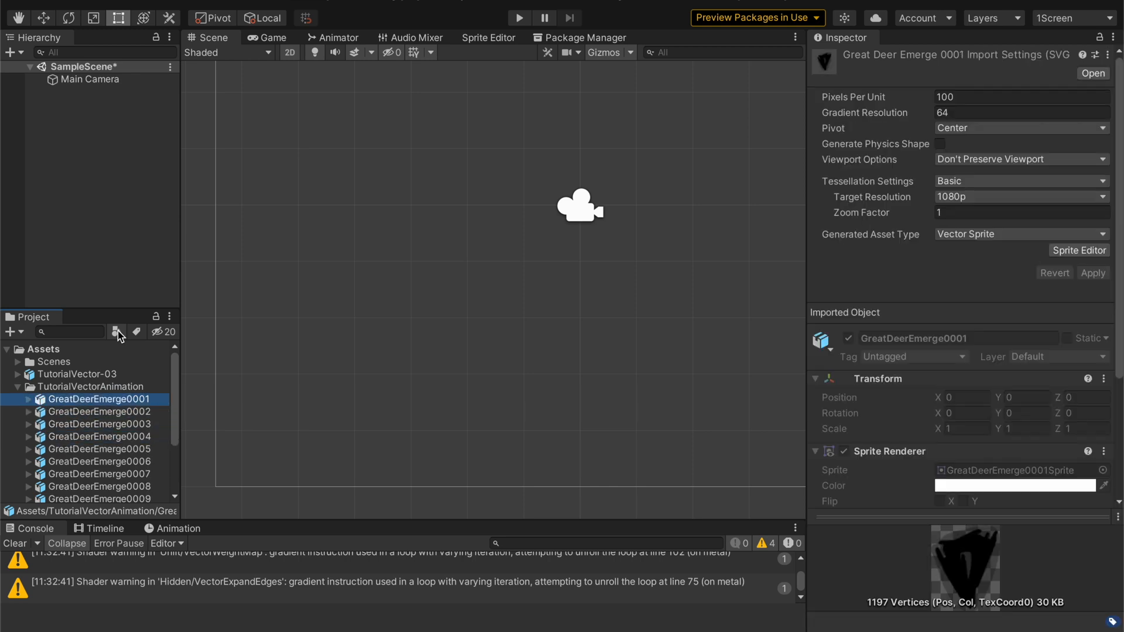
pyautogui.click(117, 332)
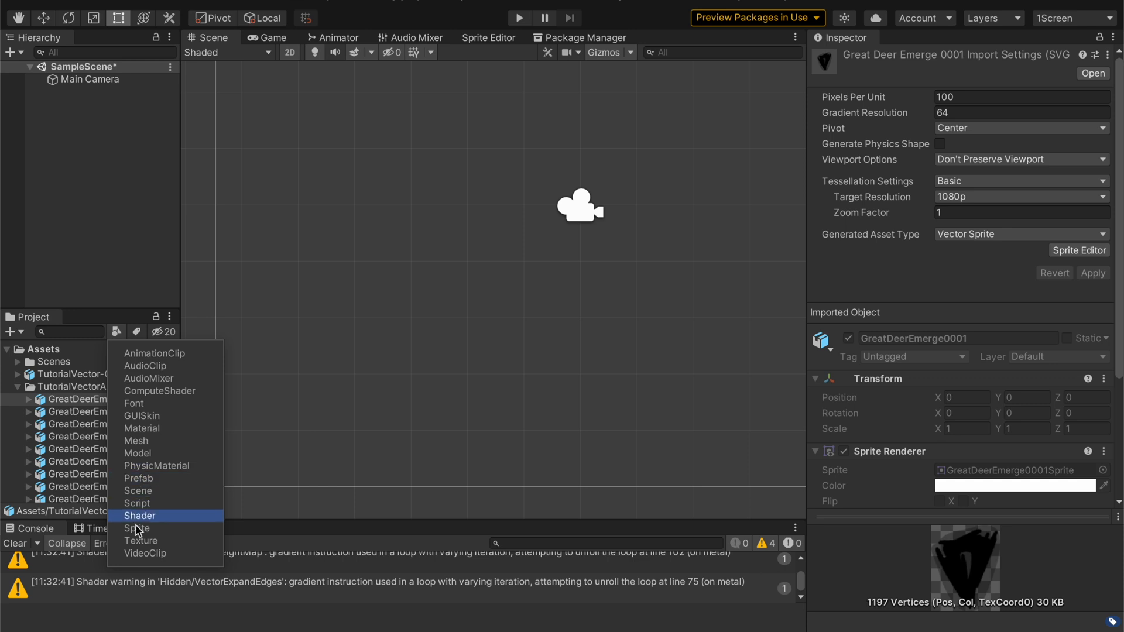
pyautogui.click(137, 528)
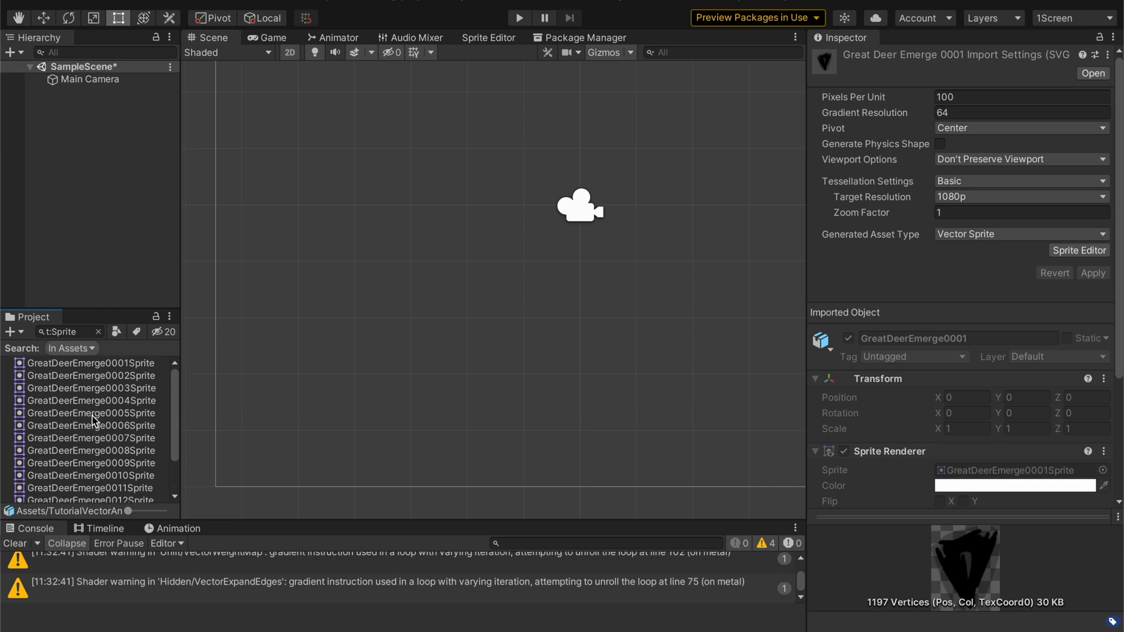
pyautogui.moveTo(97, 390)
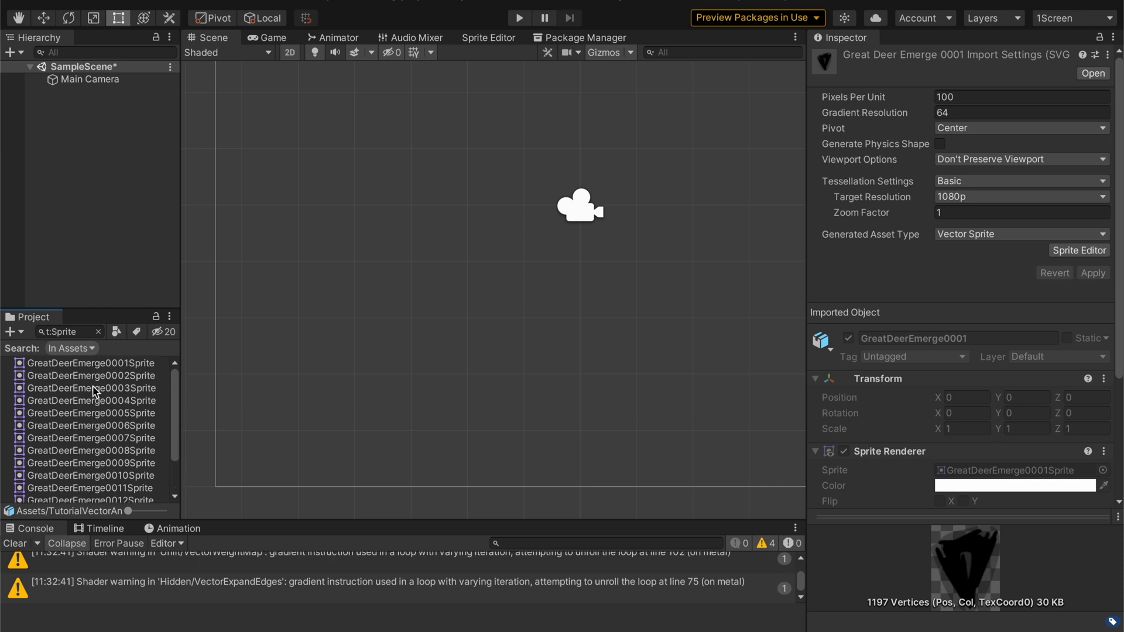
# Limit the sprite search to the TutorialVectorAnimation folder and select the first deer sprite.
pyautogui.click(71, 347)
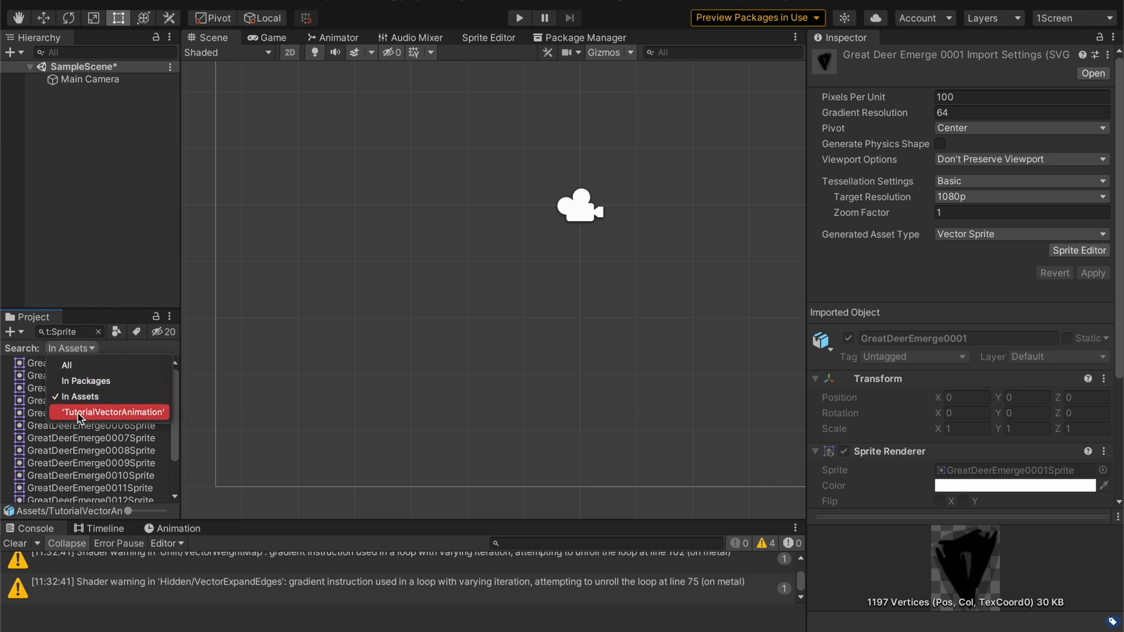
pyautogui.click(111, 412)
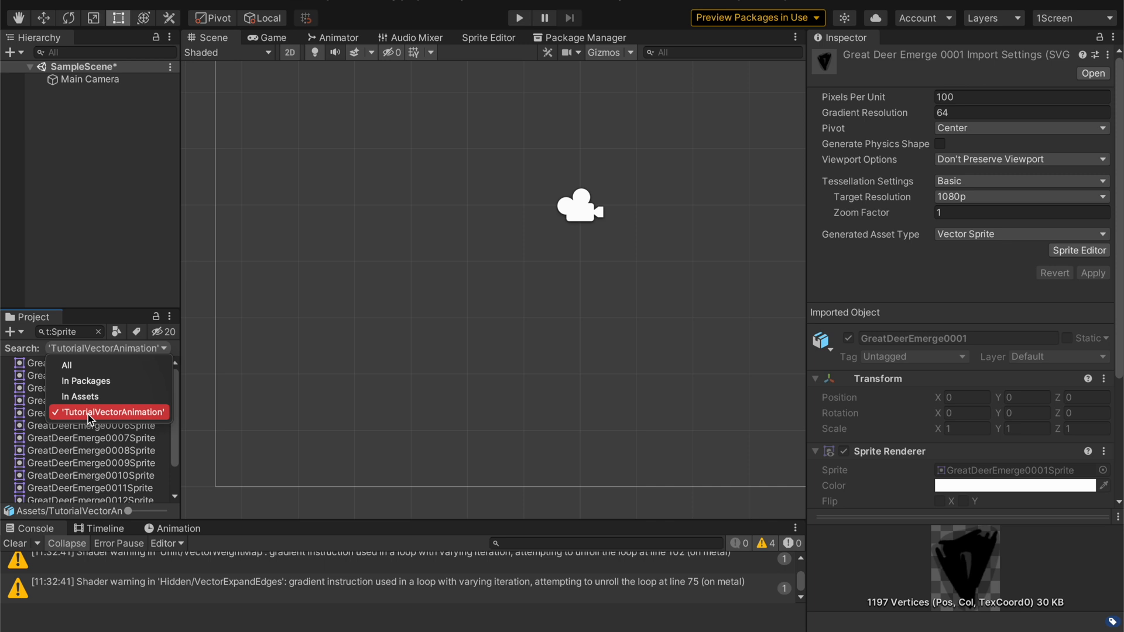
pyautogui.moveTo(39, 381)
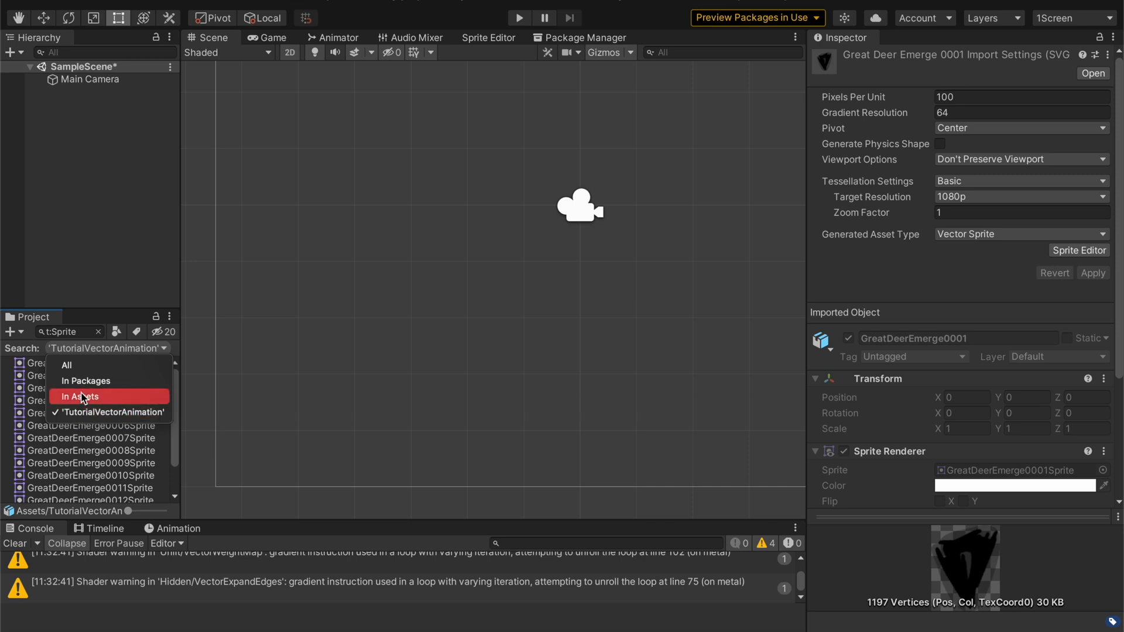
pyautogui.click(79, 397)
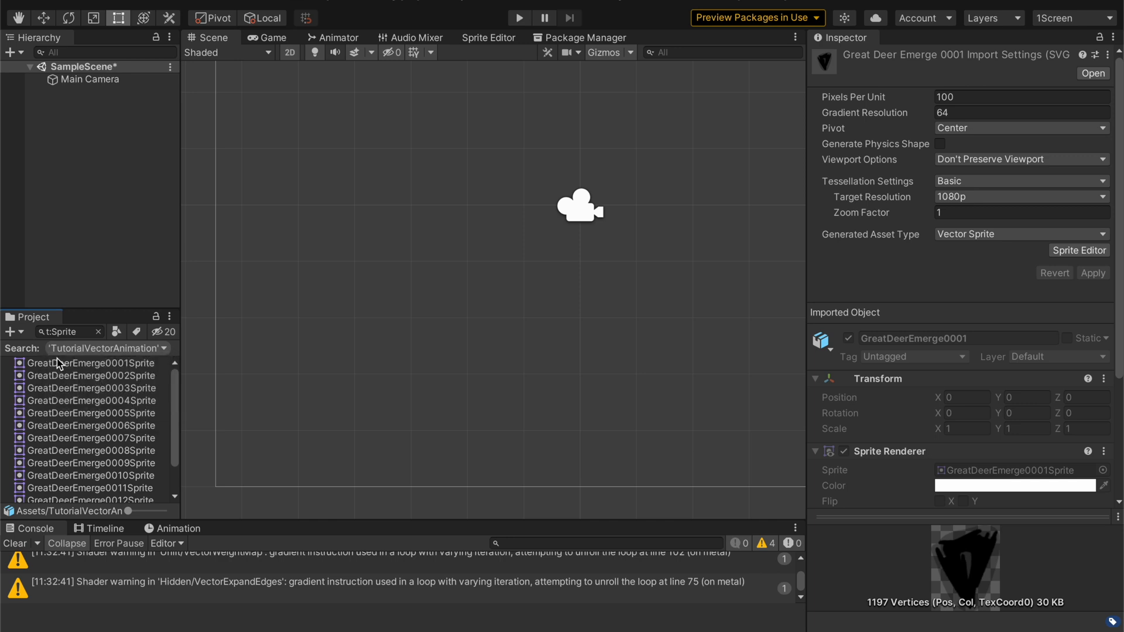
pyautogui.moveTo(37, 378)
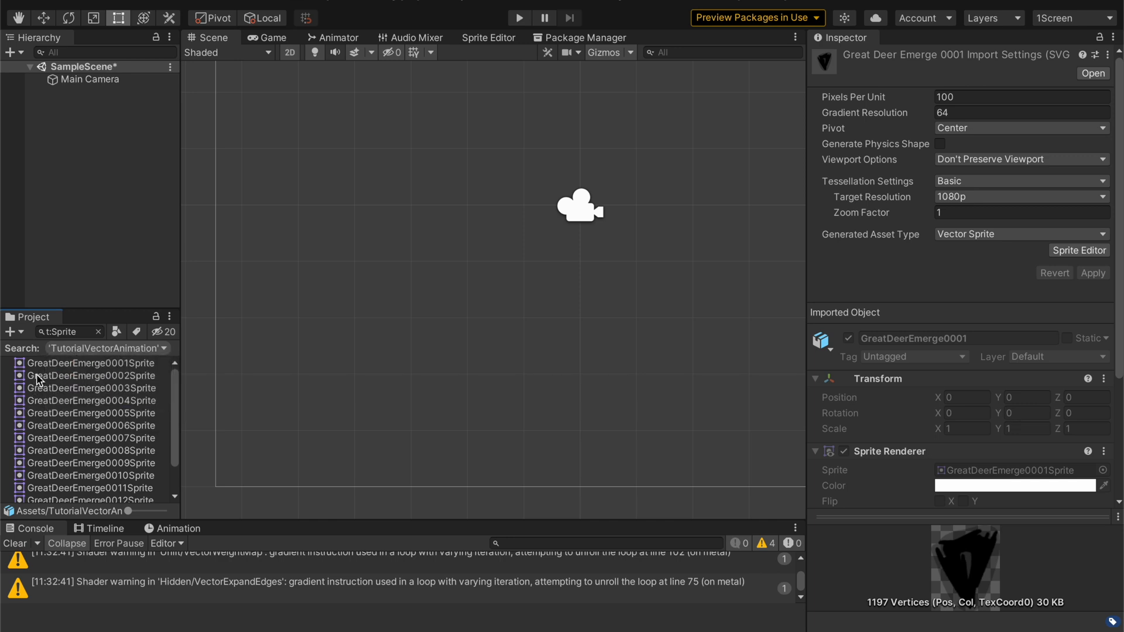
pyautogui.click(91, 363)
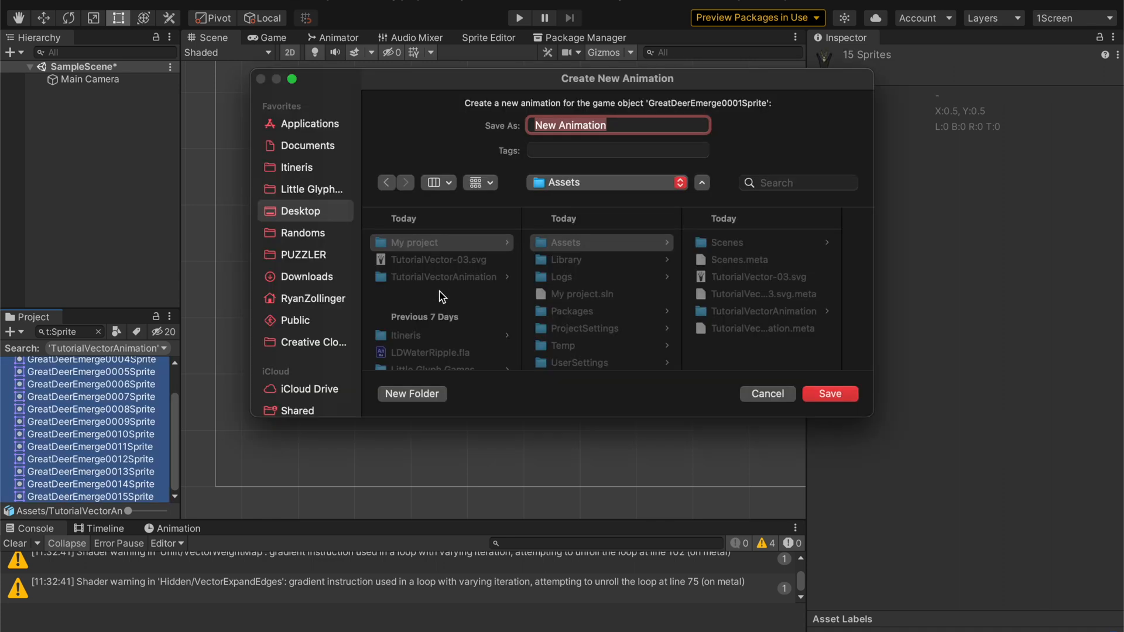
# Clear the sprite search, then preview the 15-frame deer clip in the Animation window and stop it.
pyautogui.click(829, 394)
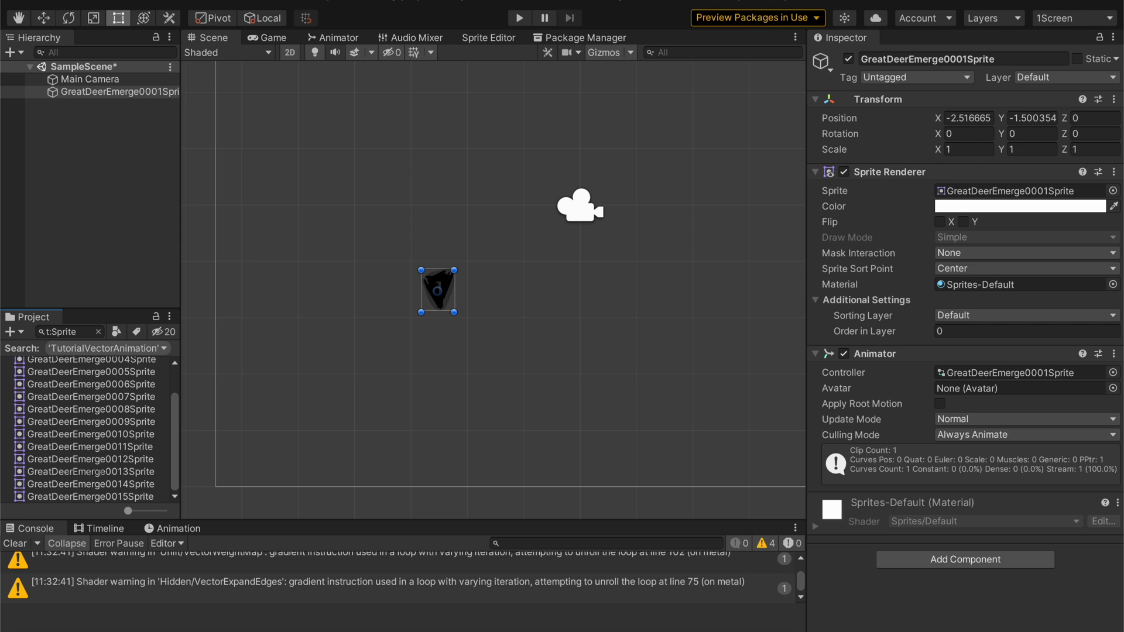
pyautogui.click(98, 331)
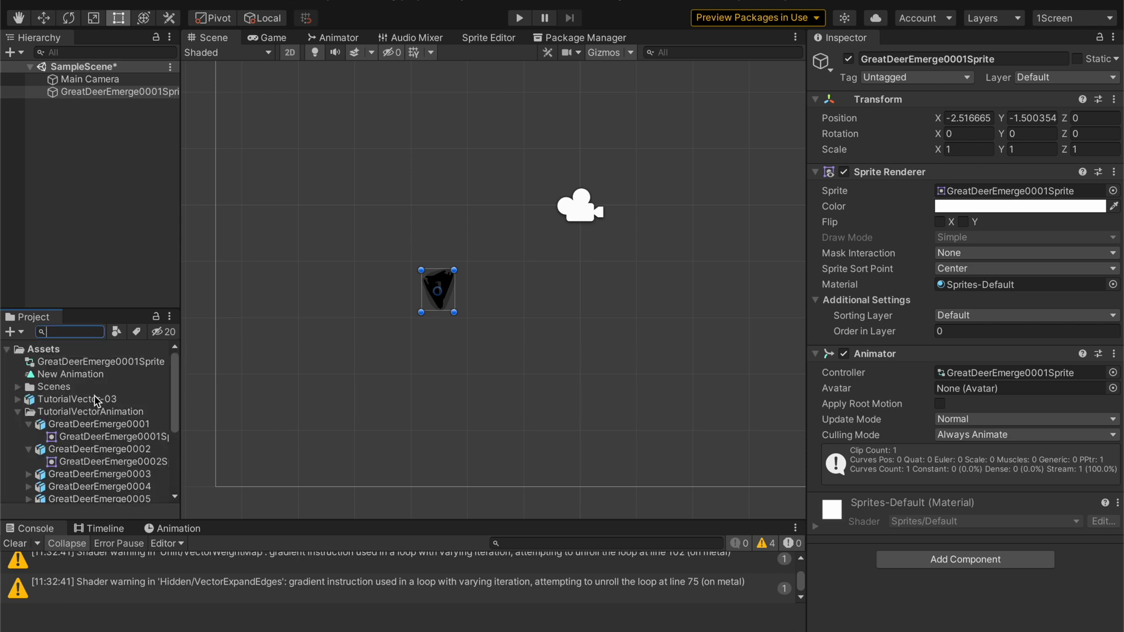
pyautogui.click(177, 528)
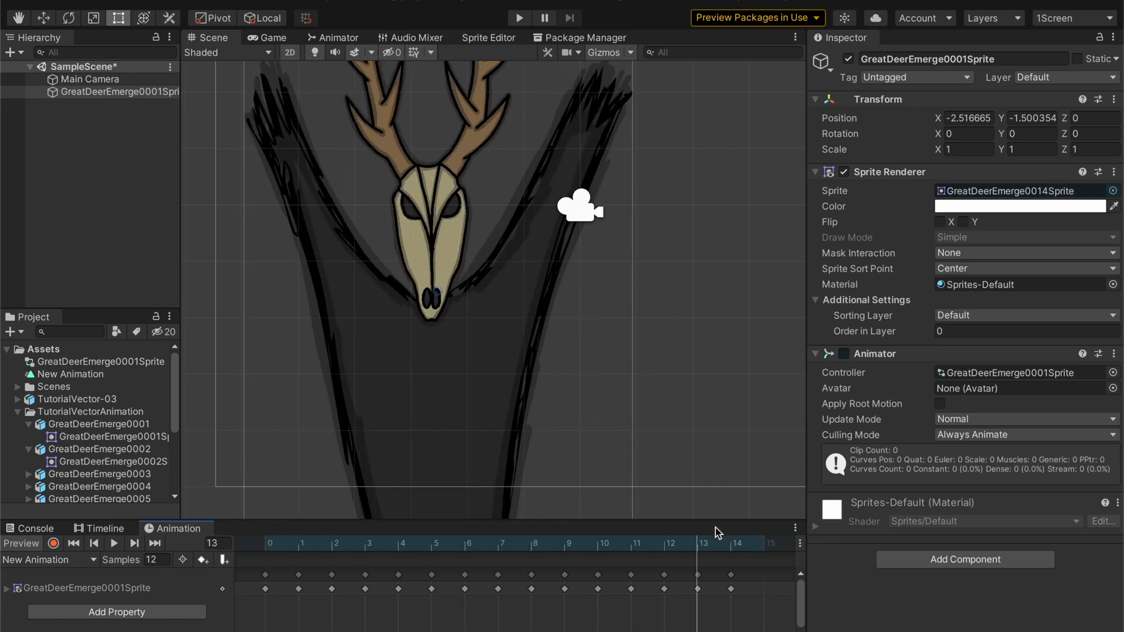
pyautogui.click(73, 542)
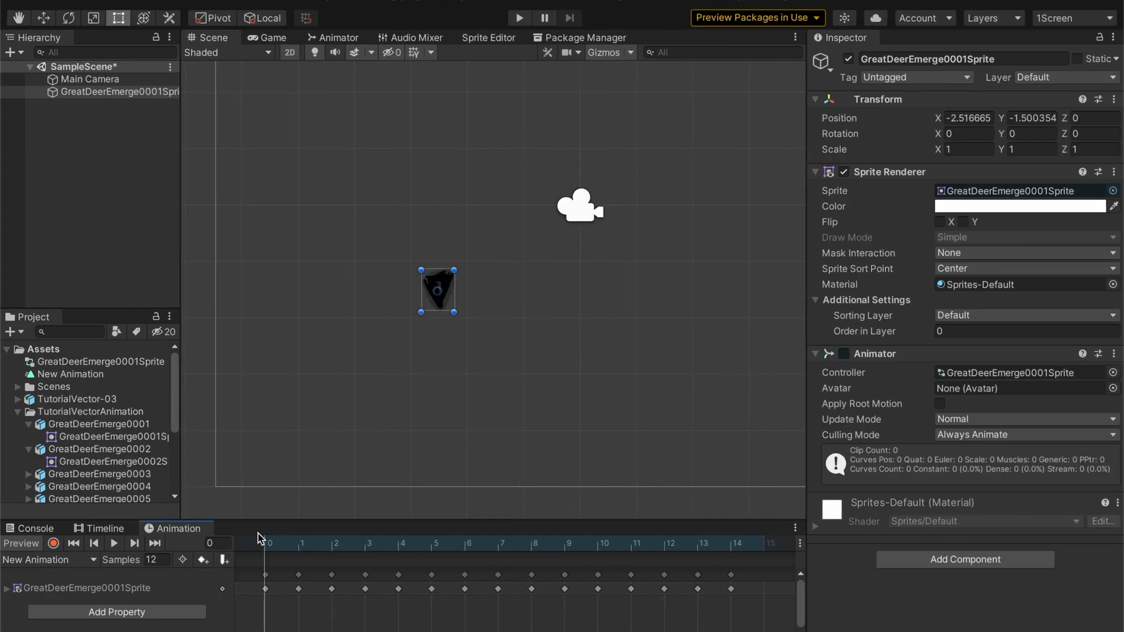
pyautogui.moveTo(502, 32)
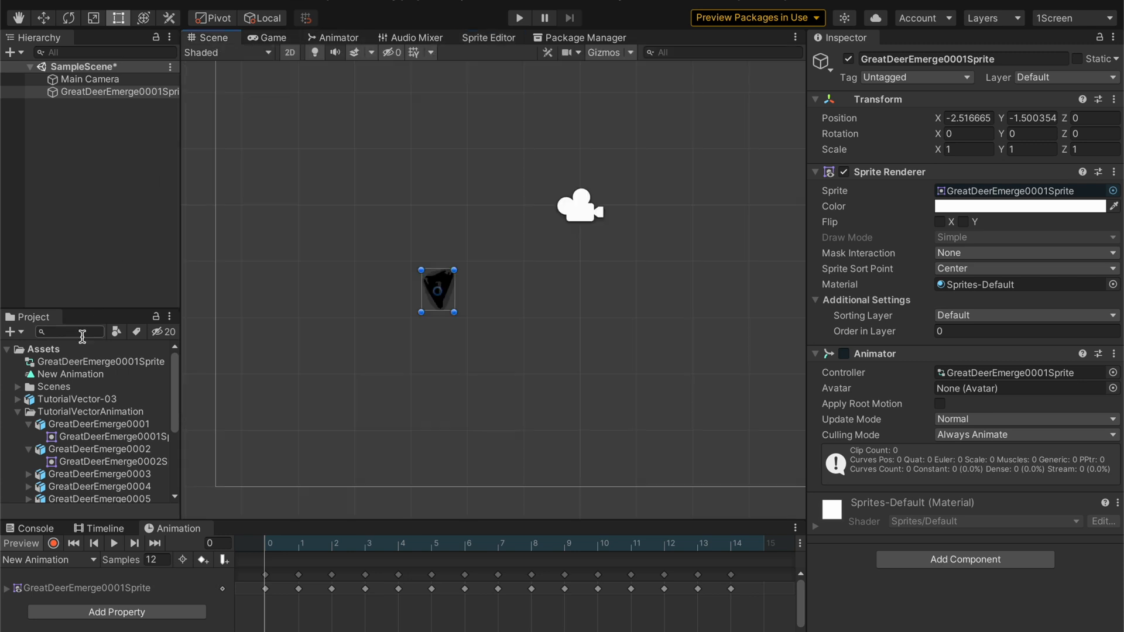
# Inspect GreatDeerEmerge0001's sprite pivot in the Sprite Editor and close it.
pyautogui.click(99, 423)
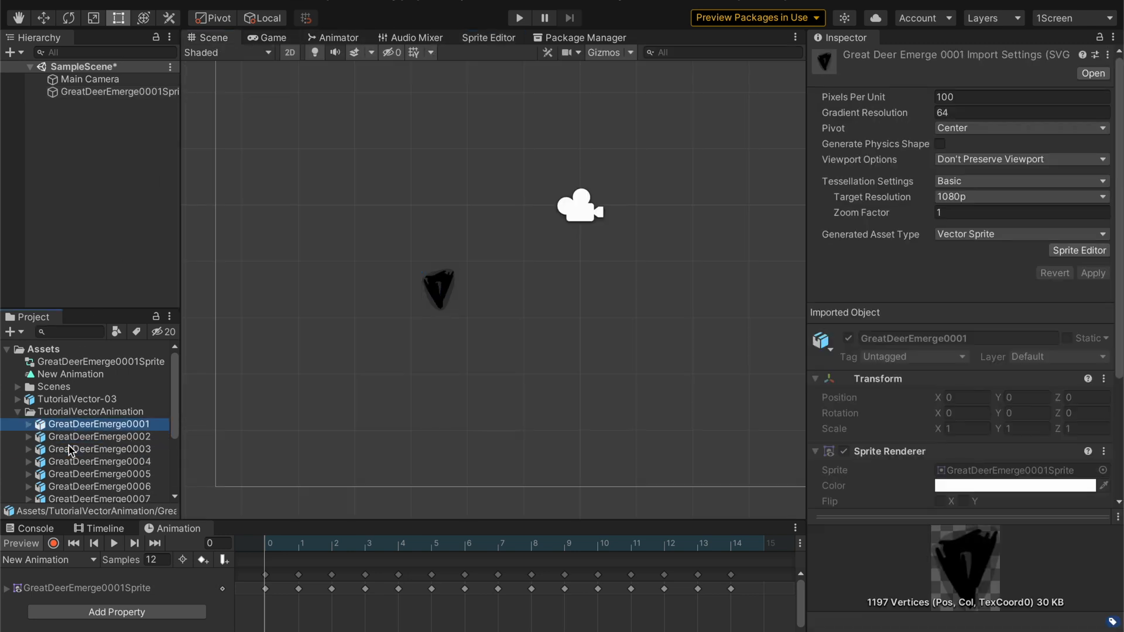
pyautogui.moveTo(464, 40)
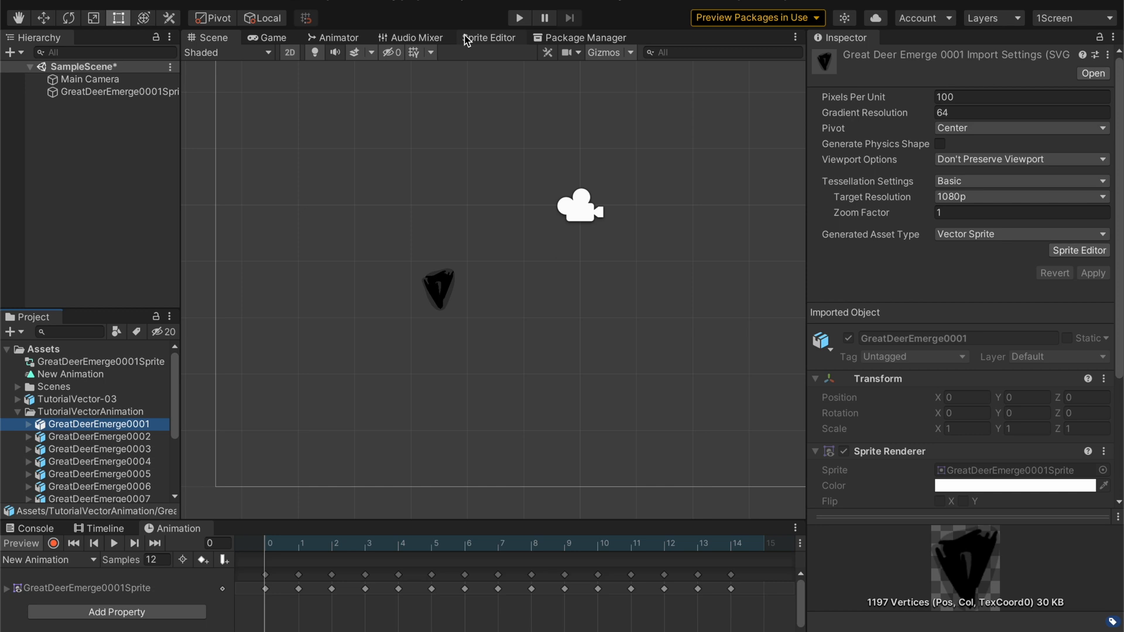
pyautogui.click(489, 37)
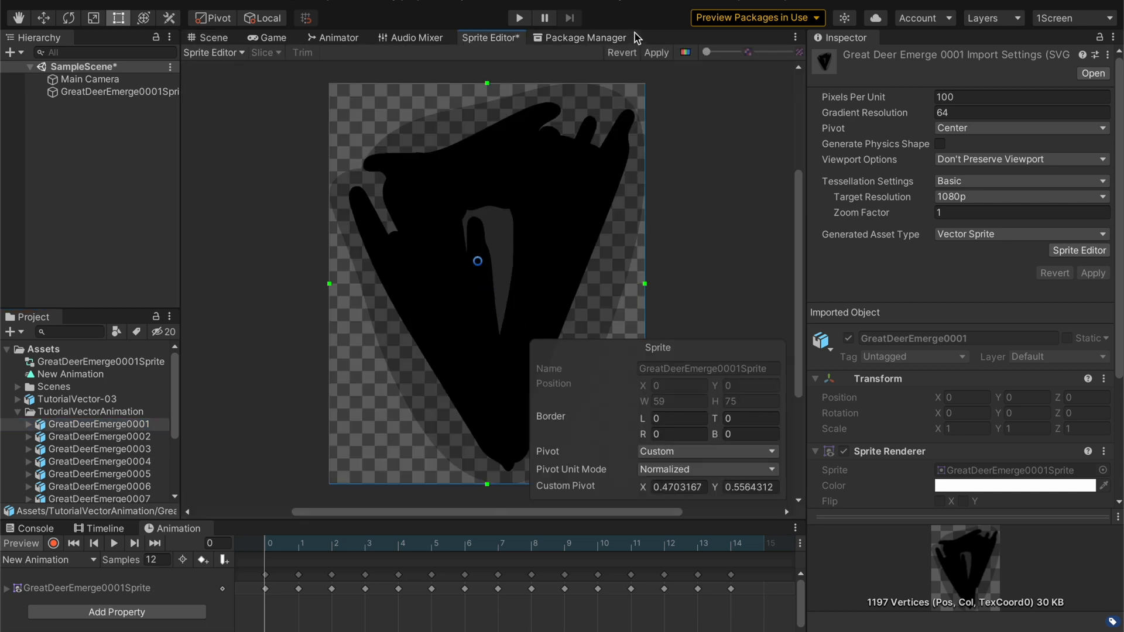
pyautogui.click(212, 37)
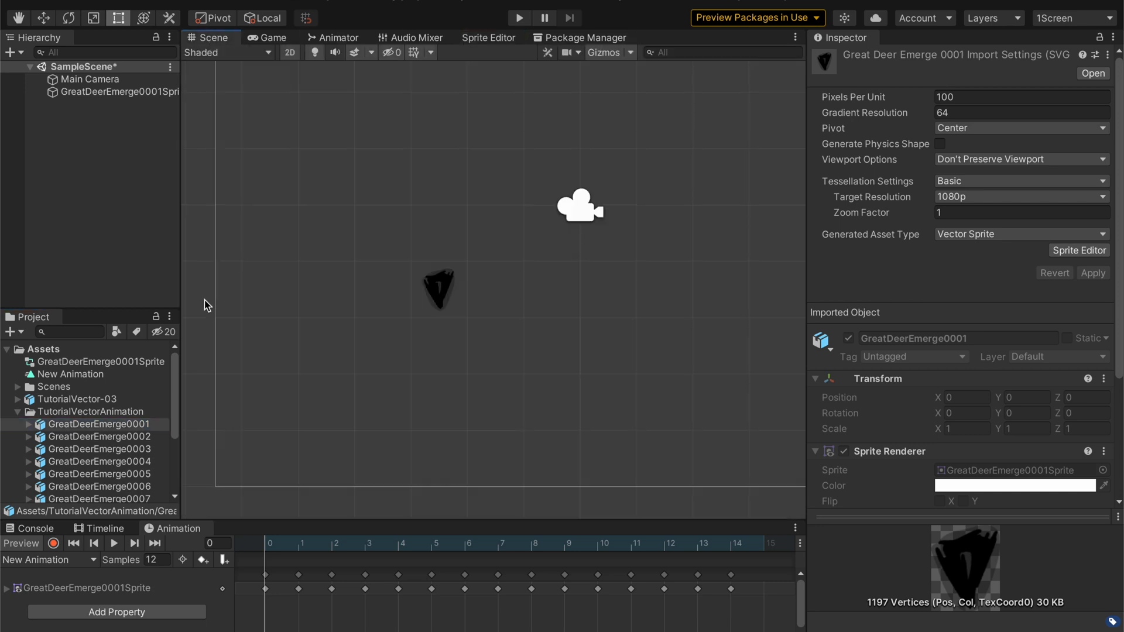
# Select all 15 deer SVG frames together, reverting the unapplied import changes.
pyautogui.scroll(-3)
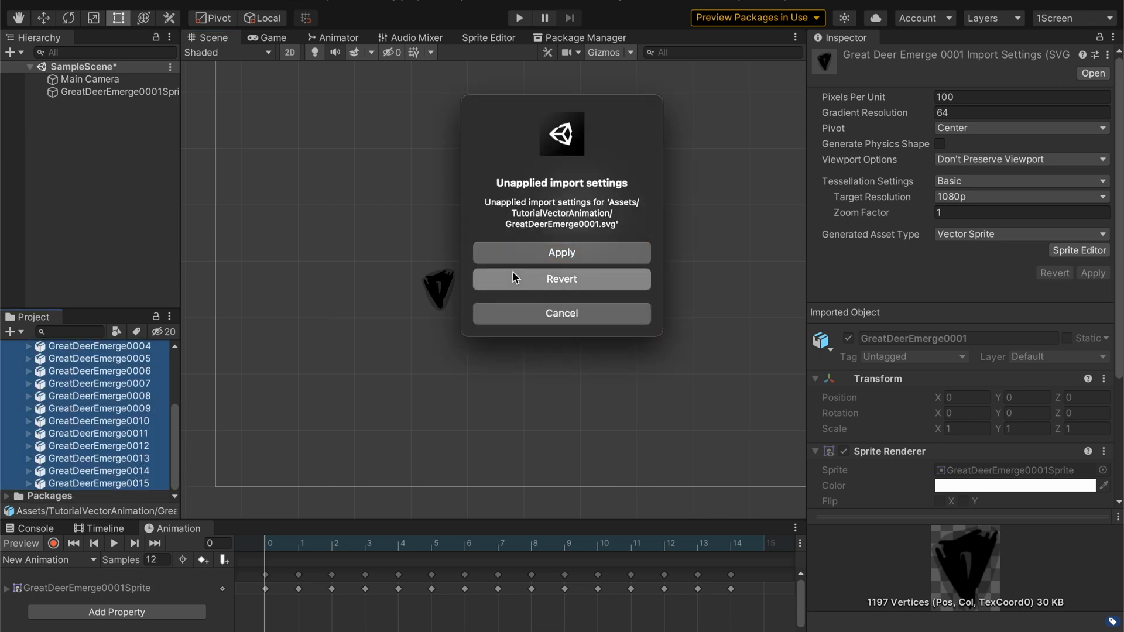
pyautogui.click(561, 279)
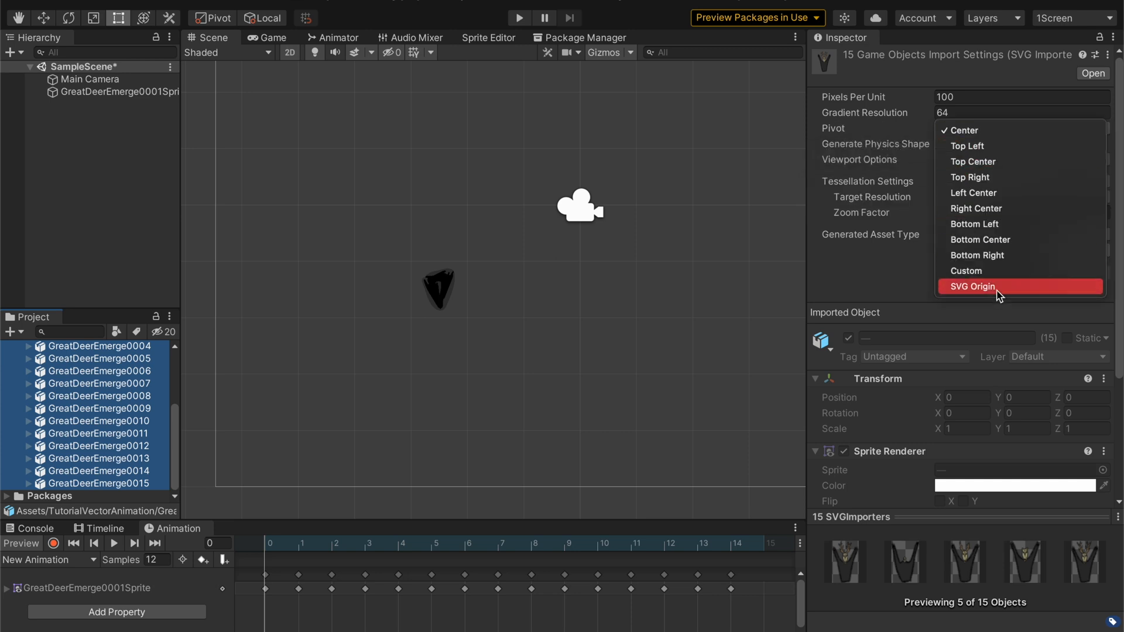
pyautogui.moveTo(311, 42)
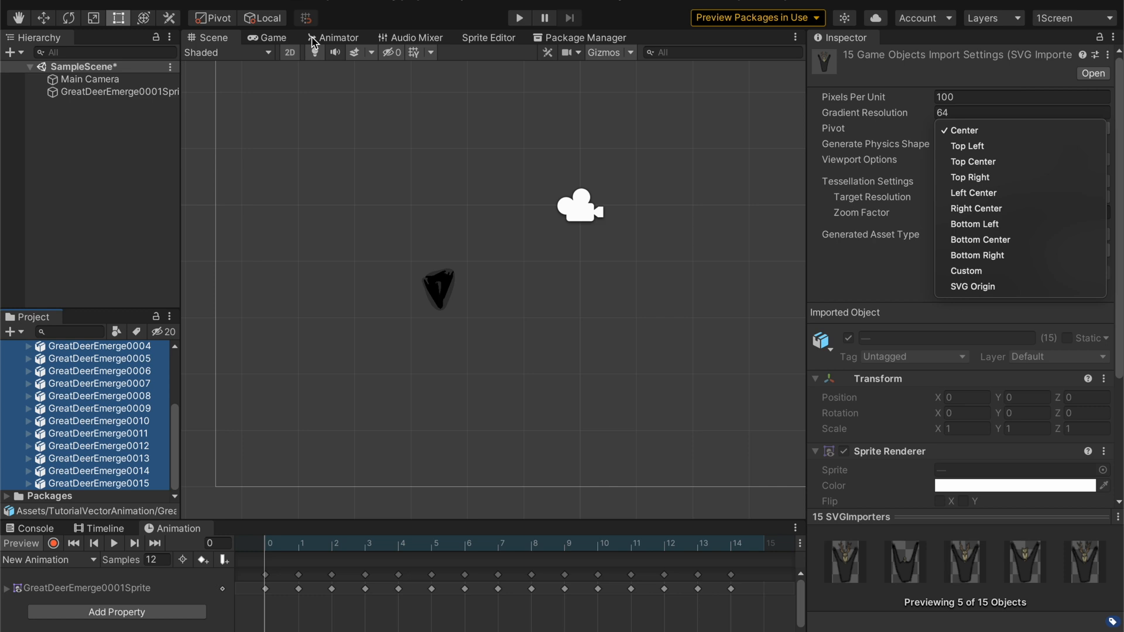
pyautogui.moveTo(915, 237)
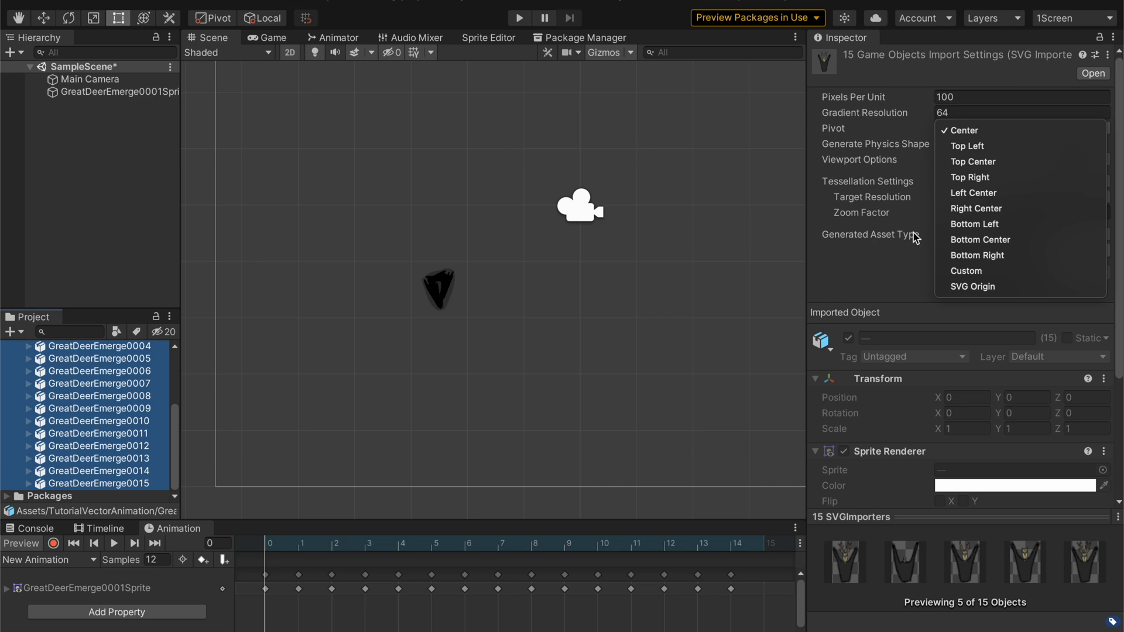
pyautogui.moveTo(965, 270)
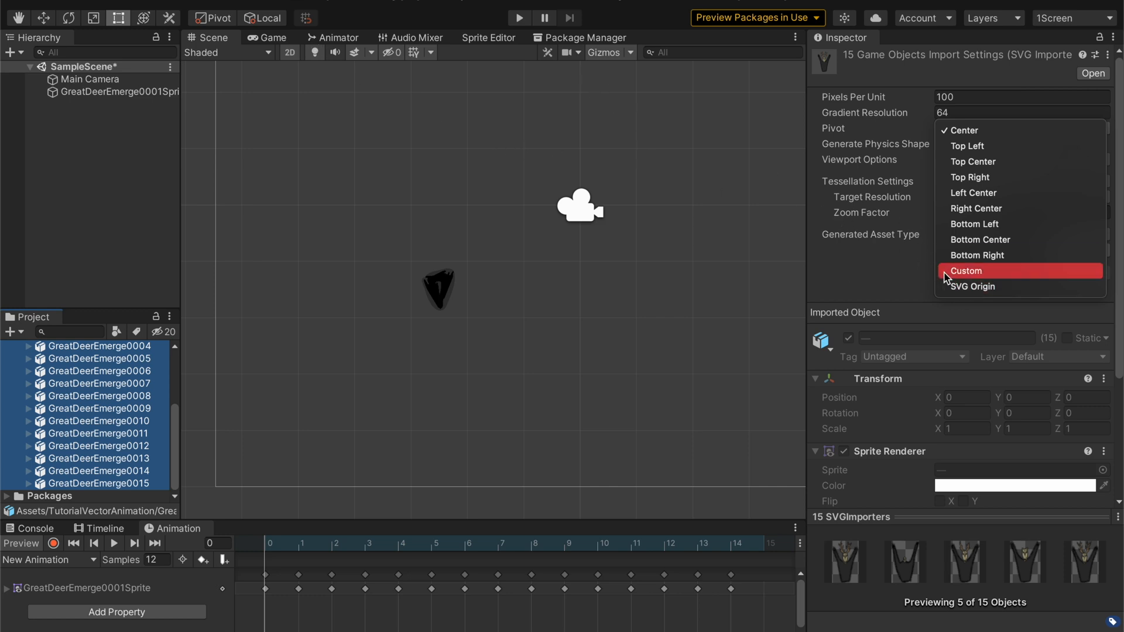
pyautogui.moveTo(972, 285)
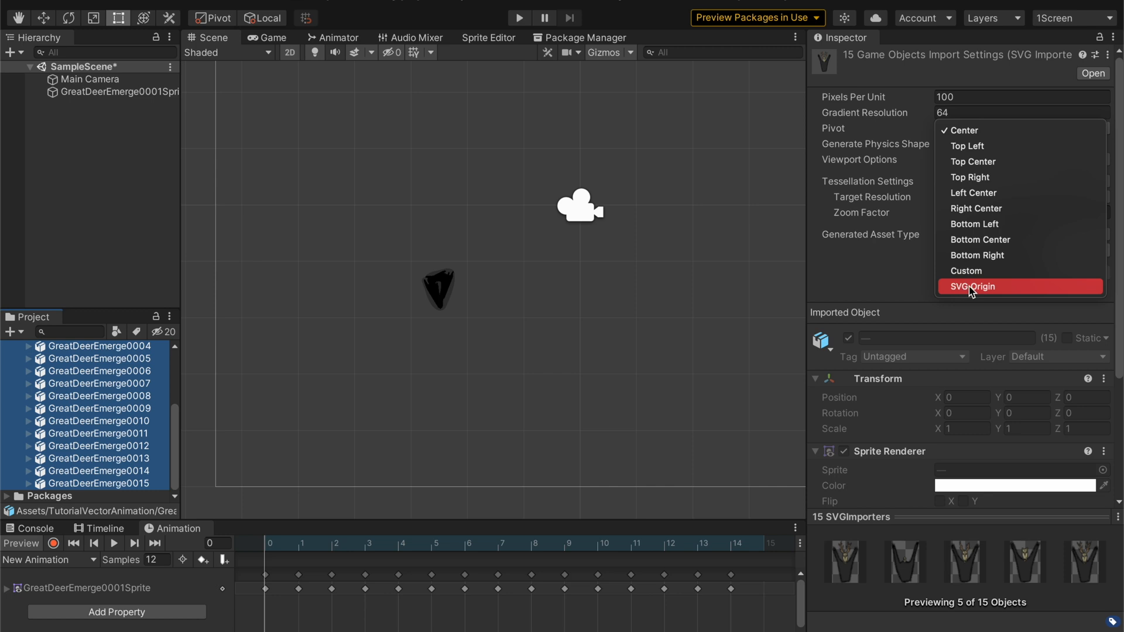
# Set the pivot of all 15 GreatDeerEmerge frames to SVG Origin and apply it.
pyautogui.click(971, 286)
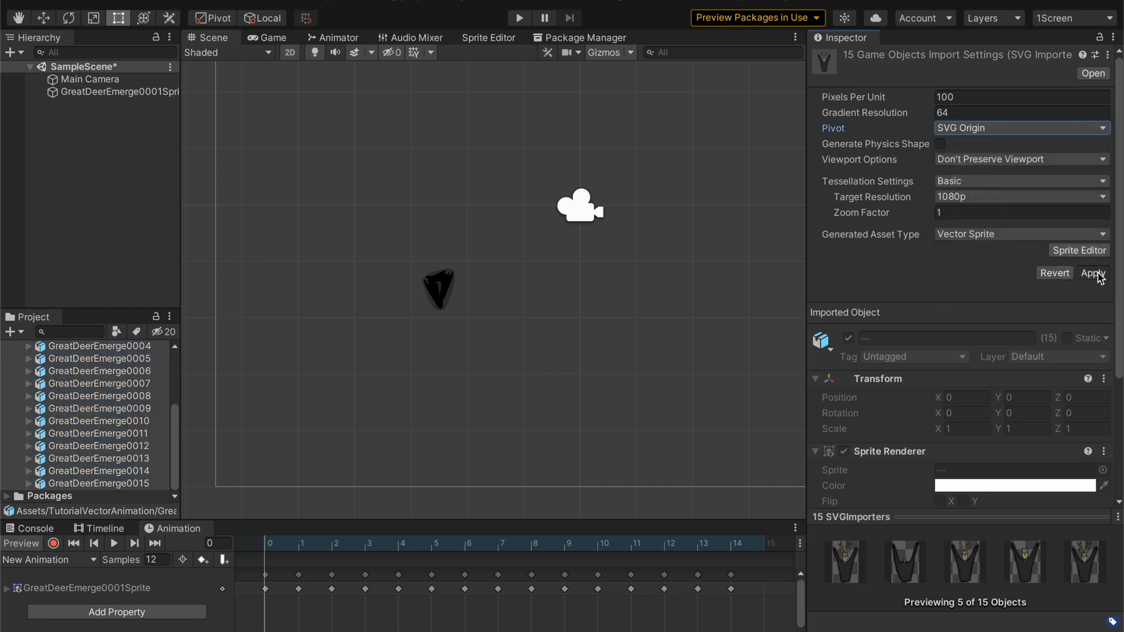
pyautogui.click(1092, 273)
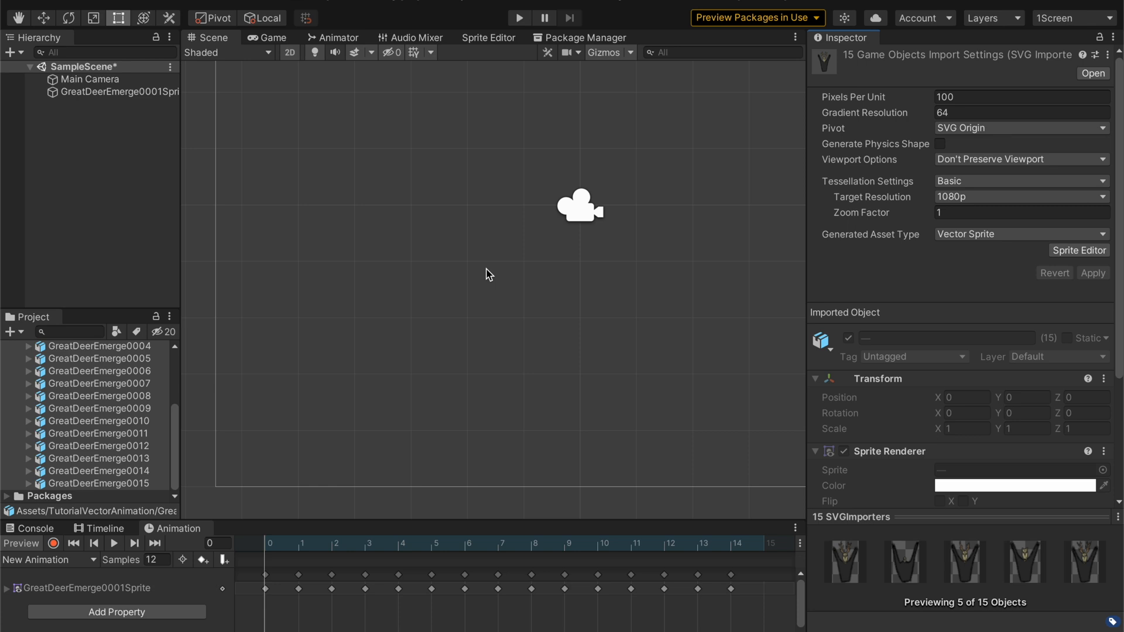
pyautogui.moveTo(319, 327)
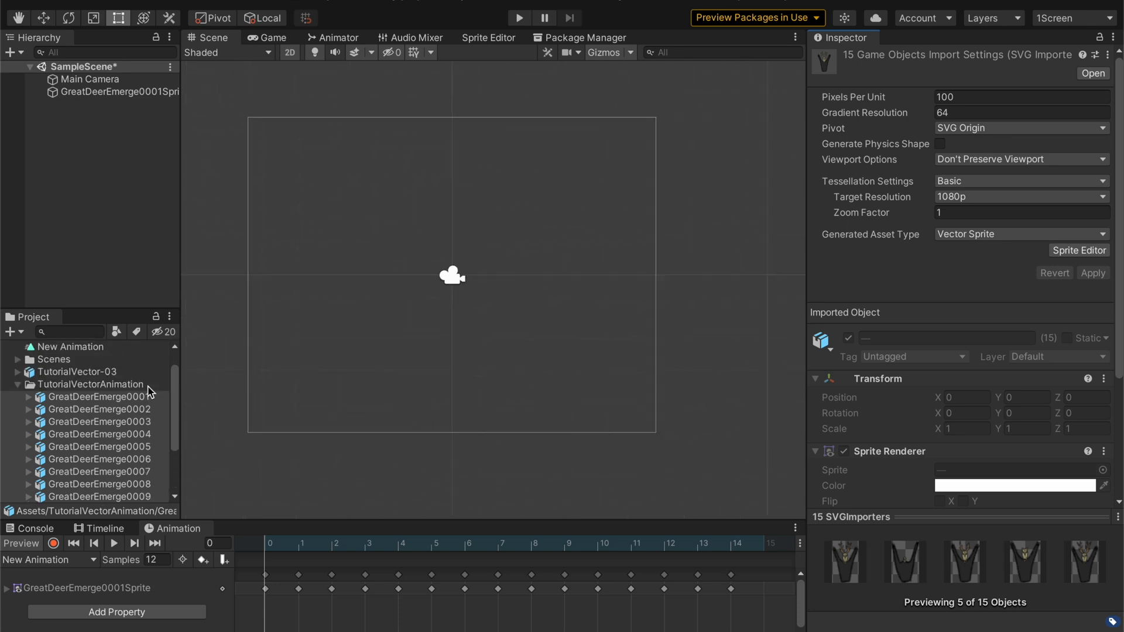
pyautogui.scroll(3)
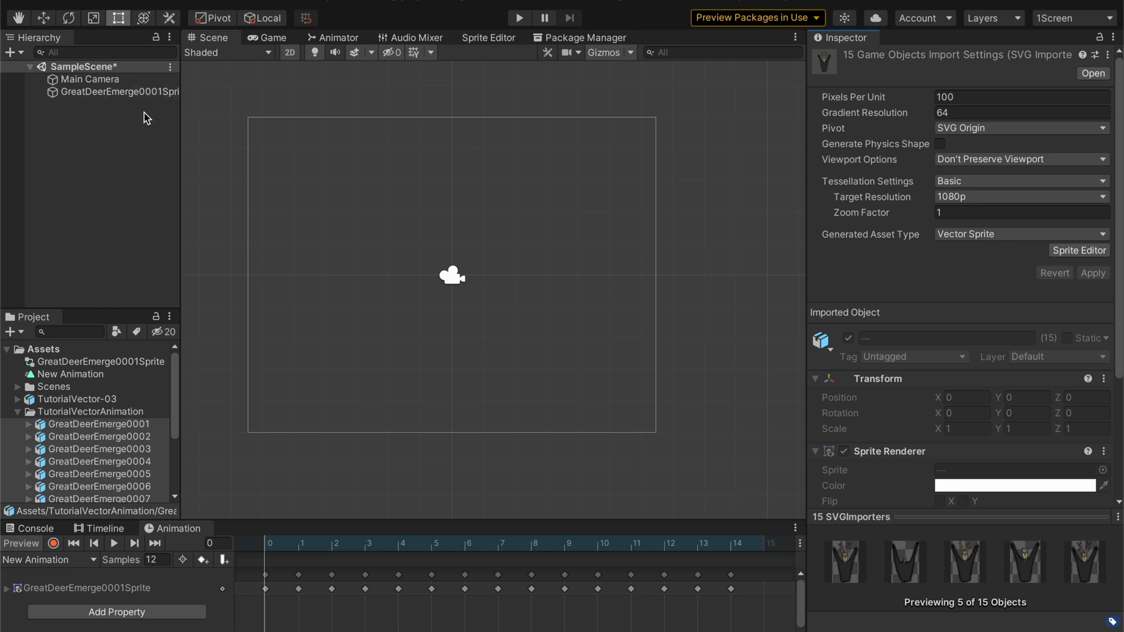
# Scrub the deer clip through frame 14 and the last frame to check alignment, then select GreatDeerEmerge0001.
pyautogui.click(401, 543)
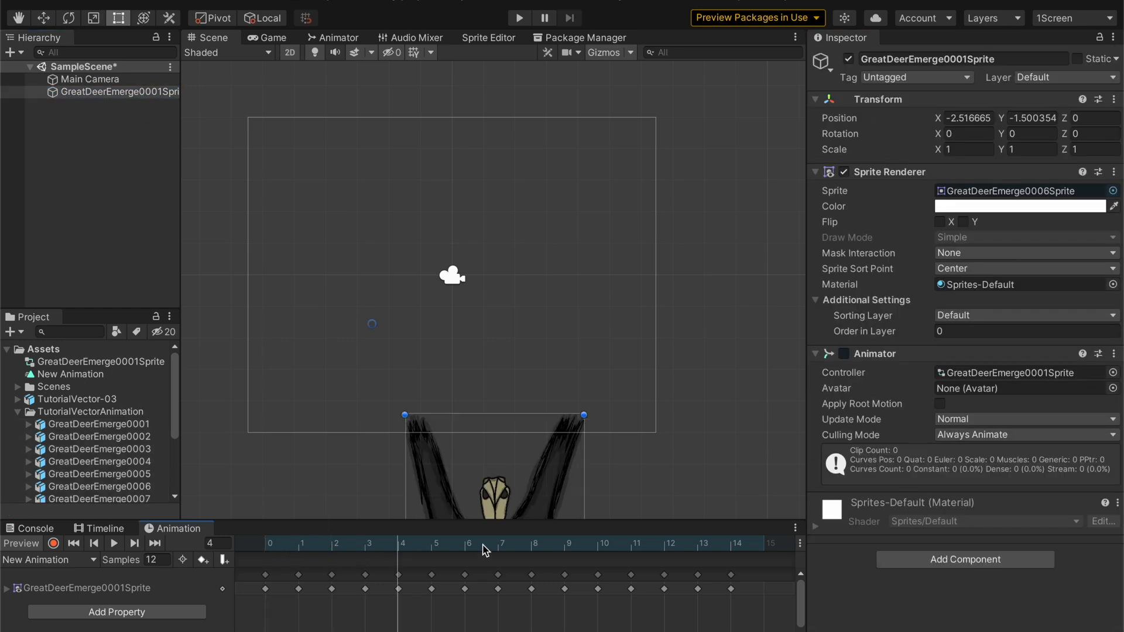
pyautogui.click(730, 542)
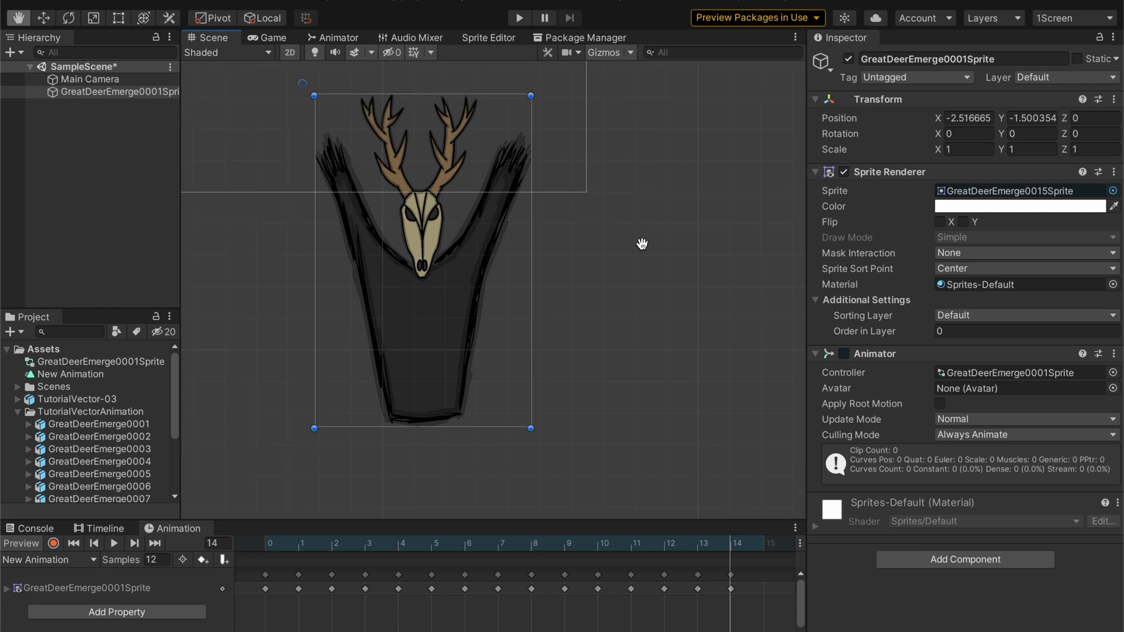
pyautogui.click(336, 542)
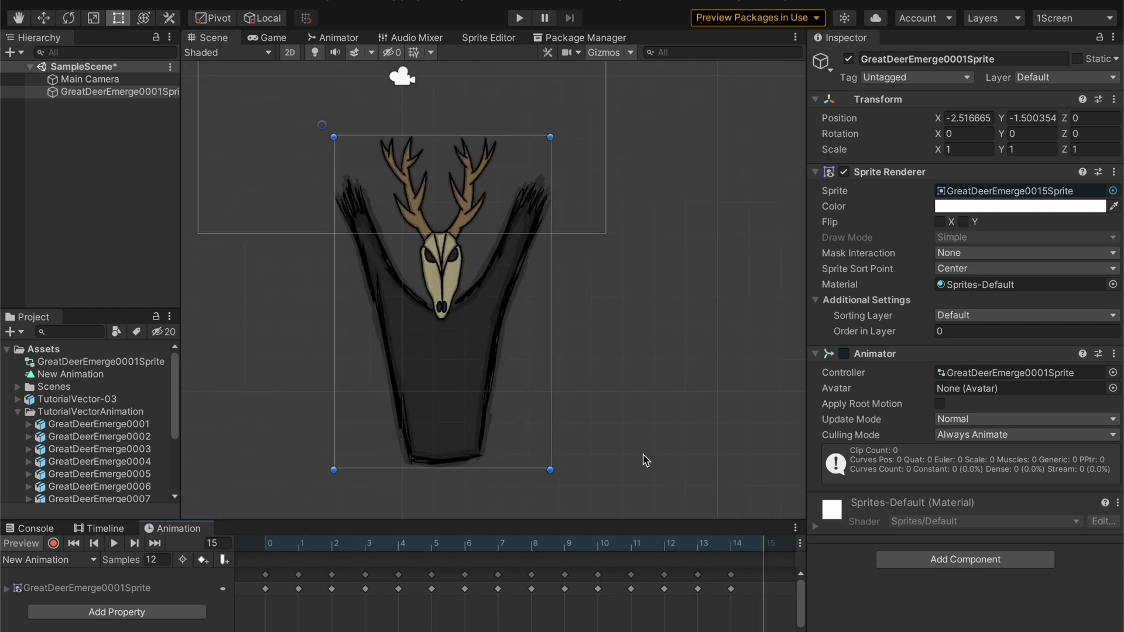
pyautogui.click(143, 17)
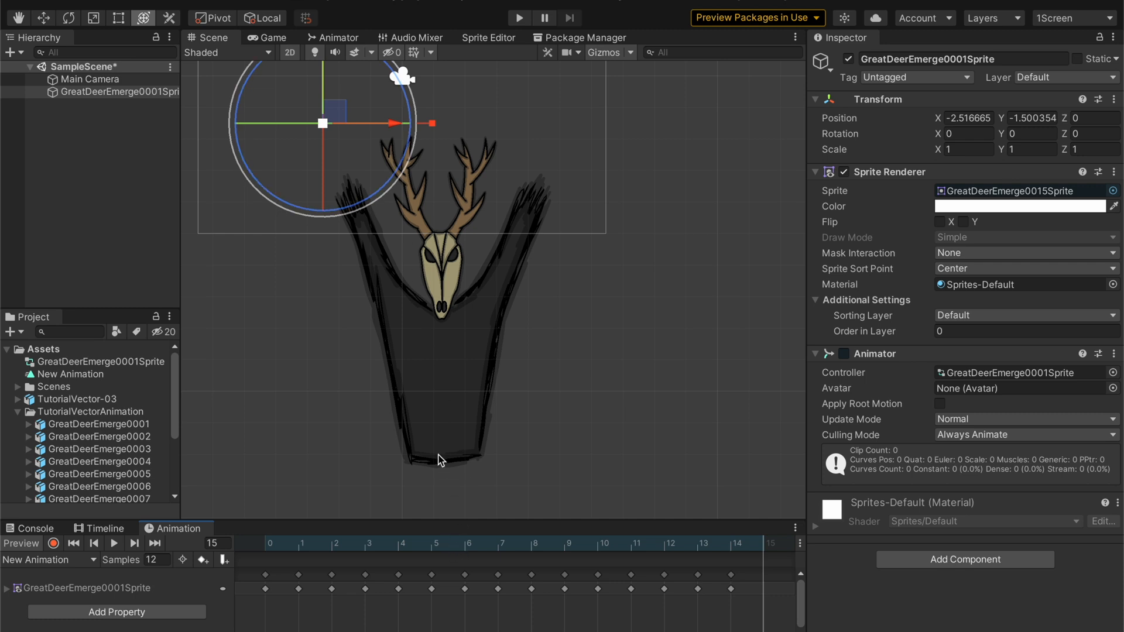
pyautogui.moveTo(445, 467)
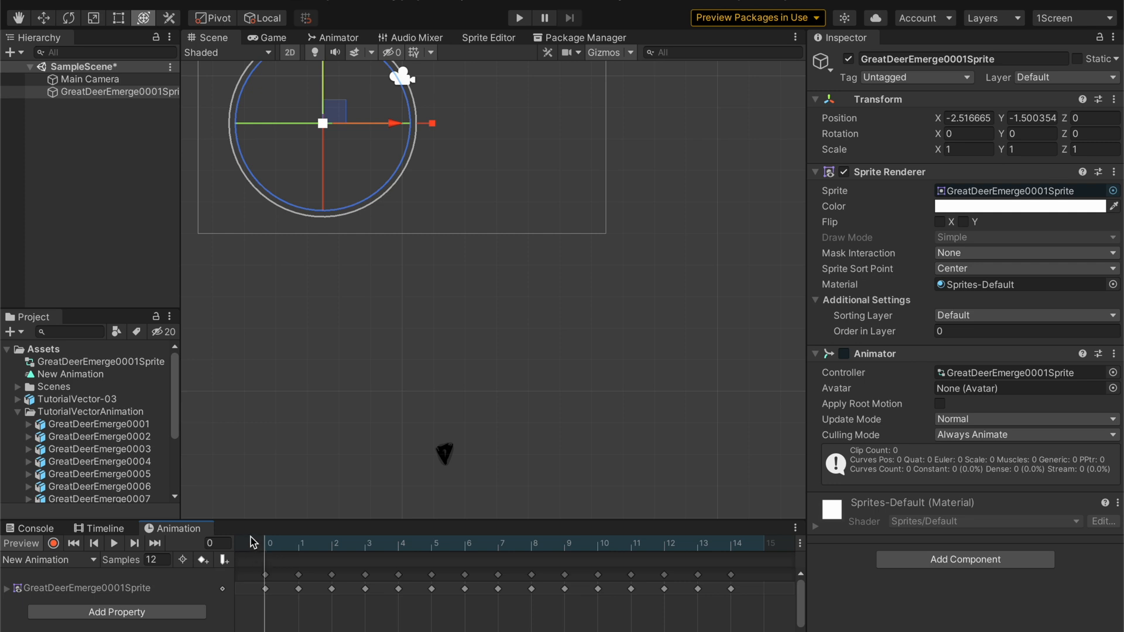
pyautogui.click(100, 424)
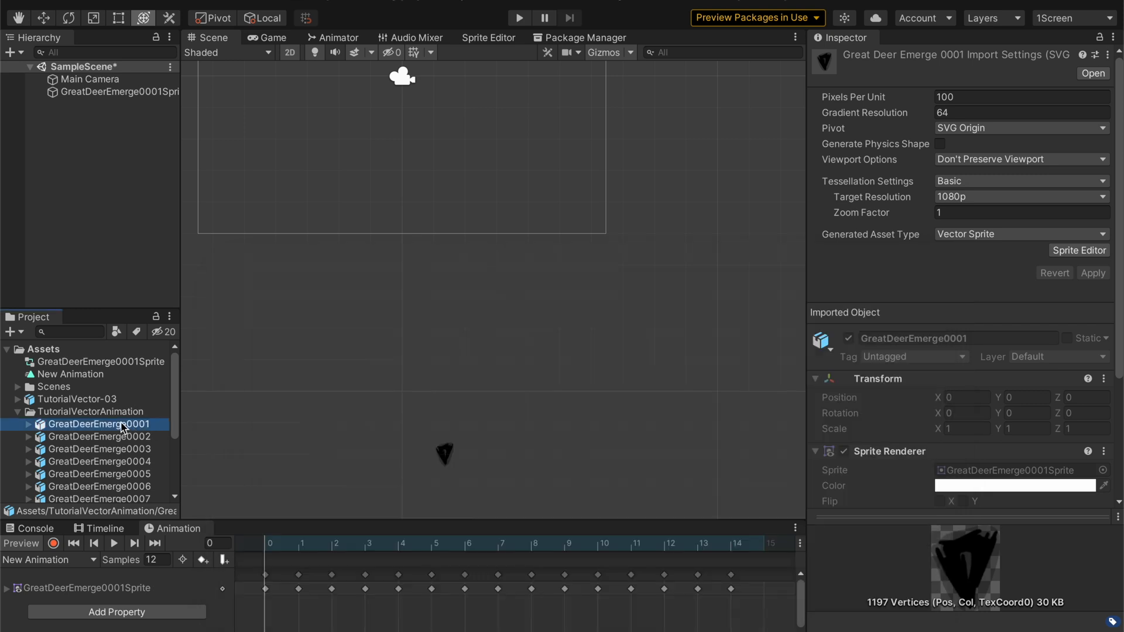
# Reveal GreatDeerEmerge0001.svg in Finder and open it in Adobe Illustrator.
pyautogui.rightClick(95, 424)
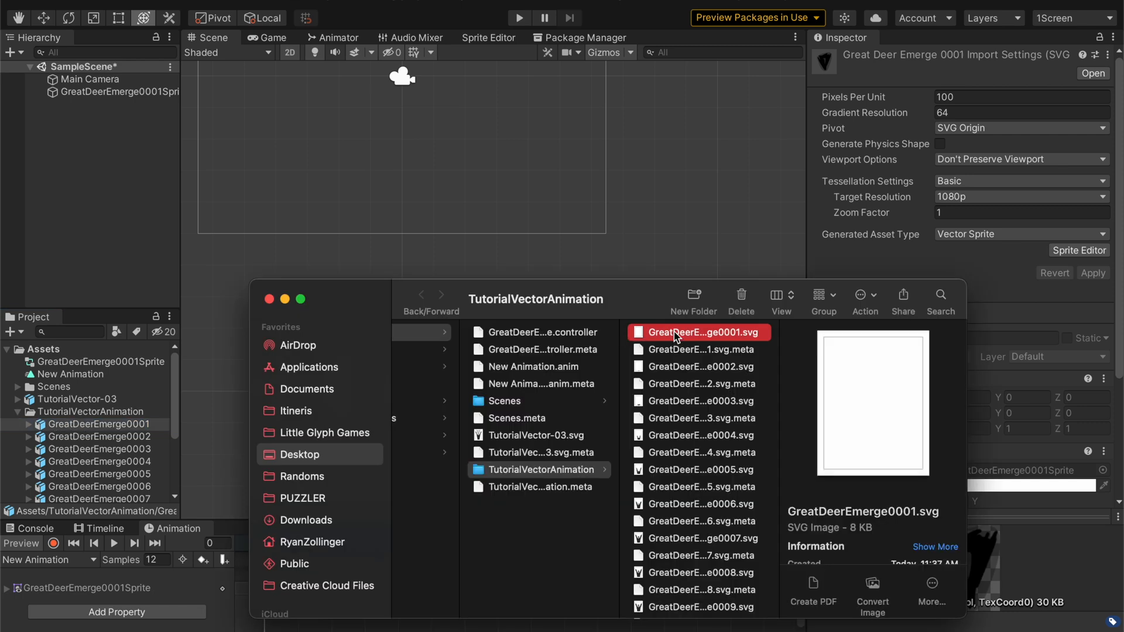
pyautogui.doubleClick(695, 331)
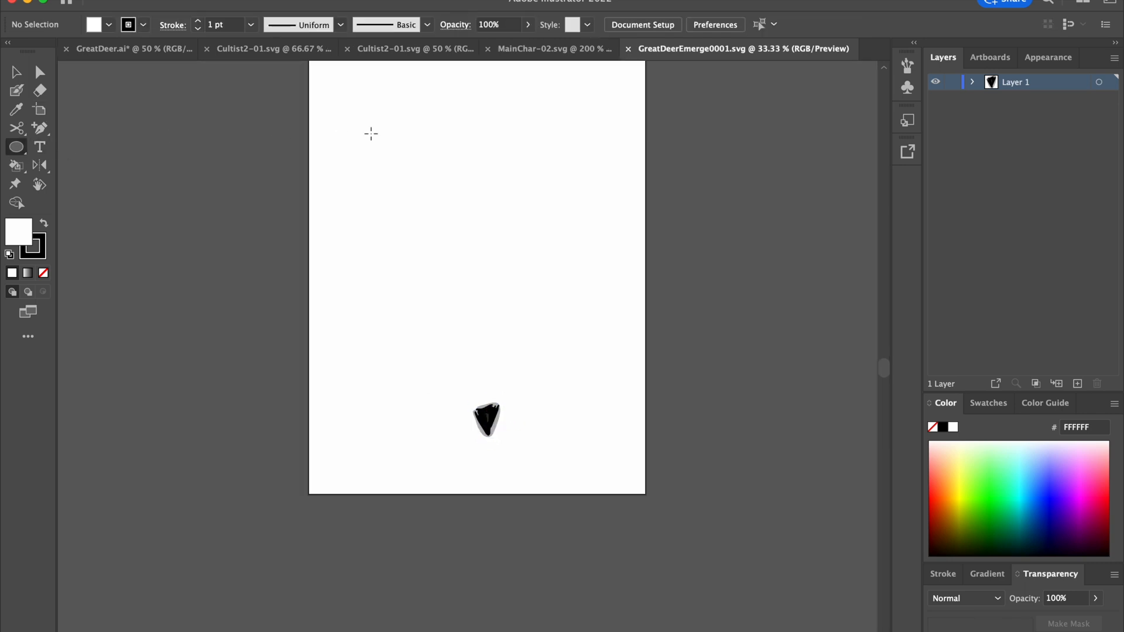
# Draw an ellipse near the top of the GreatDeerEmerge0001 artboard.
pyautogui.moveTo(376, 133); pyautogui.dragTo(529, 244)
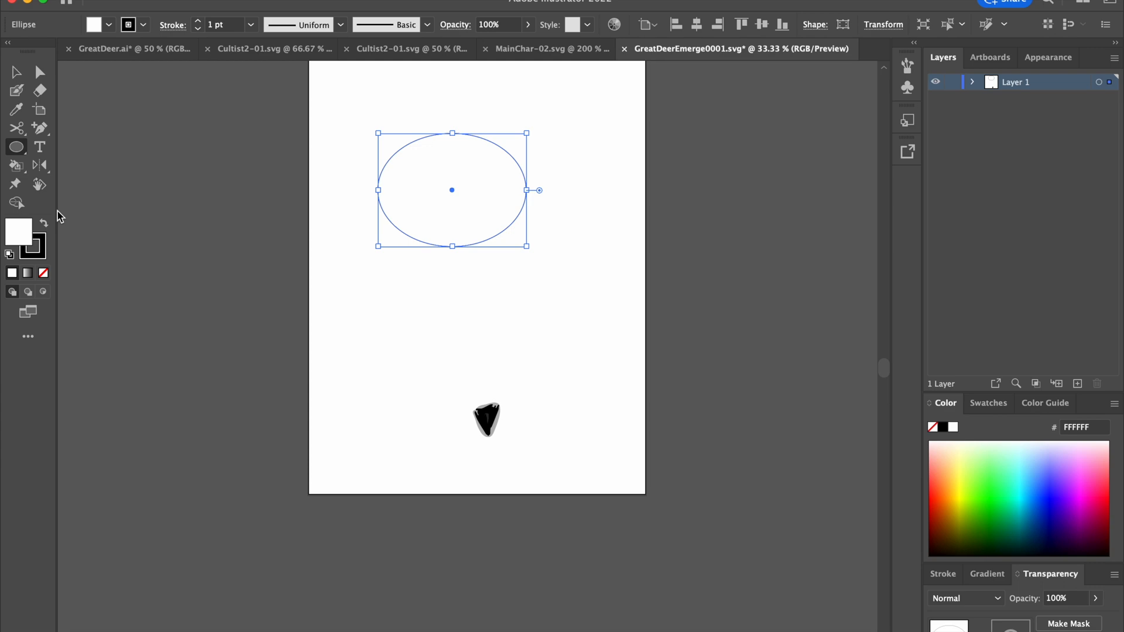